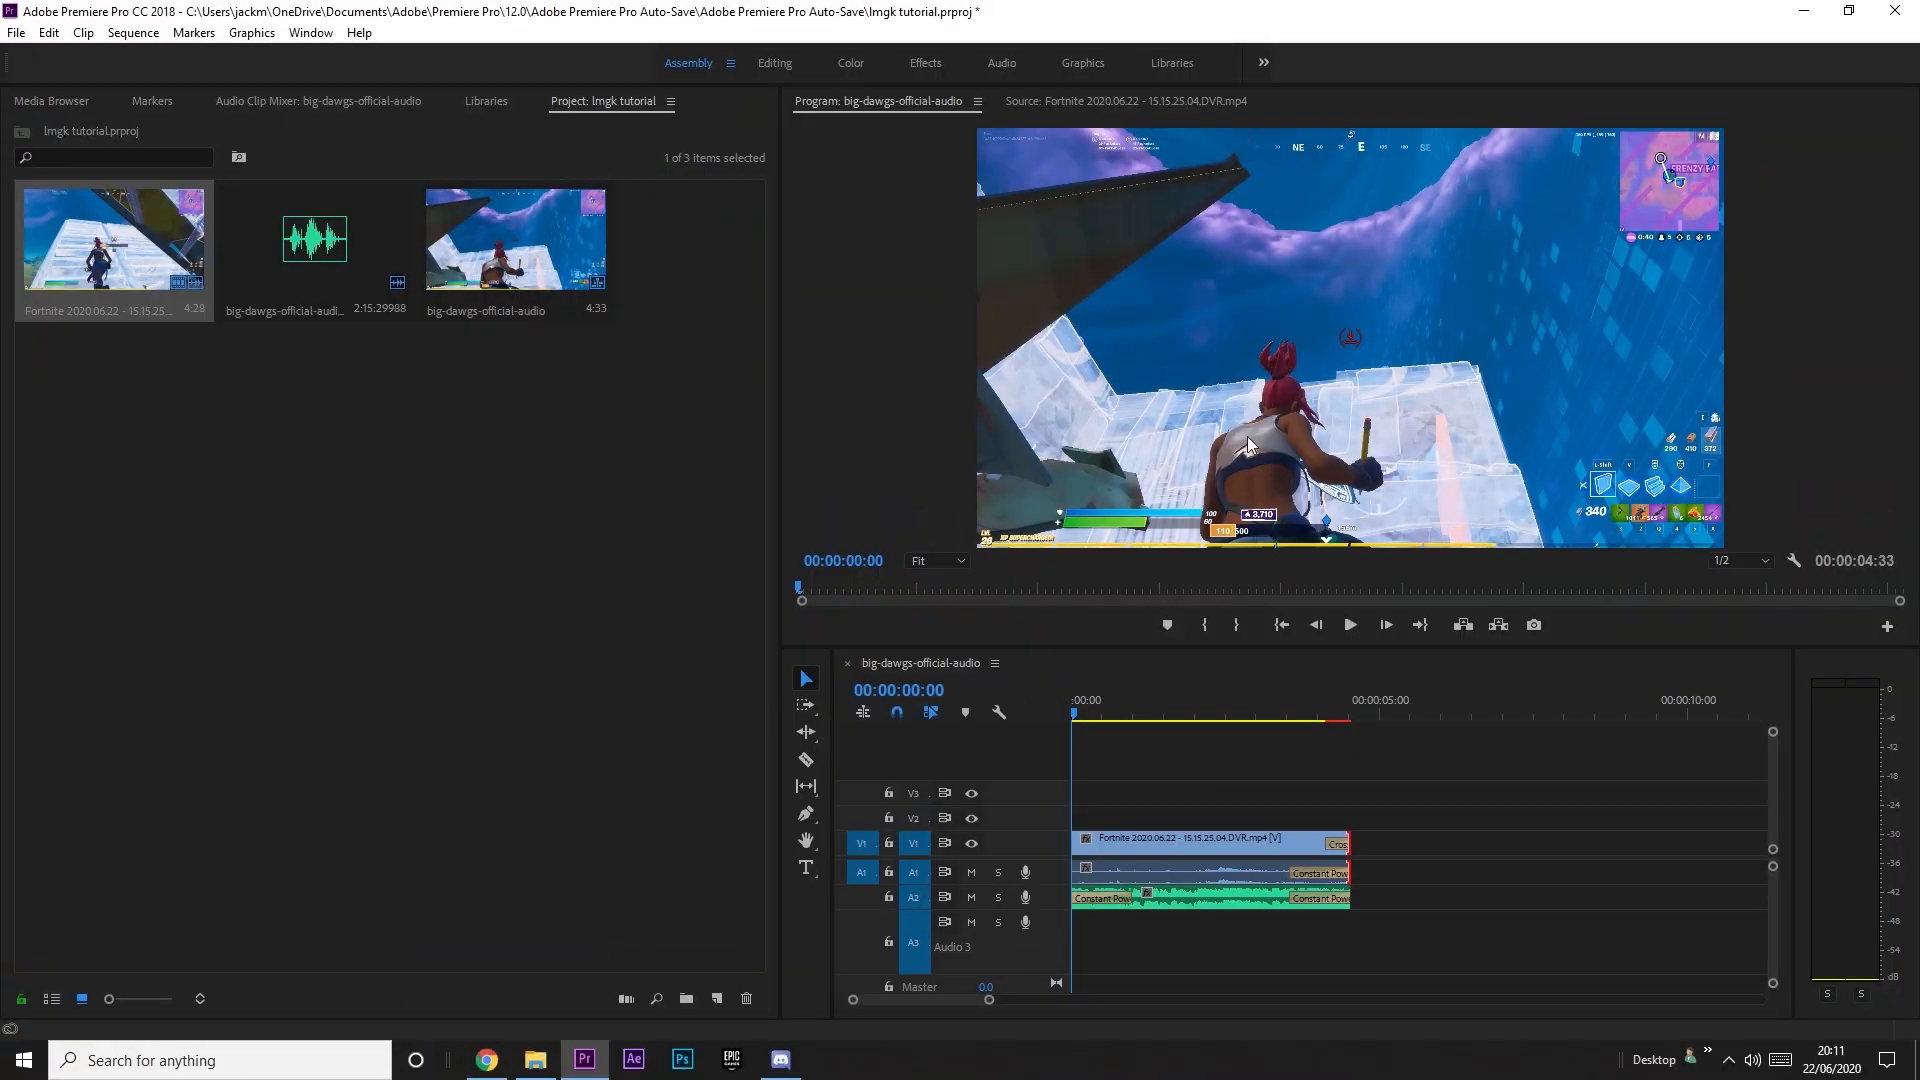
Preview the sequence from the start a couple of times to hear the music's beat.
click(1102, 714)
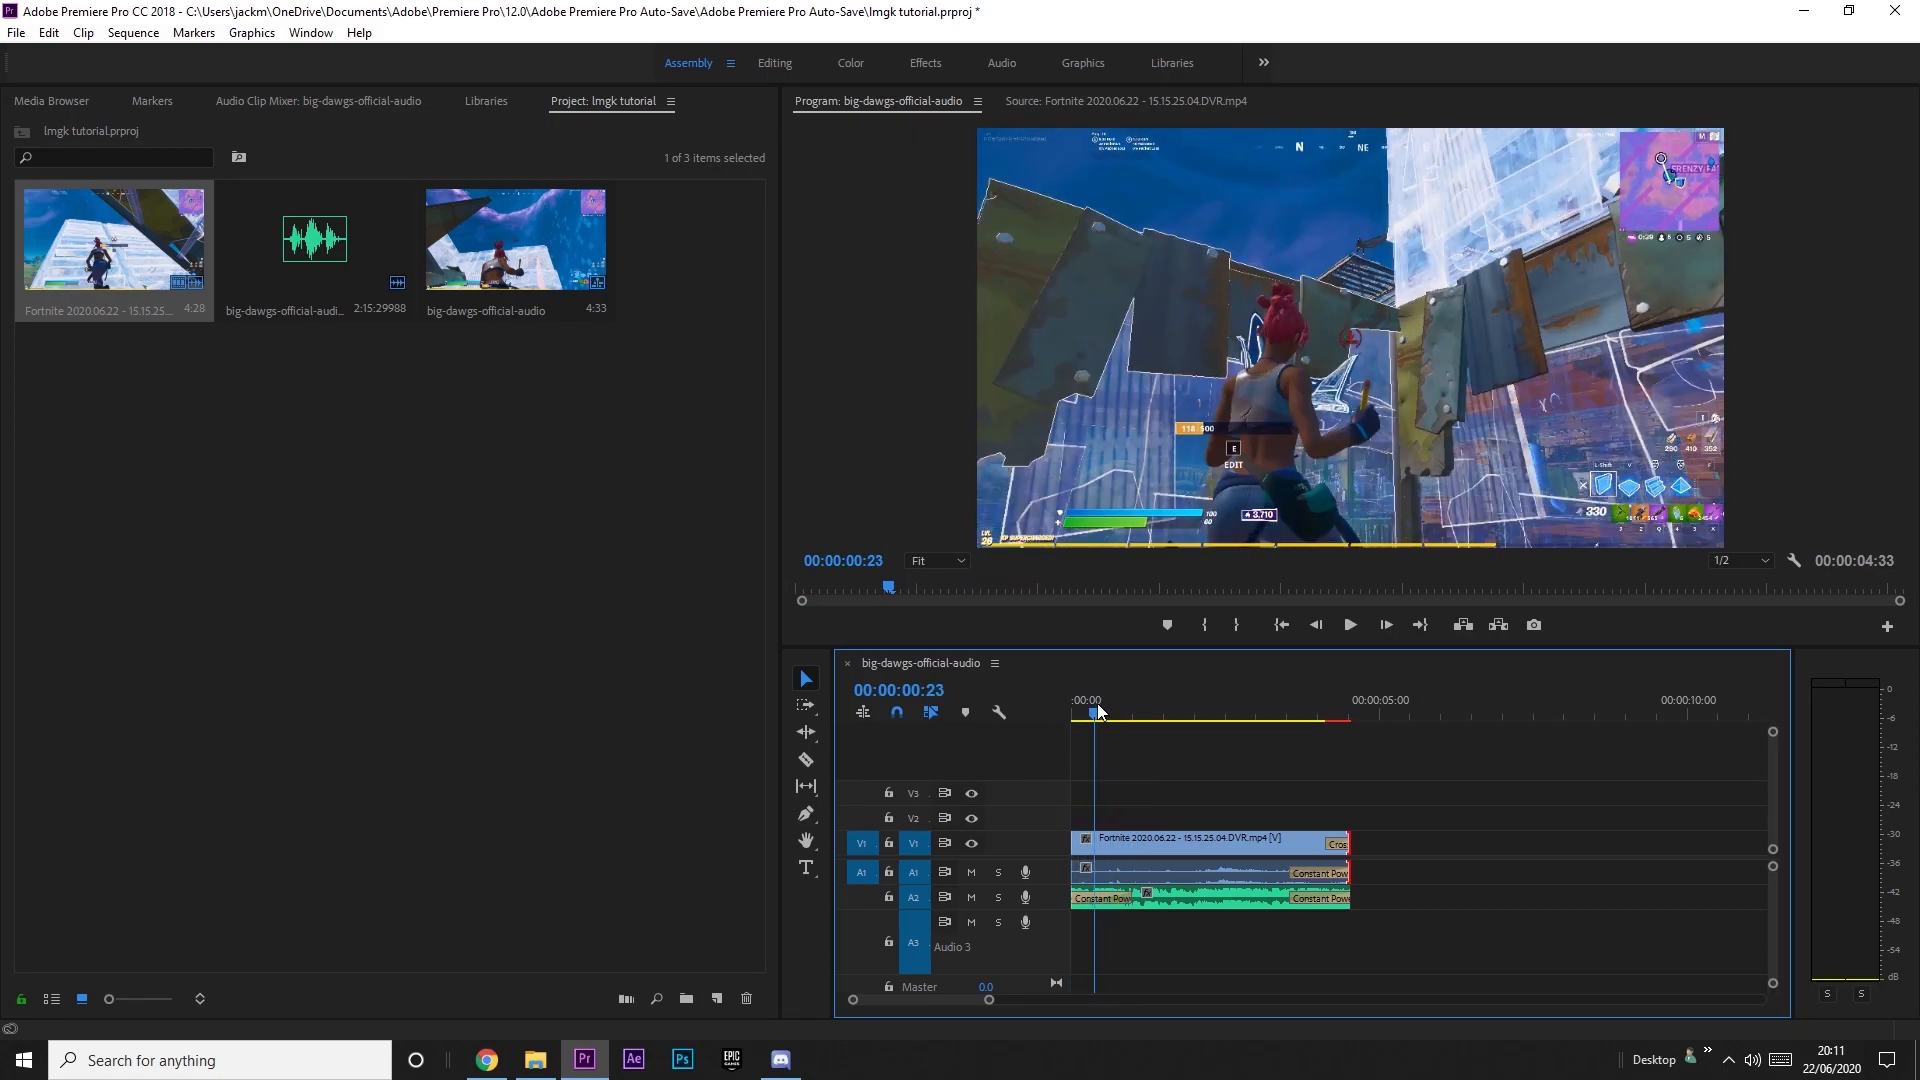
click(1107, 713)
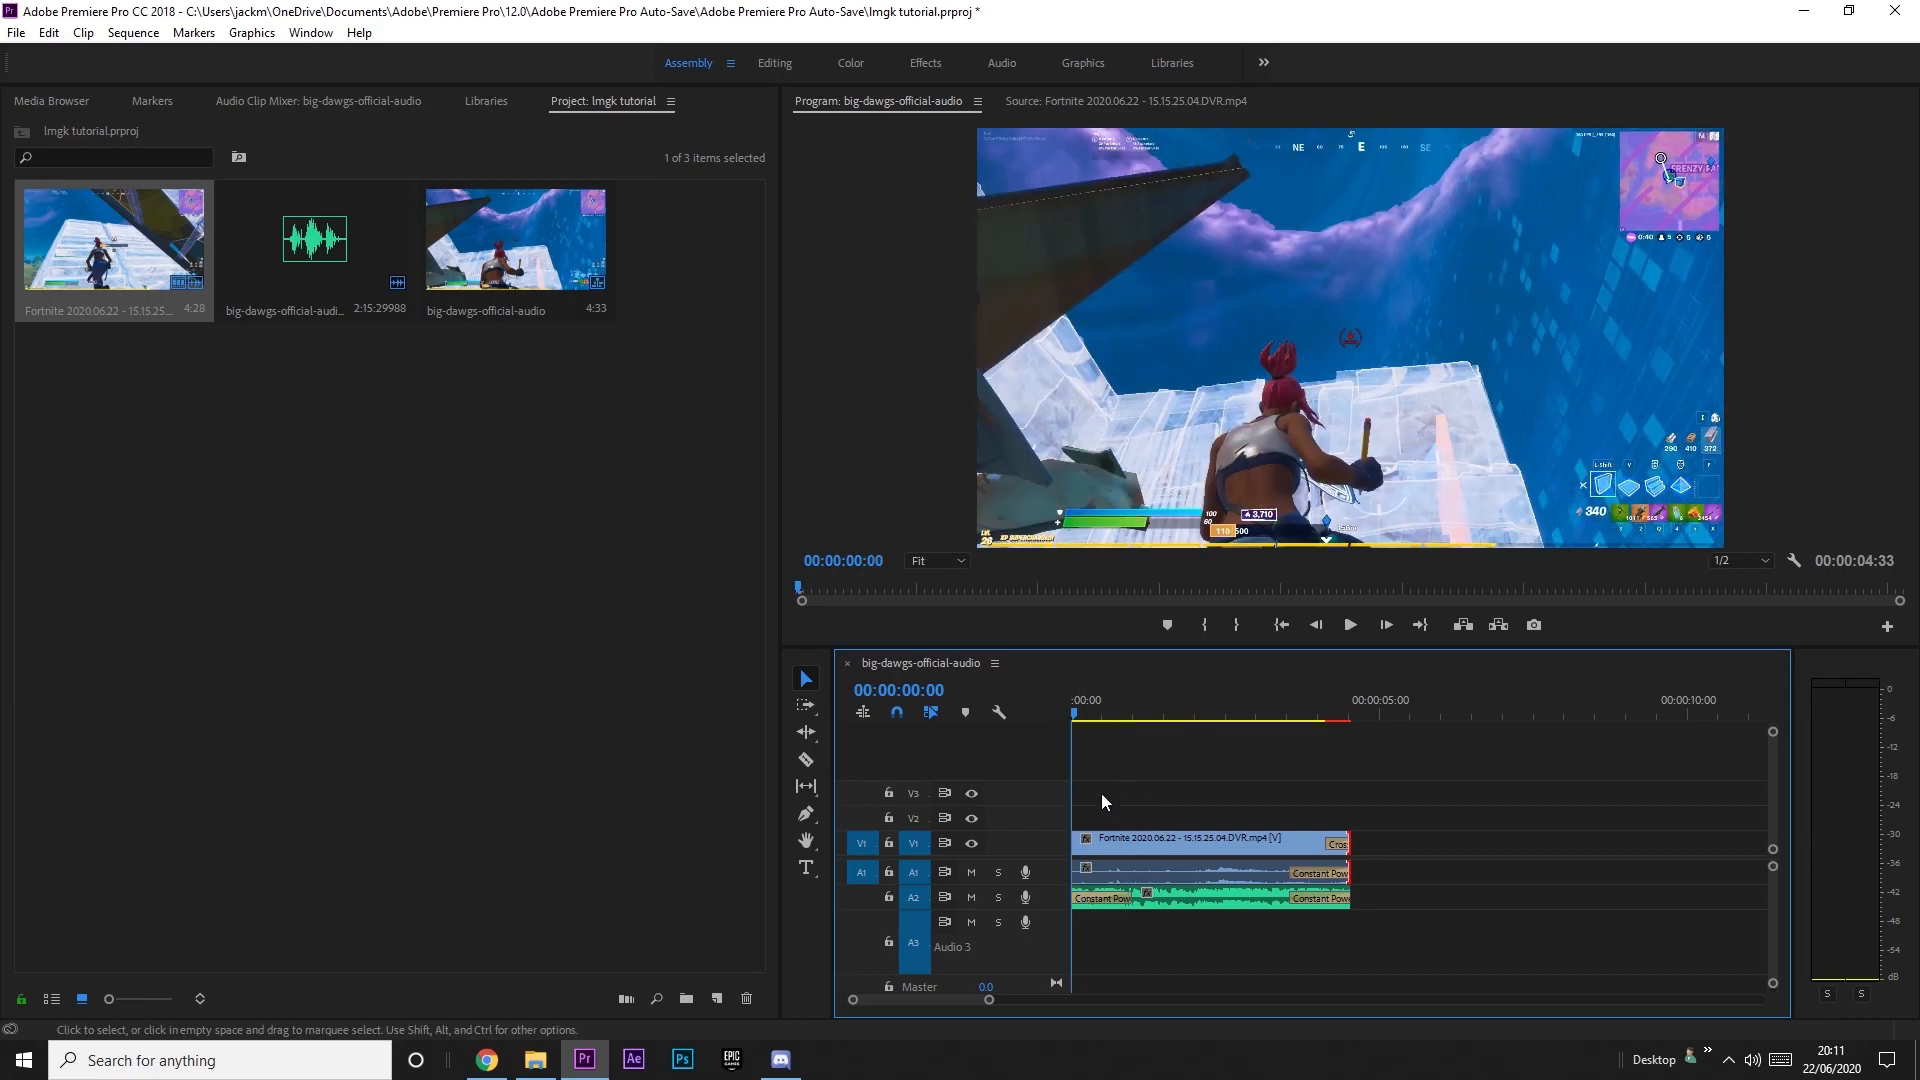
mouse_move(1072, 715)
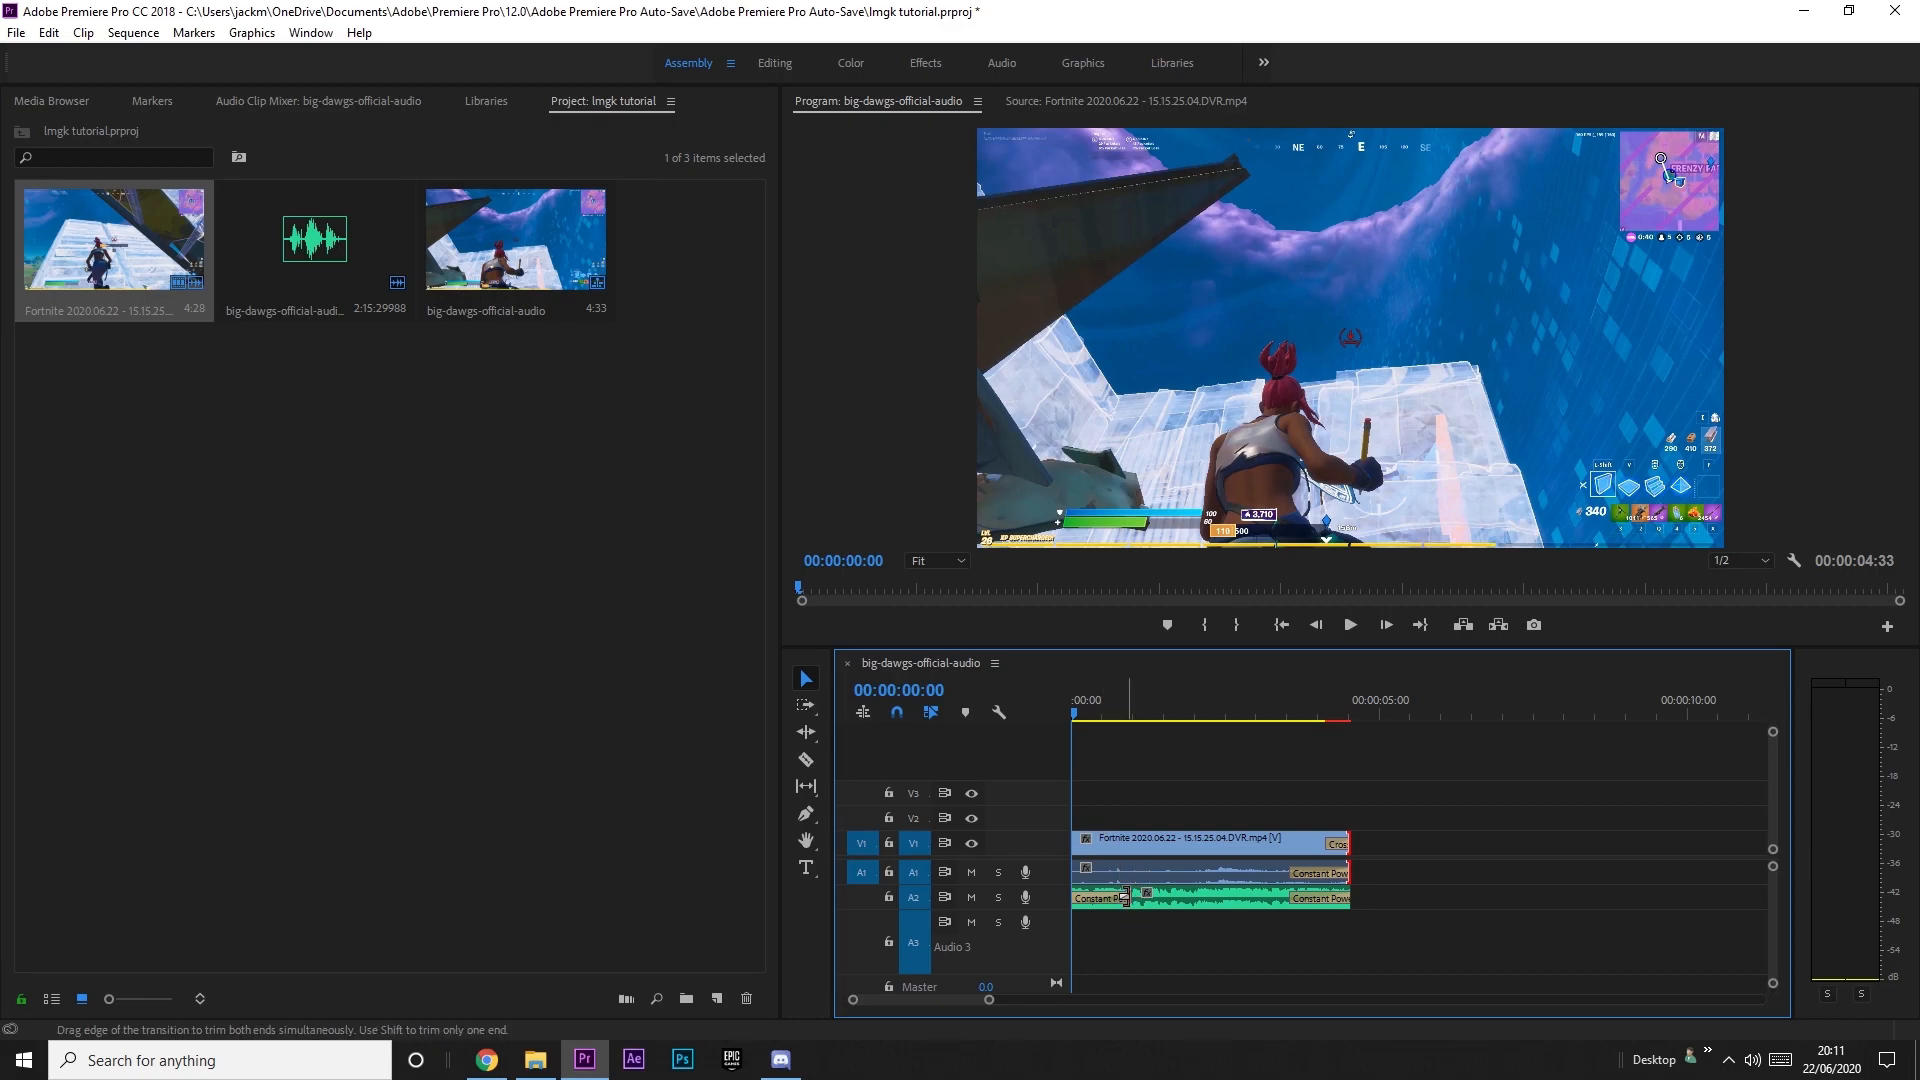
click(1347, 624)
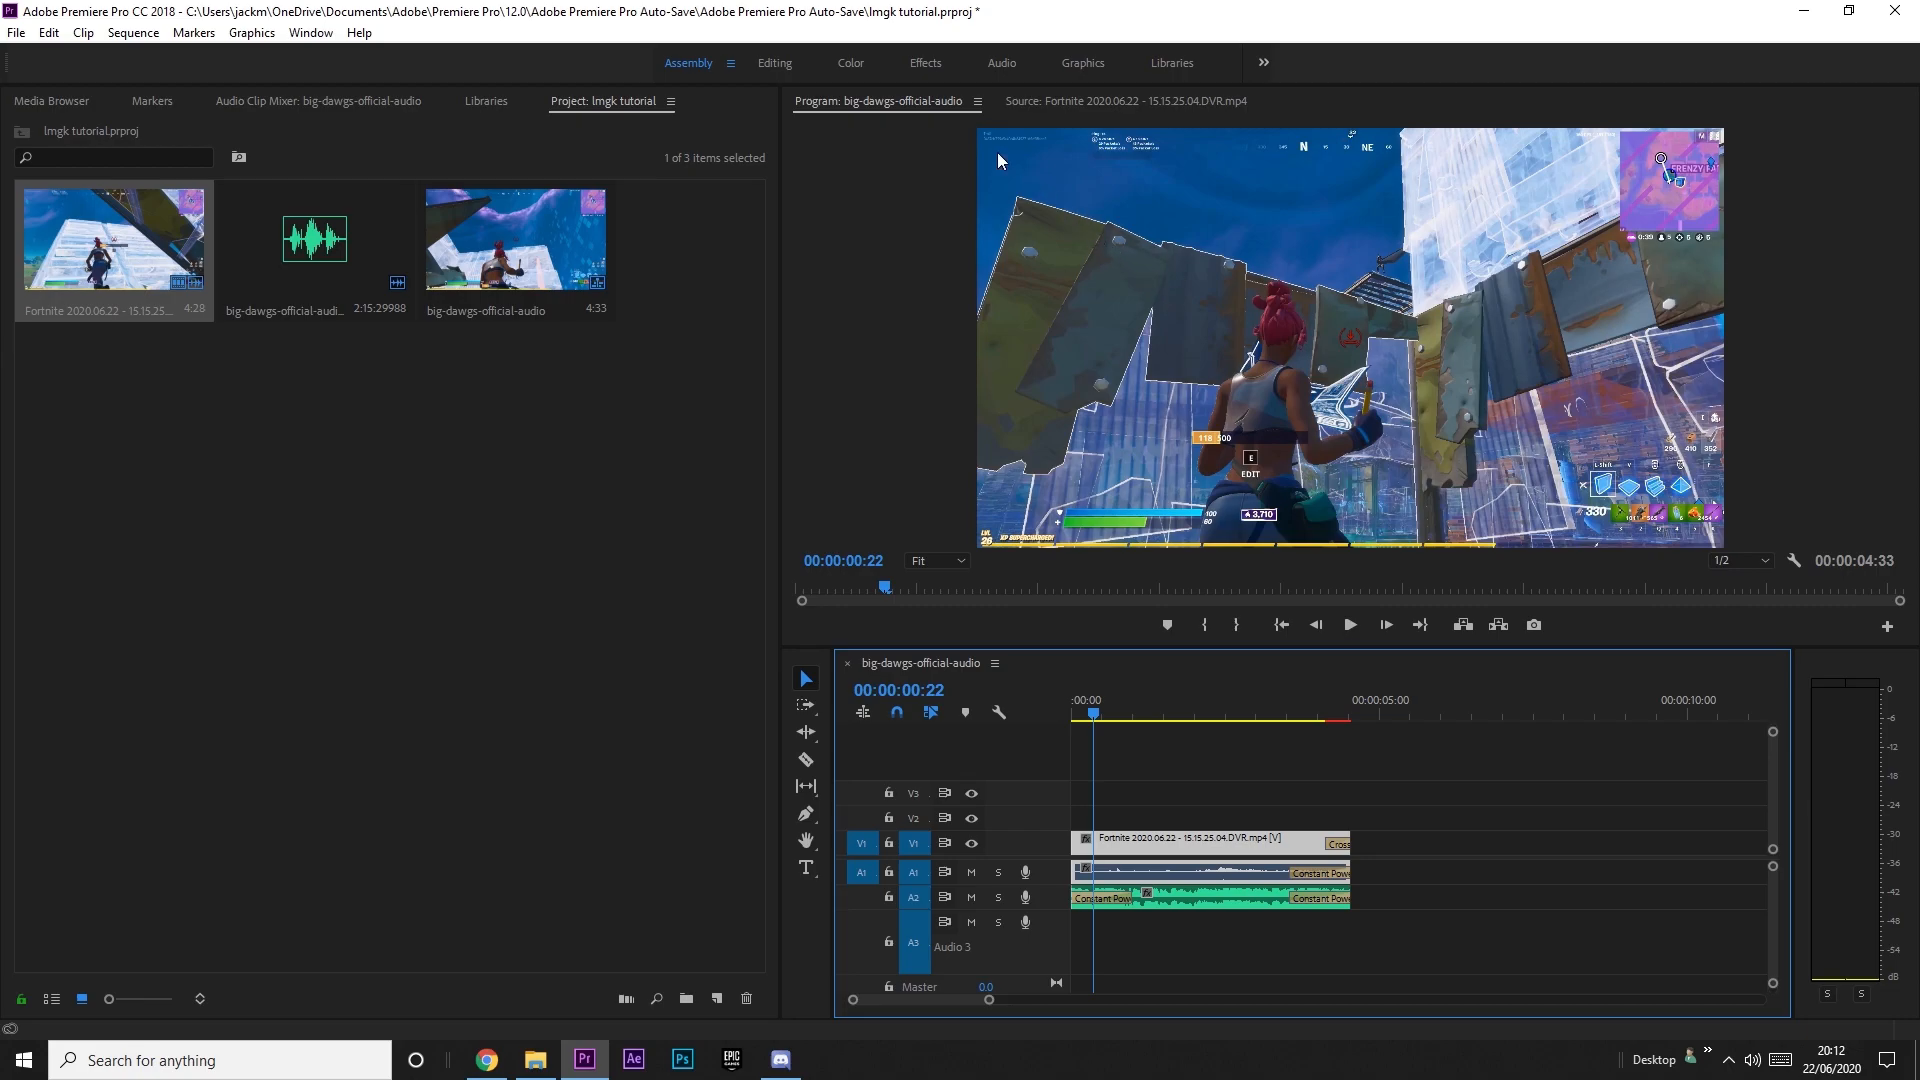
click(1084, 713)
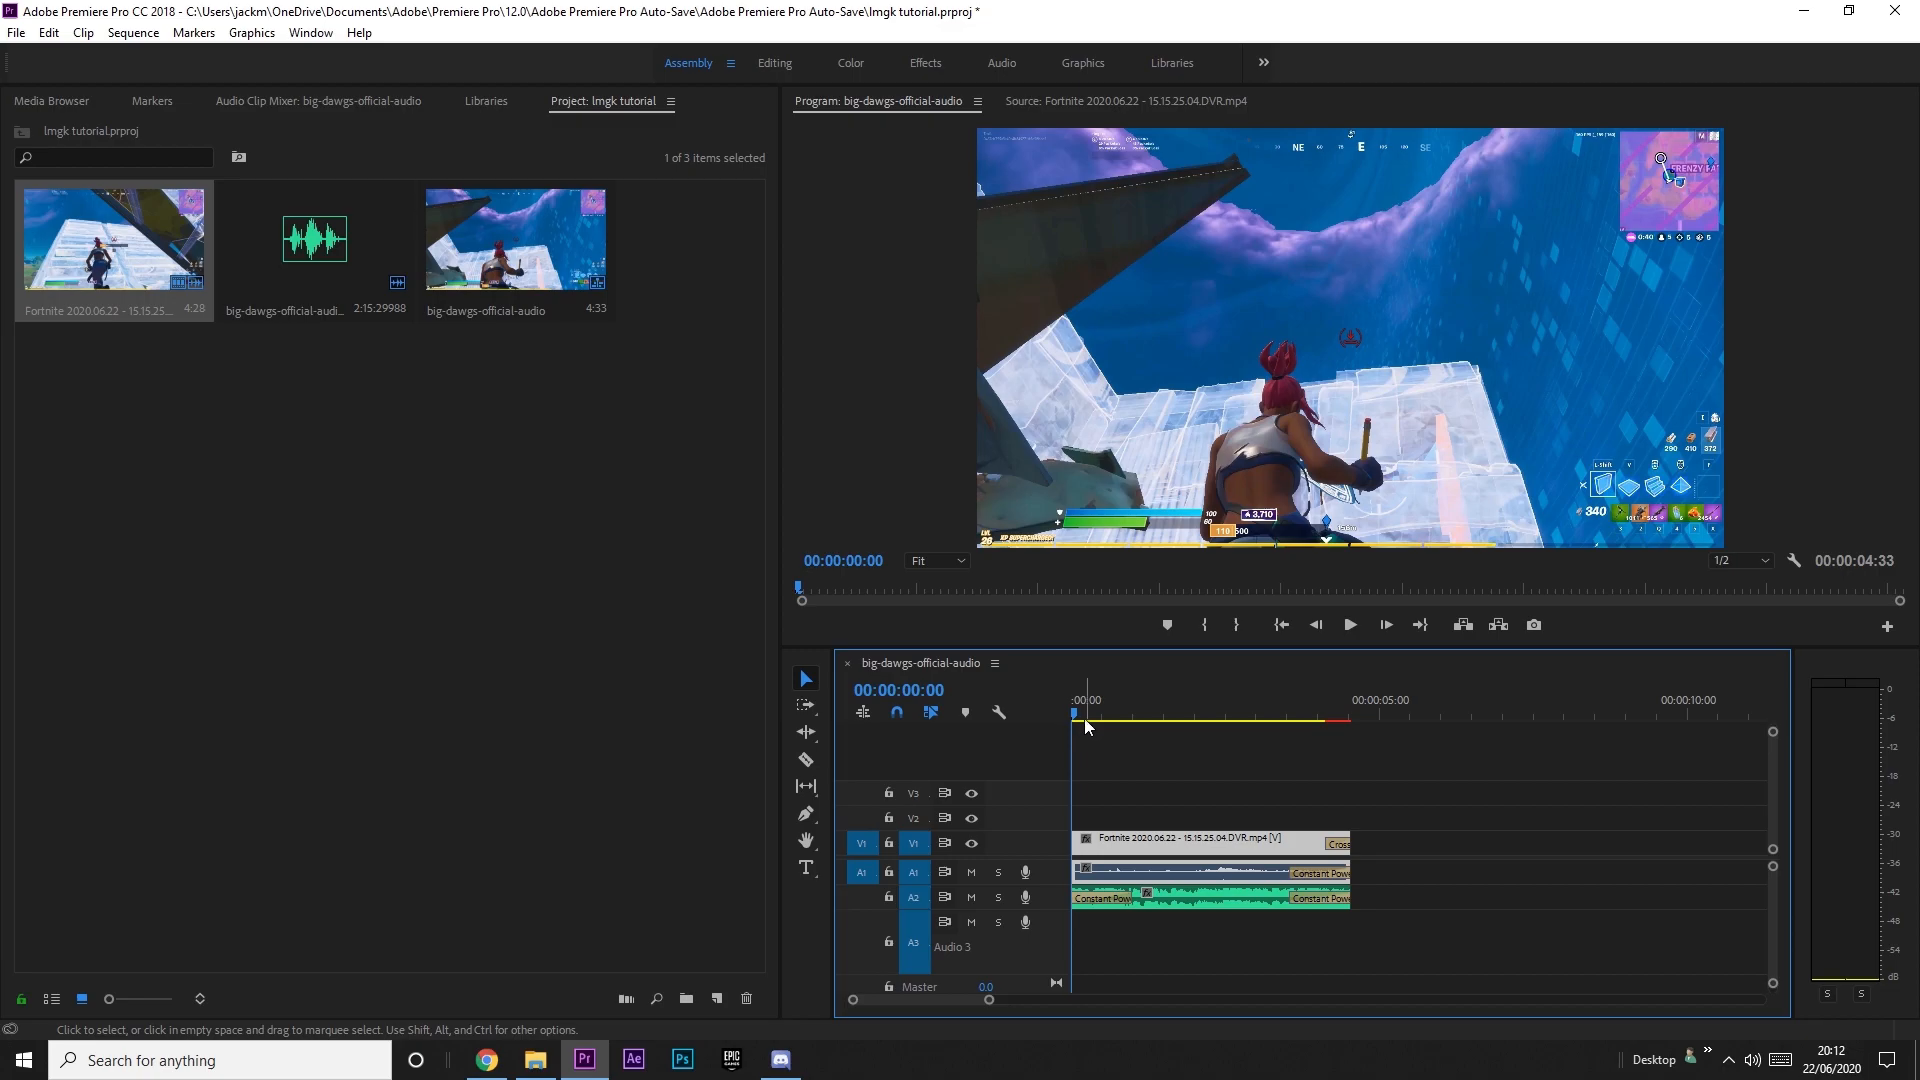
Expand the music track's waveform and drop markers on the beats while playing.
click(1090, 700)
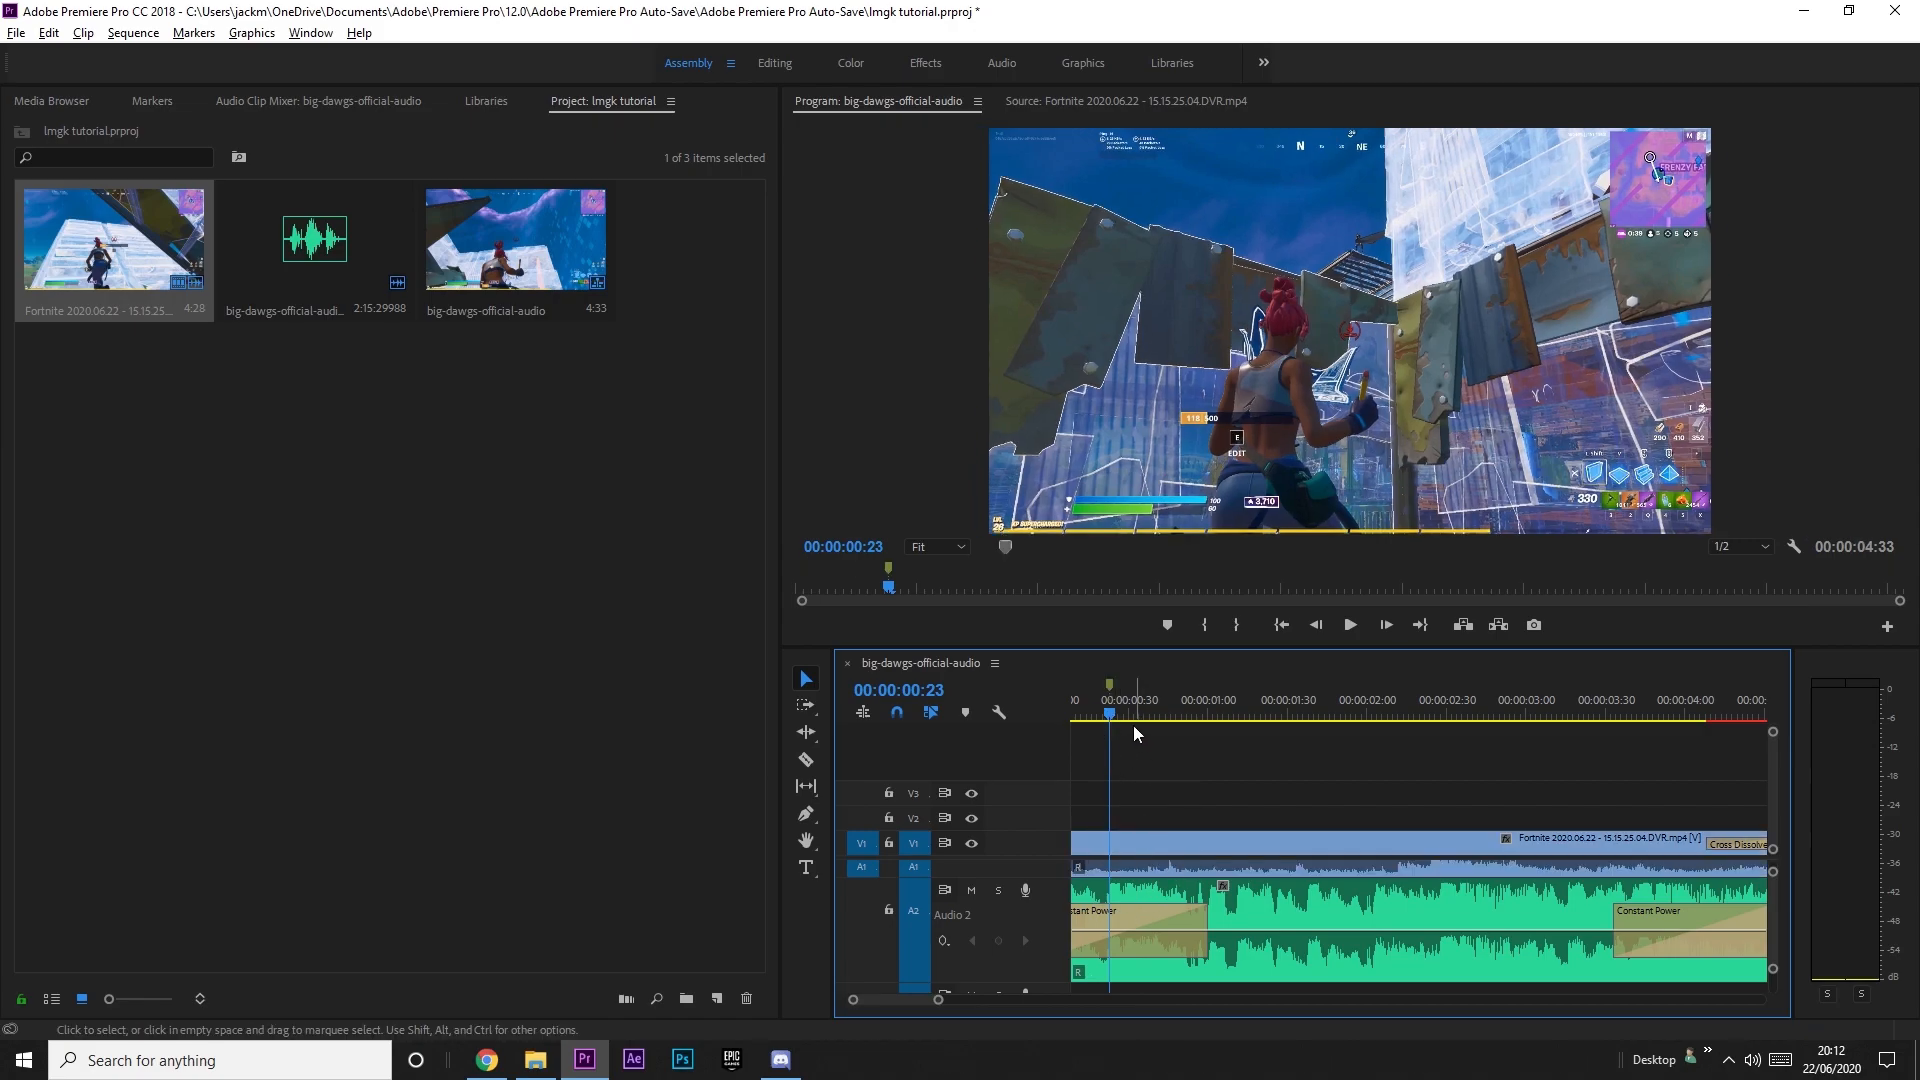
click(1348, 624)
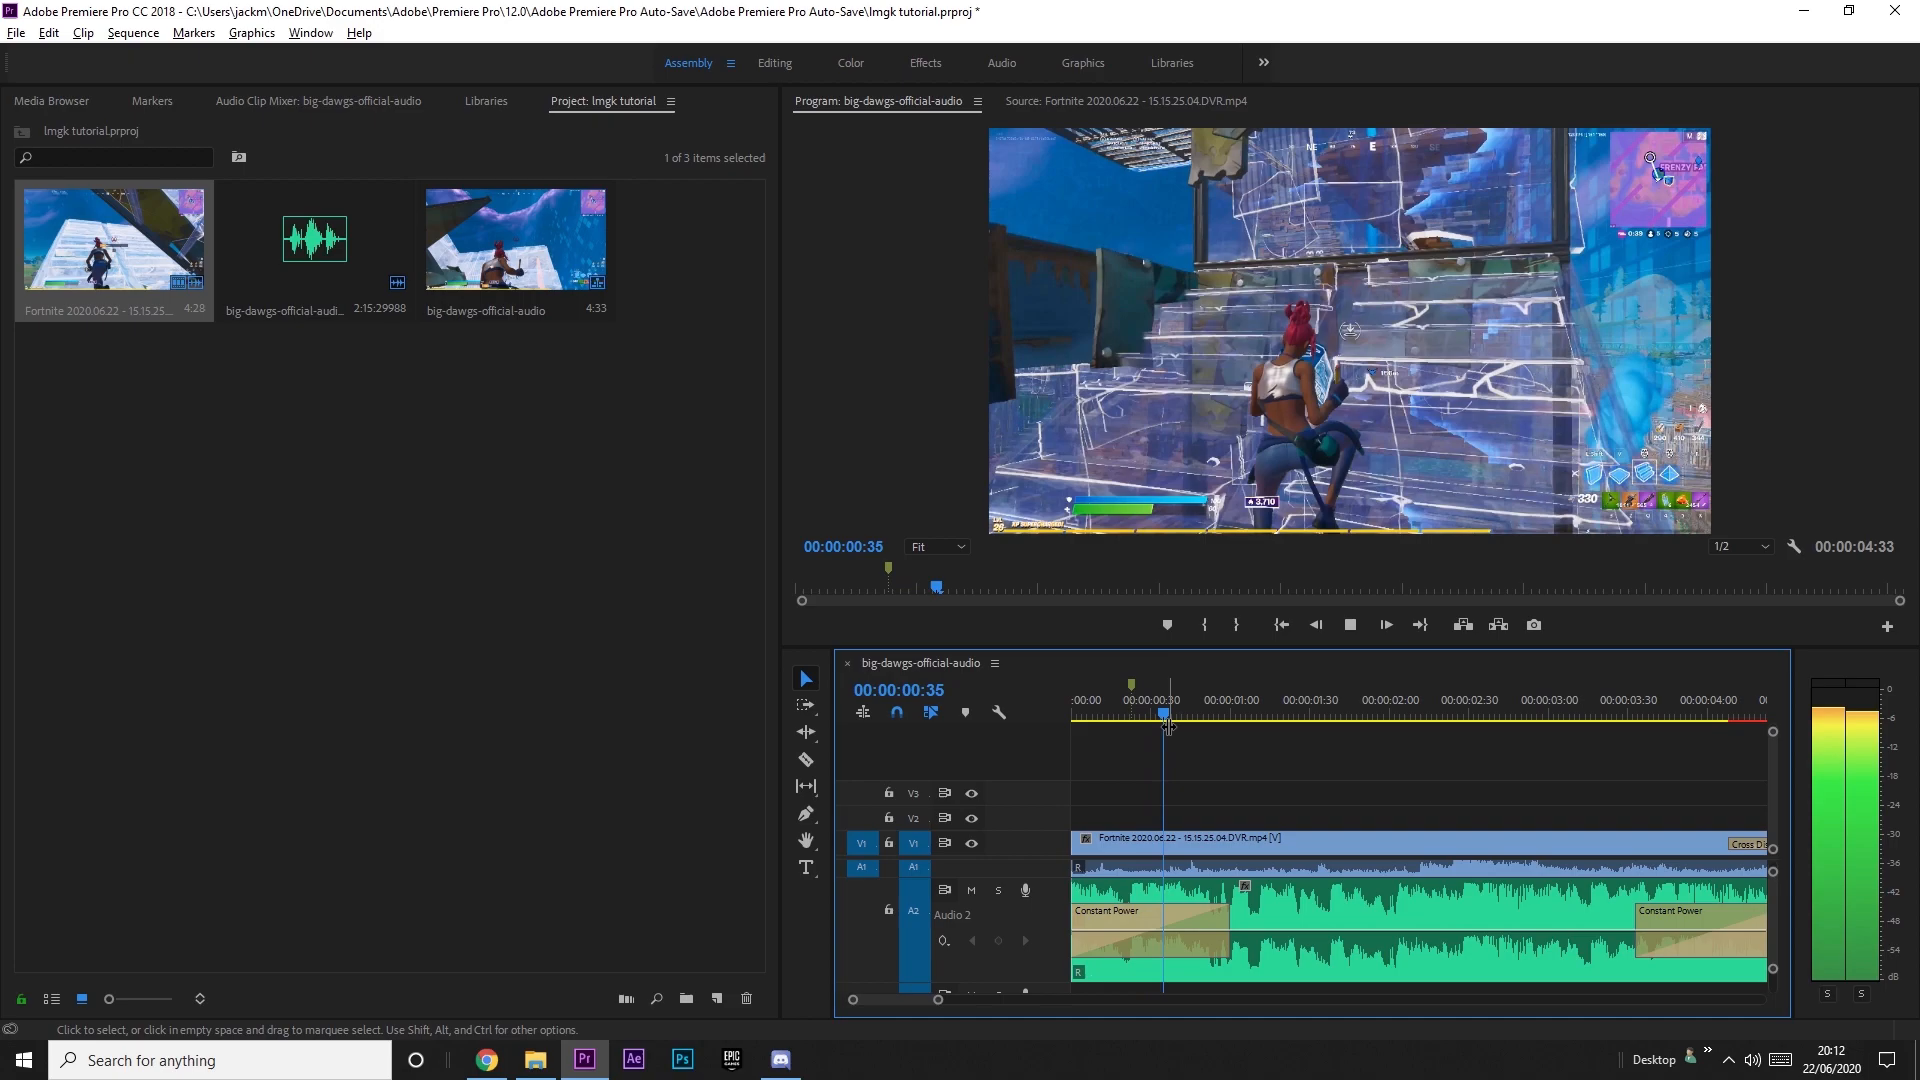
click(1374, 714)
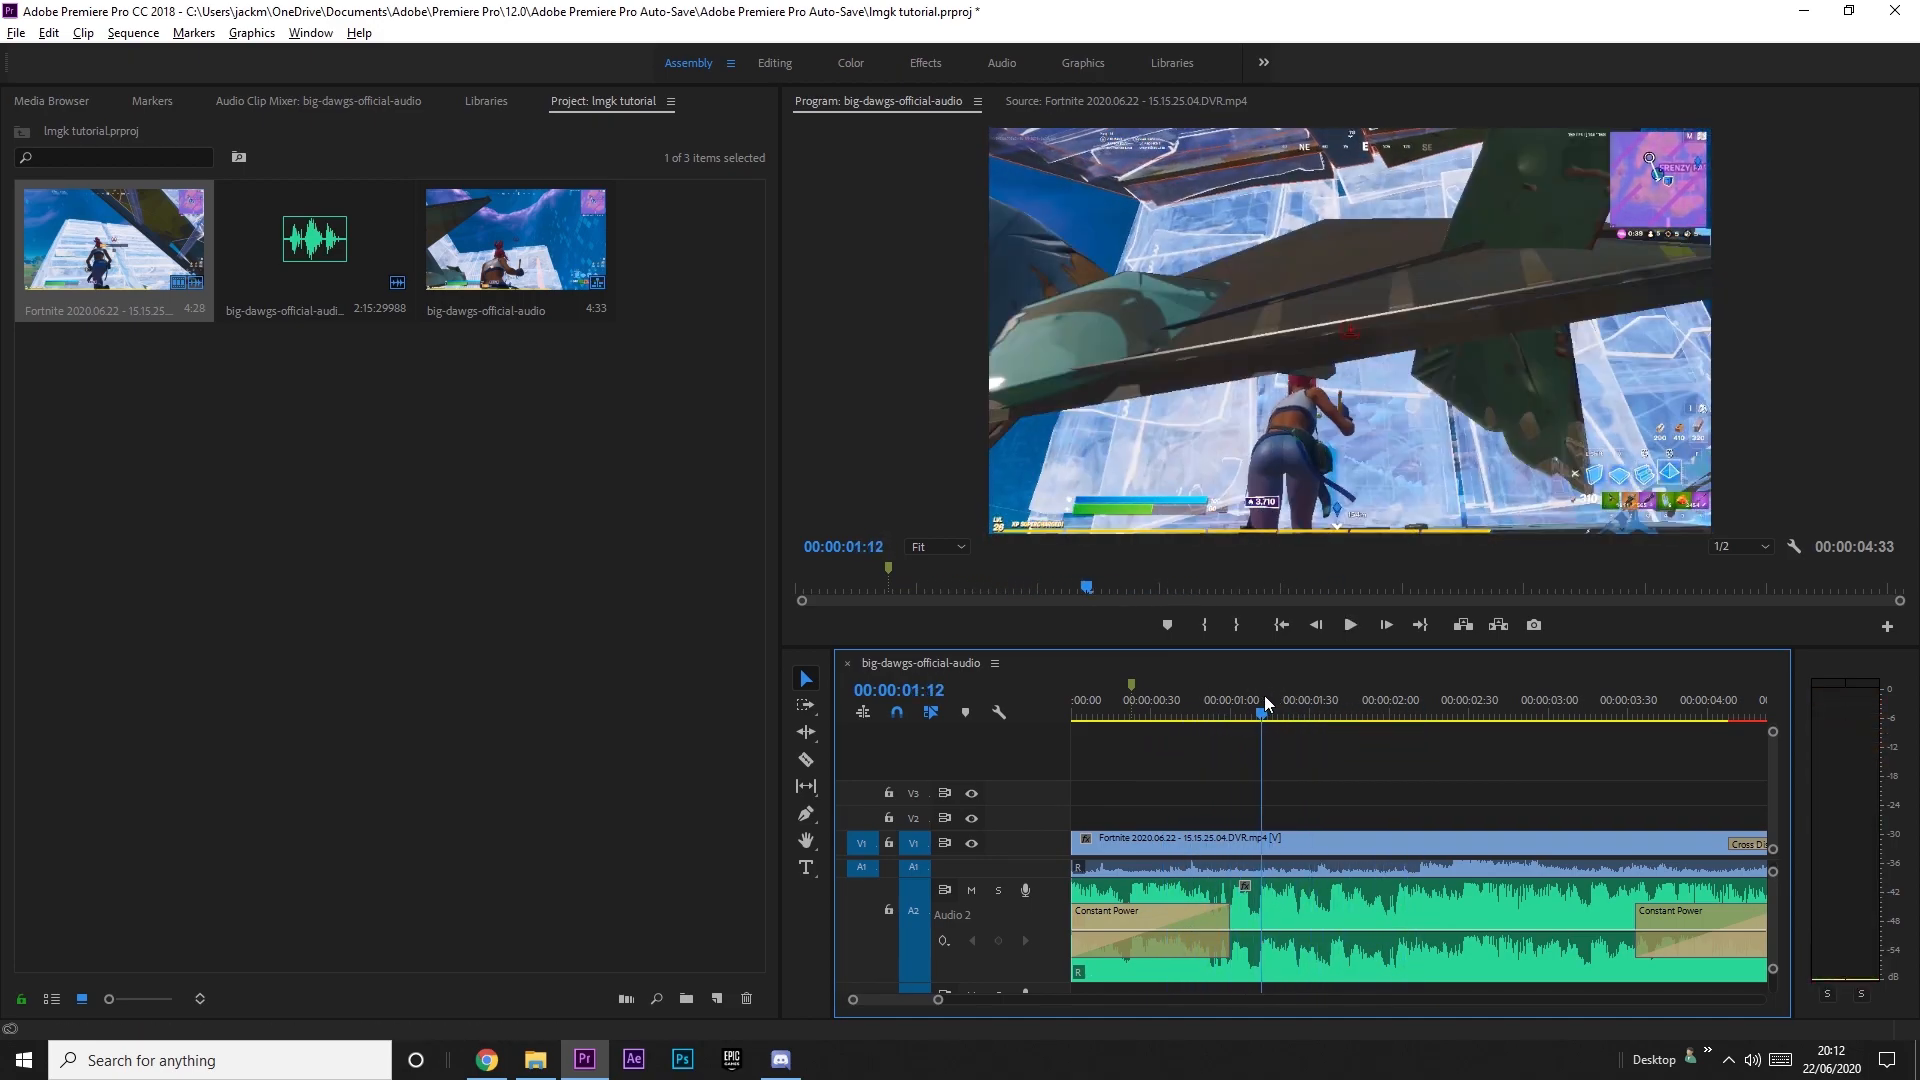
drag(1268, 714, 1236, 714)
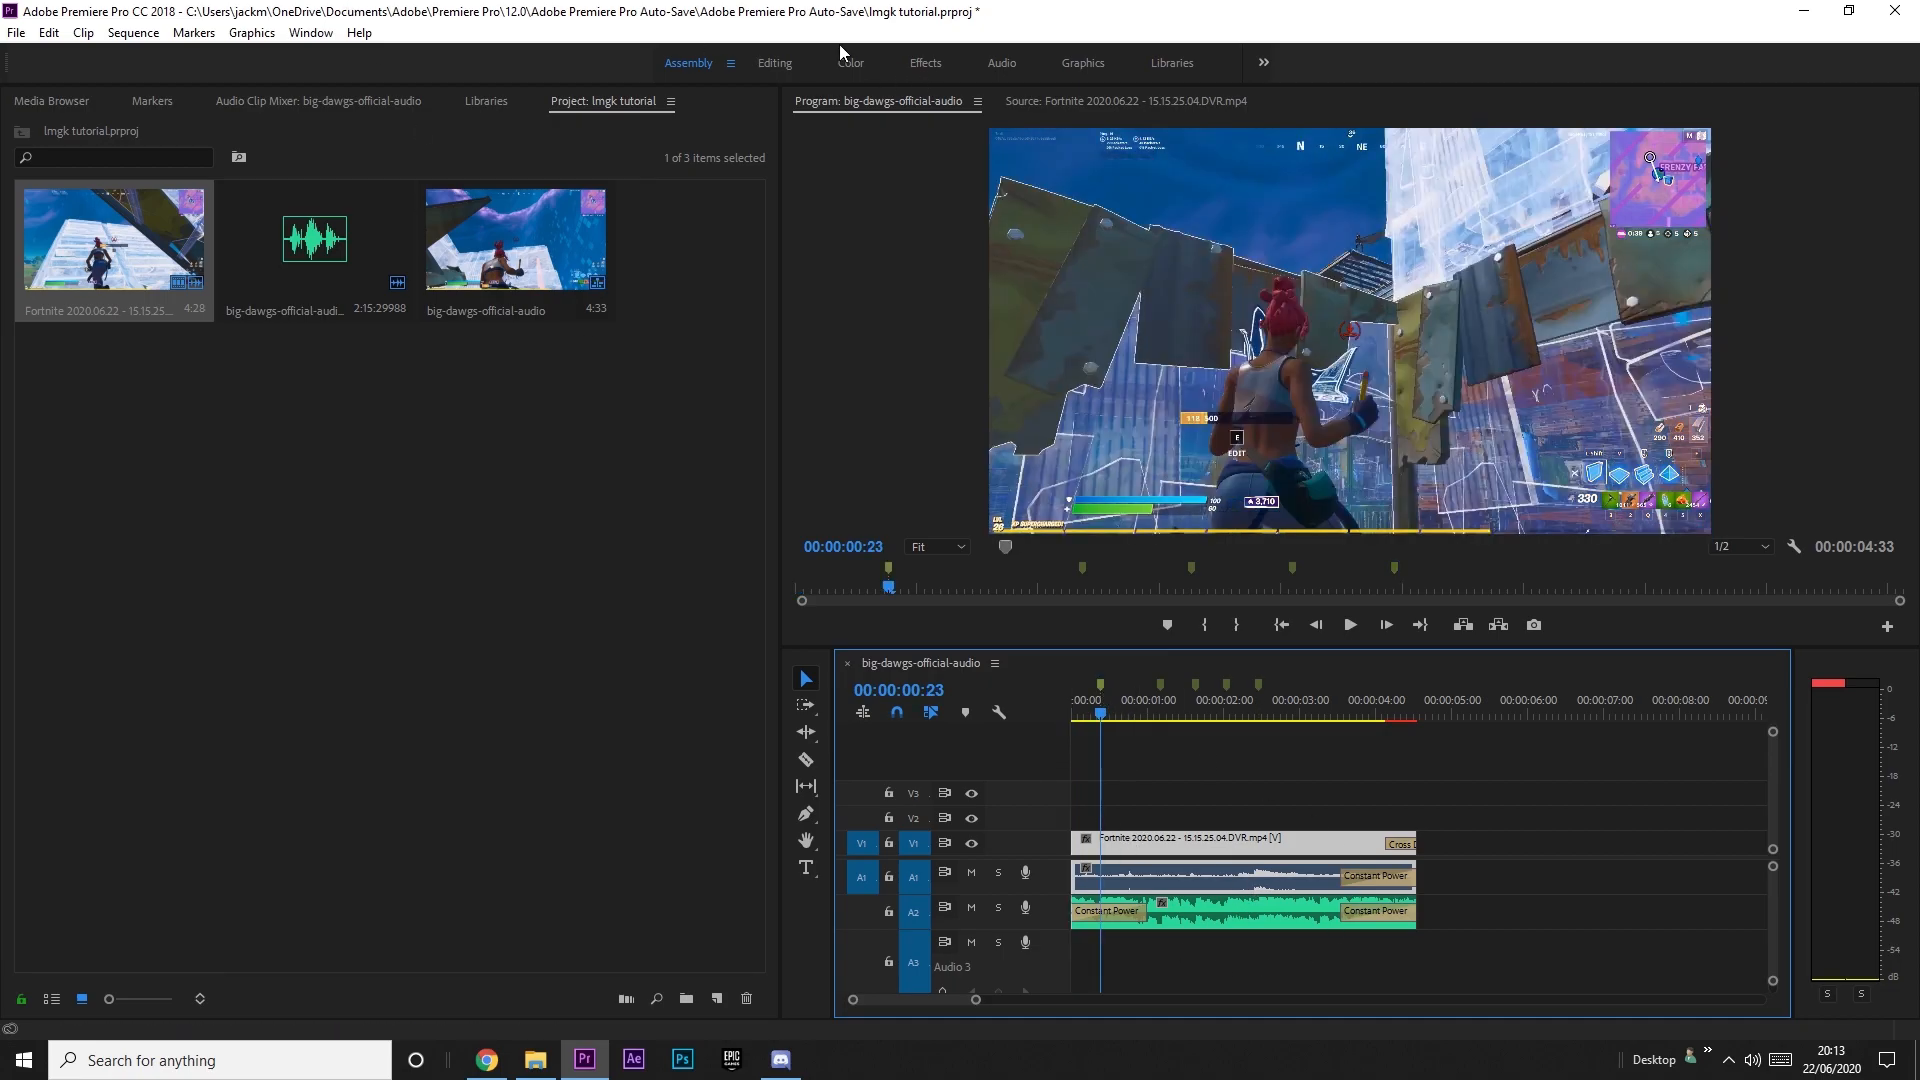
In the Effects workspace, enable Scale keyframing on the gameplay clip at 70%.
click(924, 62)
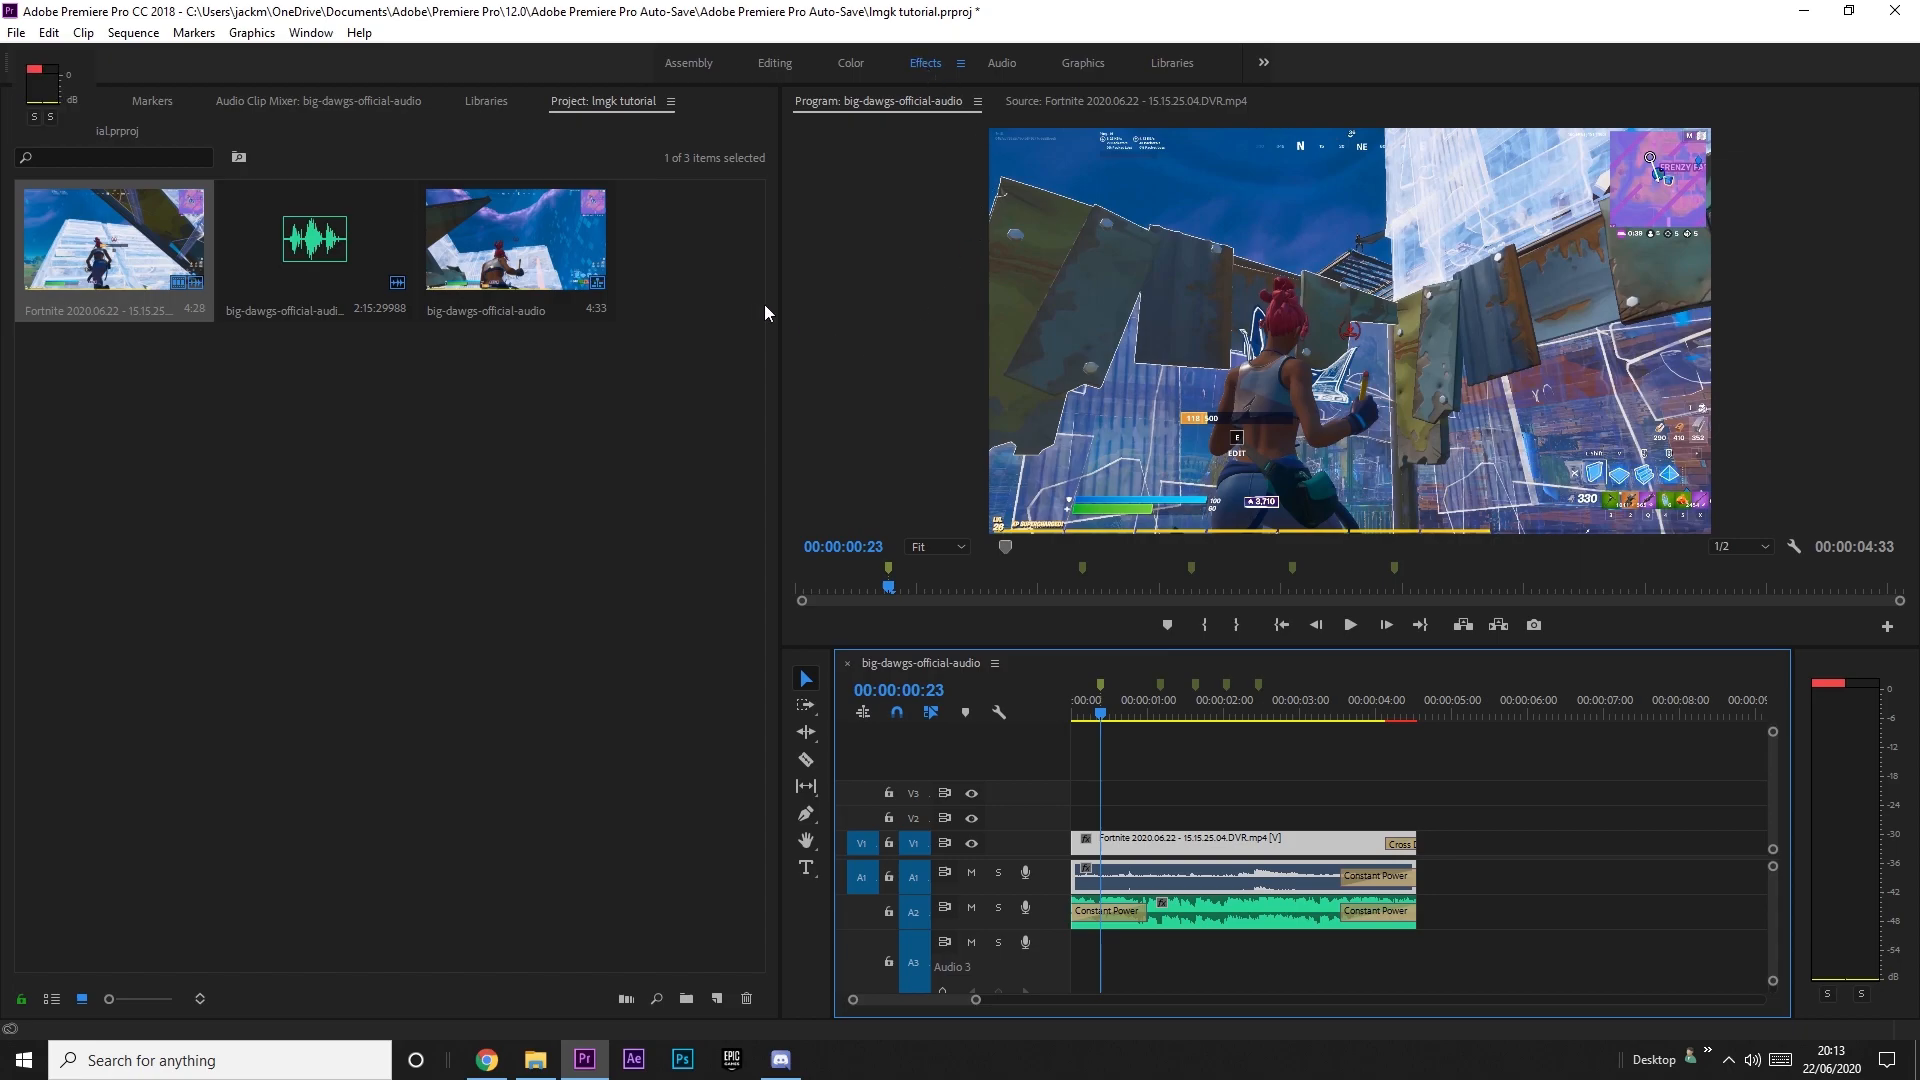
click(926, 62)
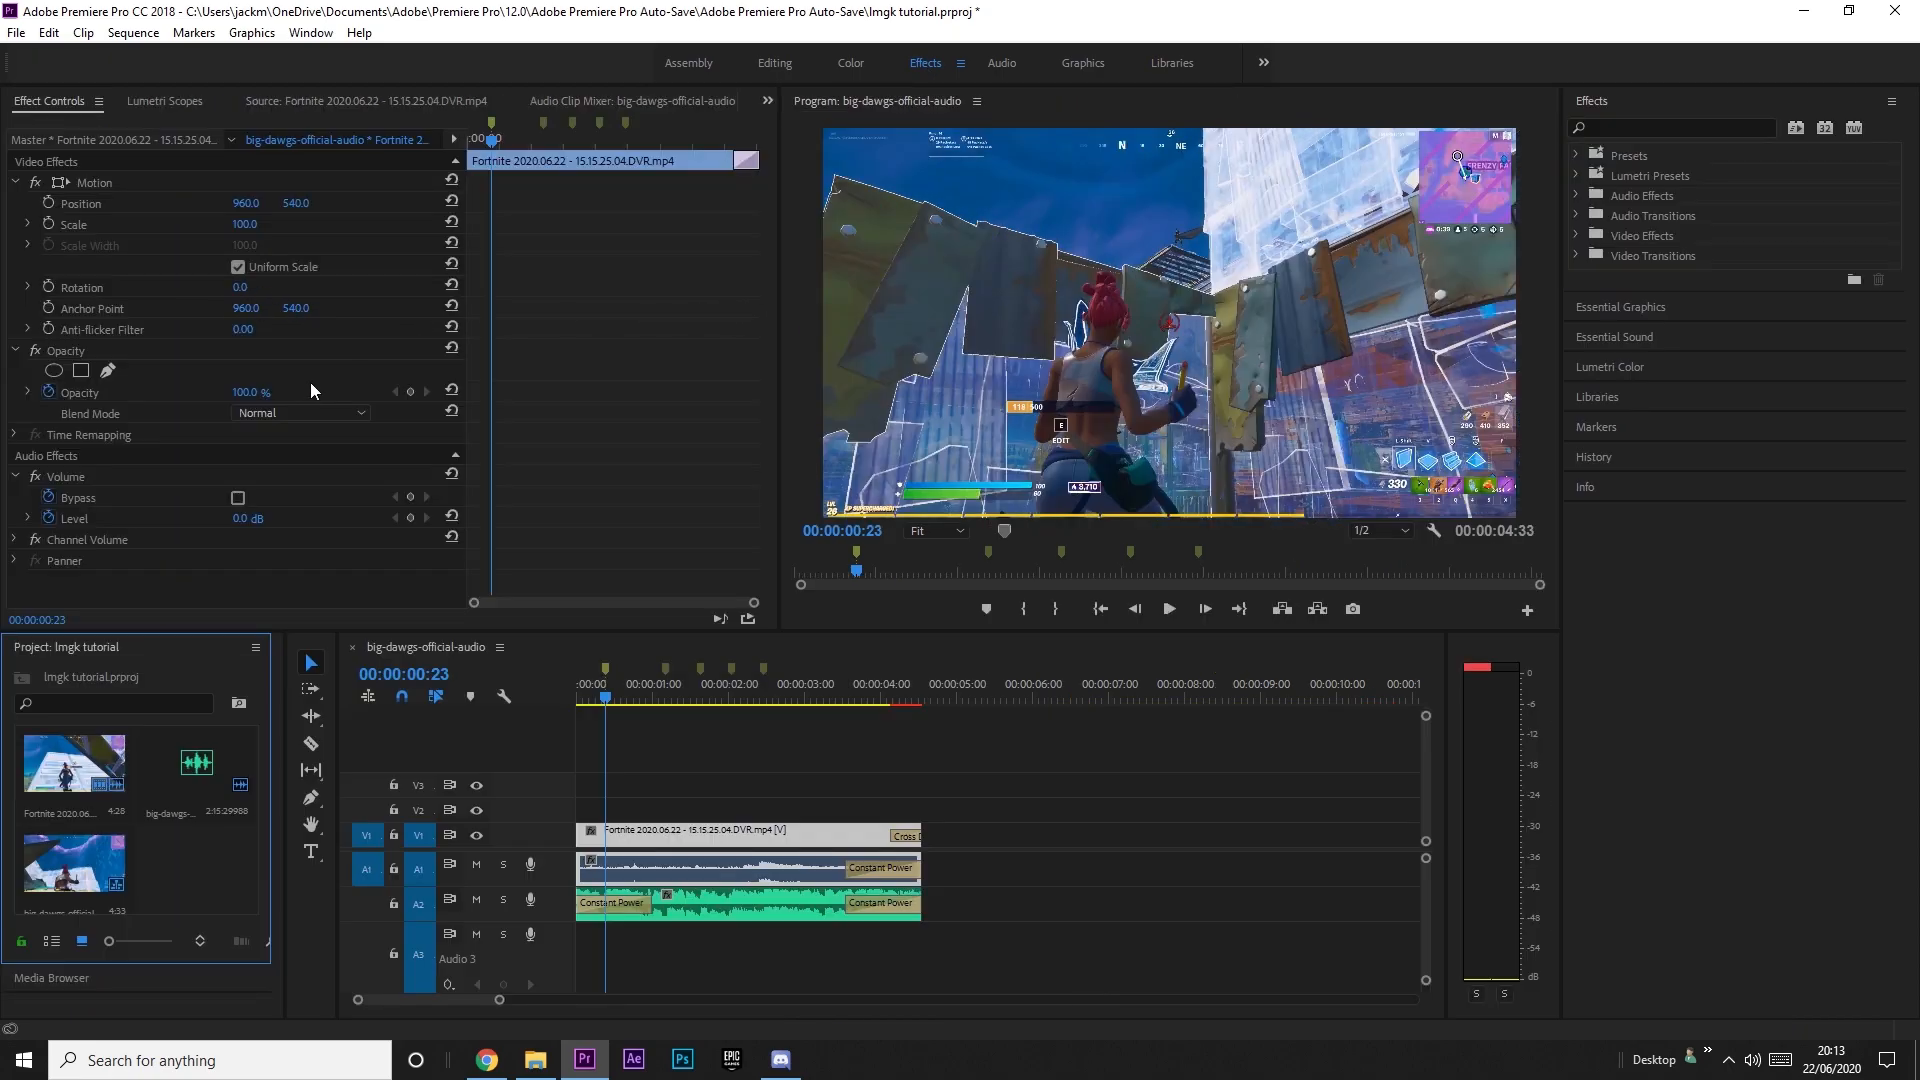
mouse_move(46, 226)
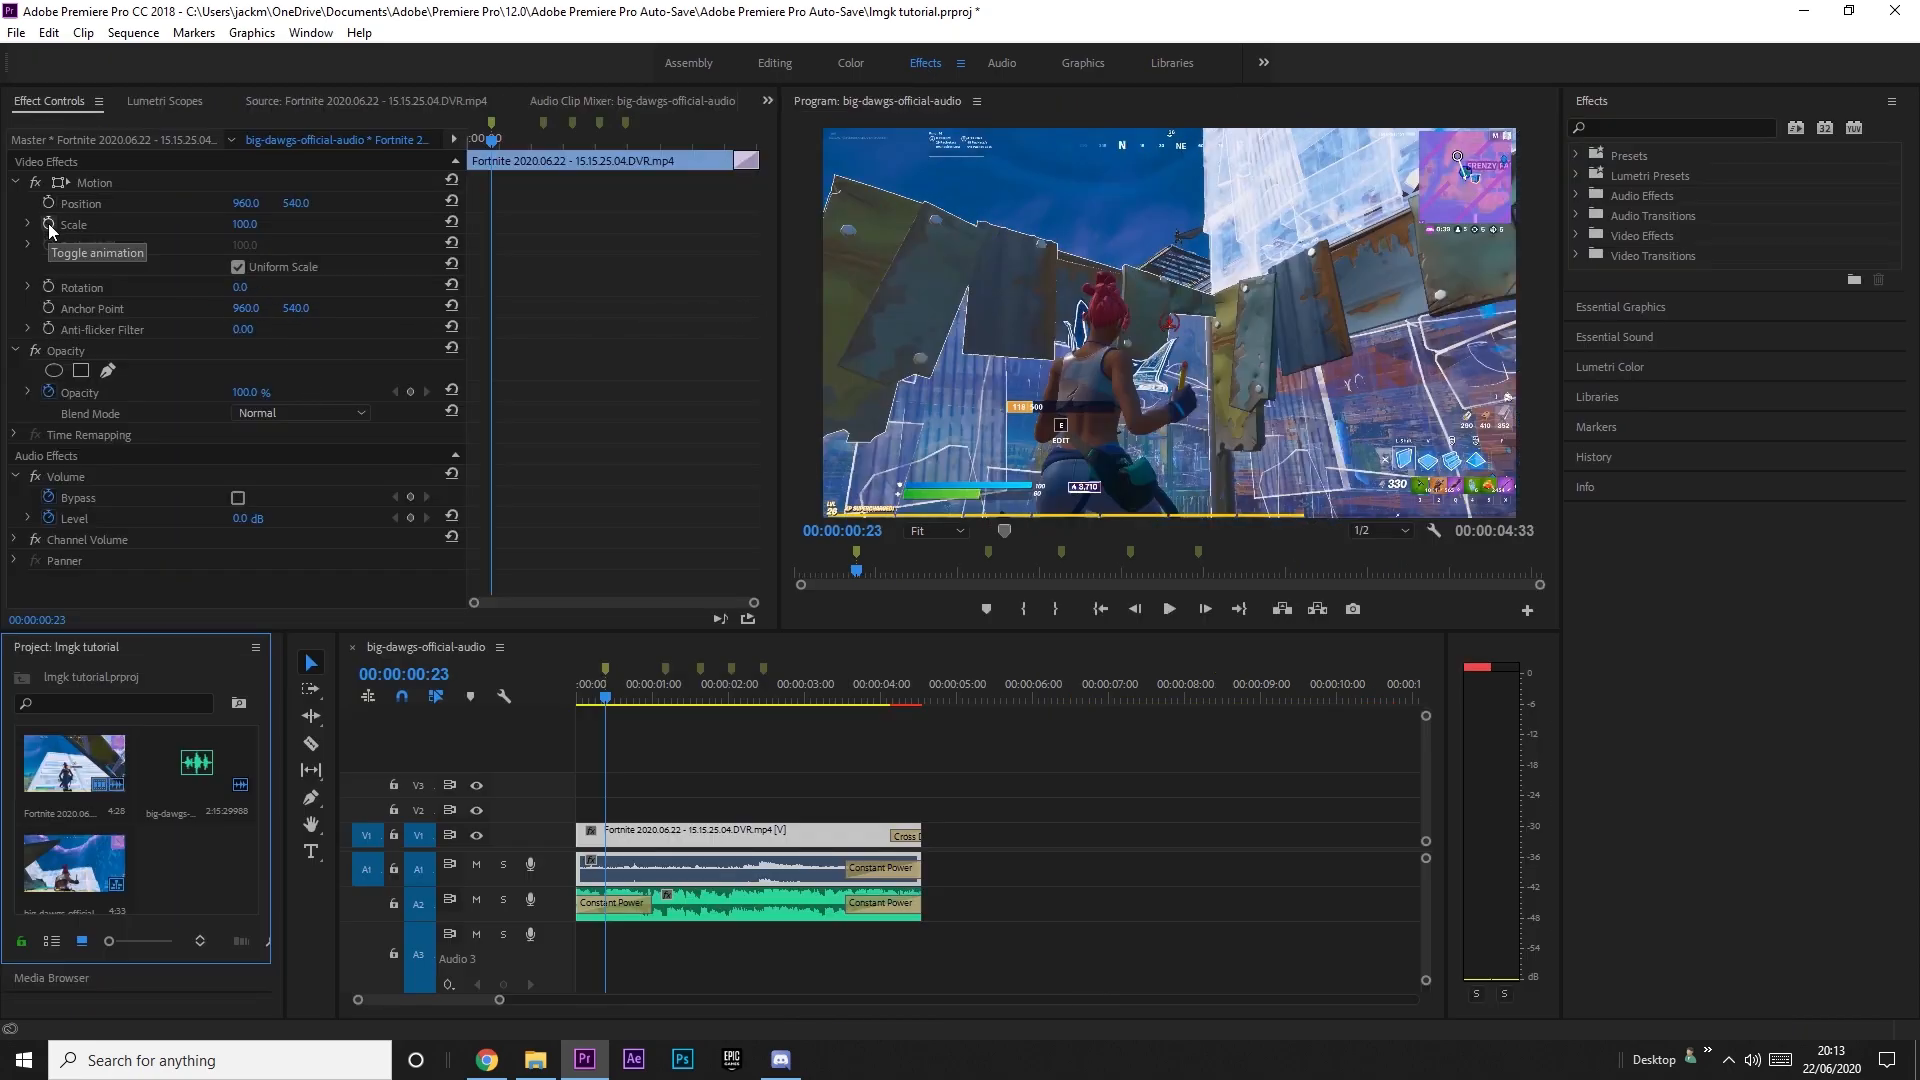
click(46, 224)
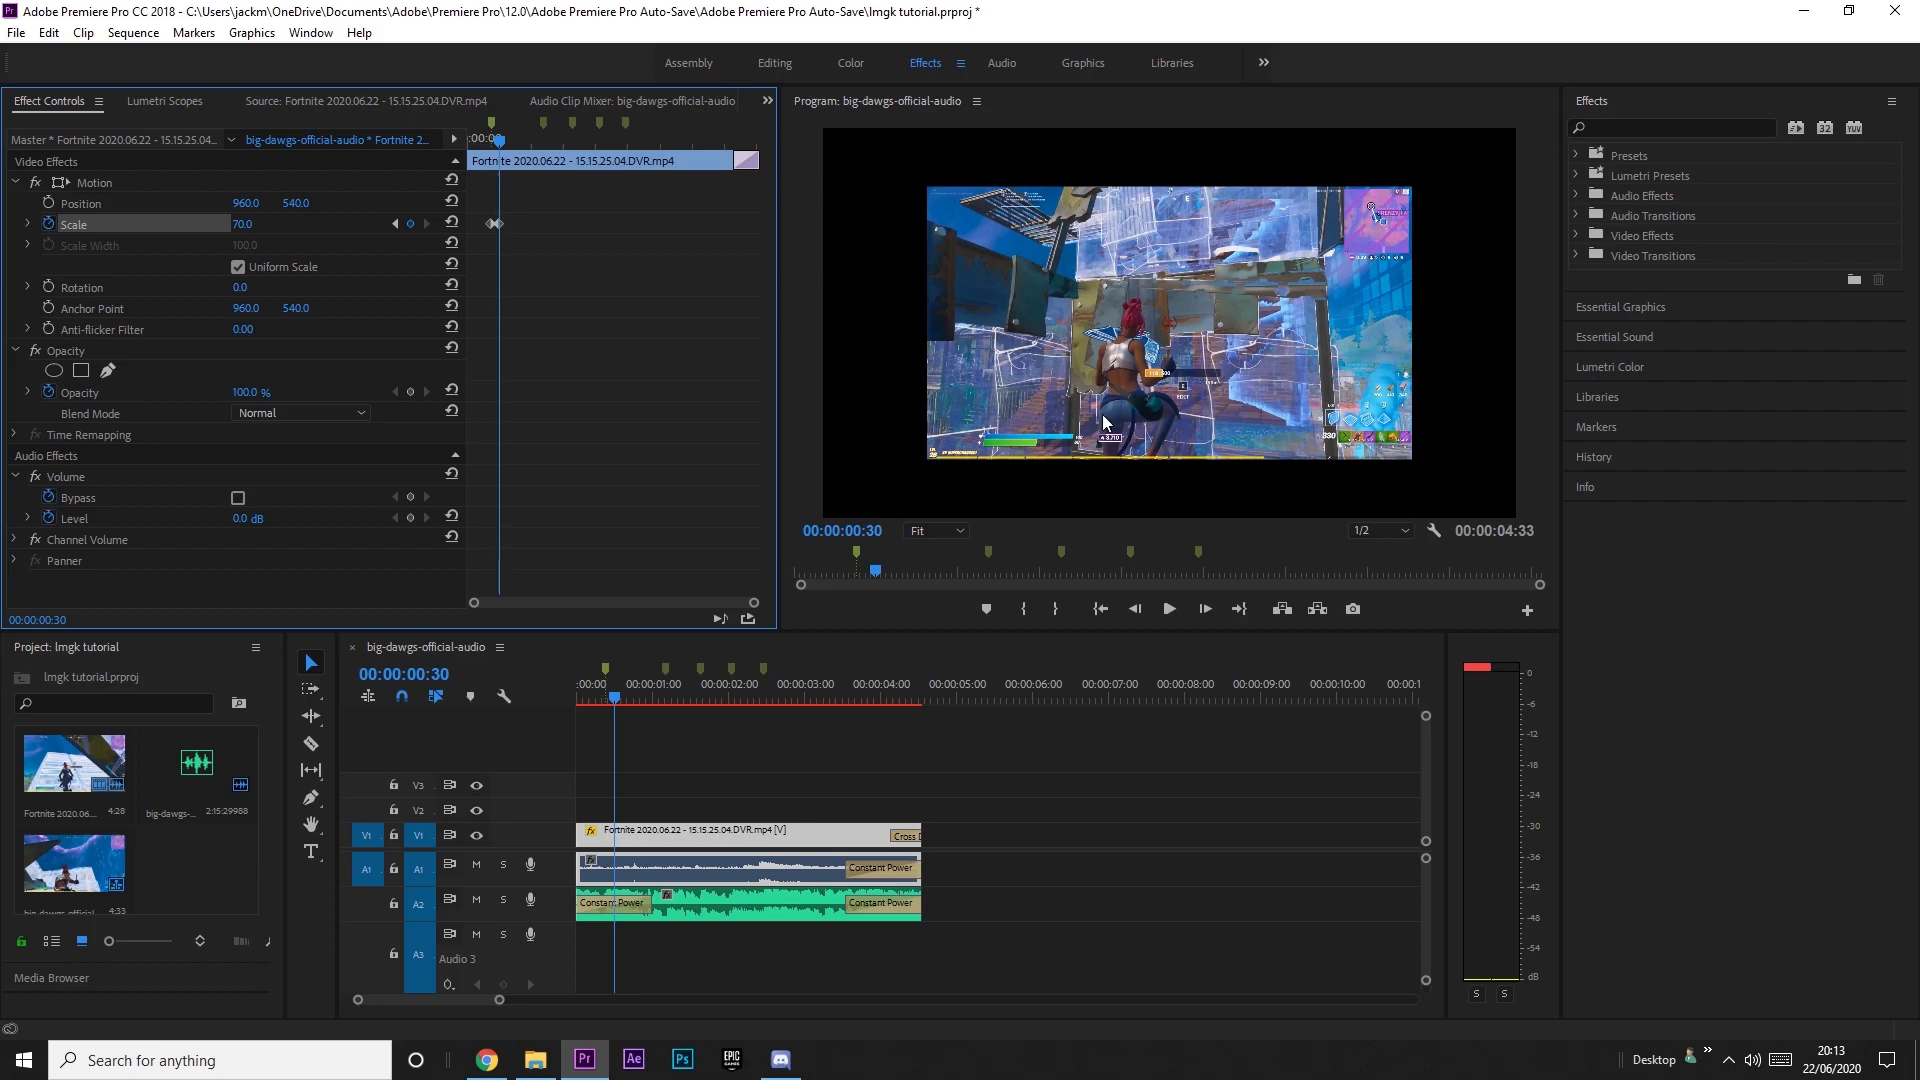
mouse_move(740, 828)
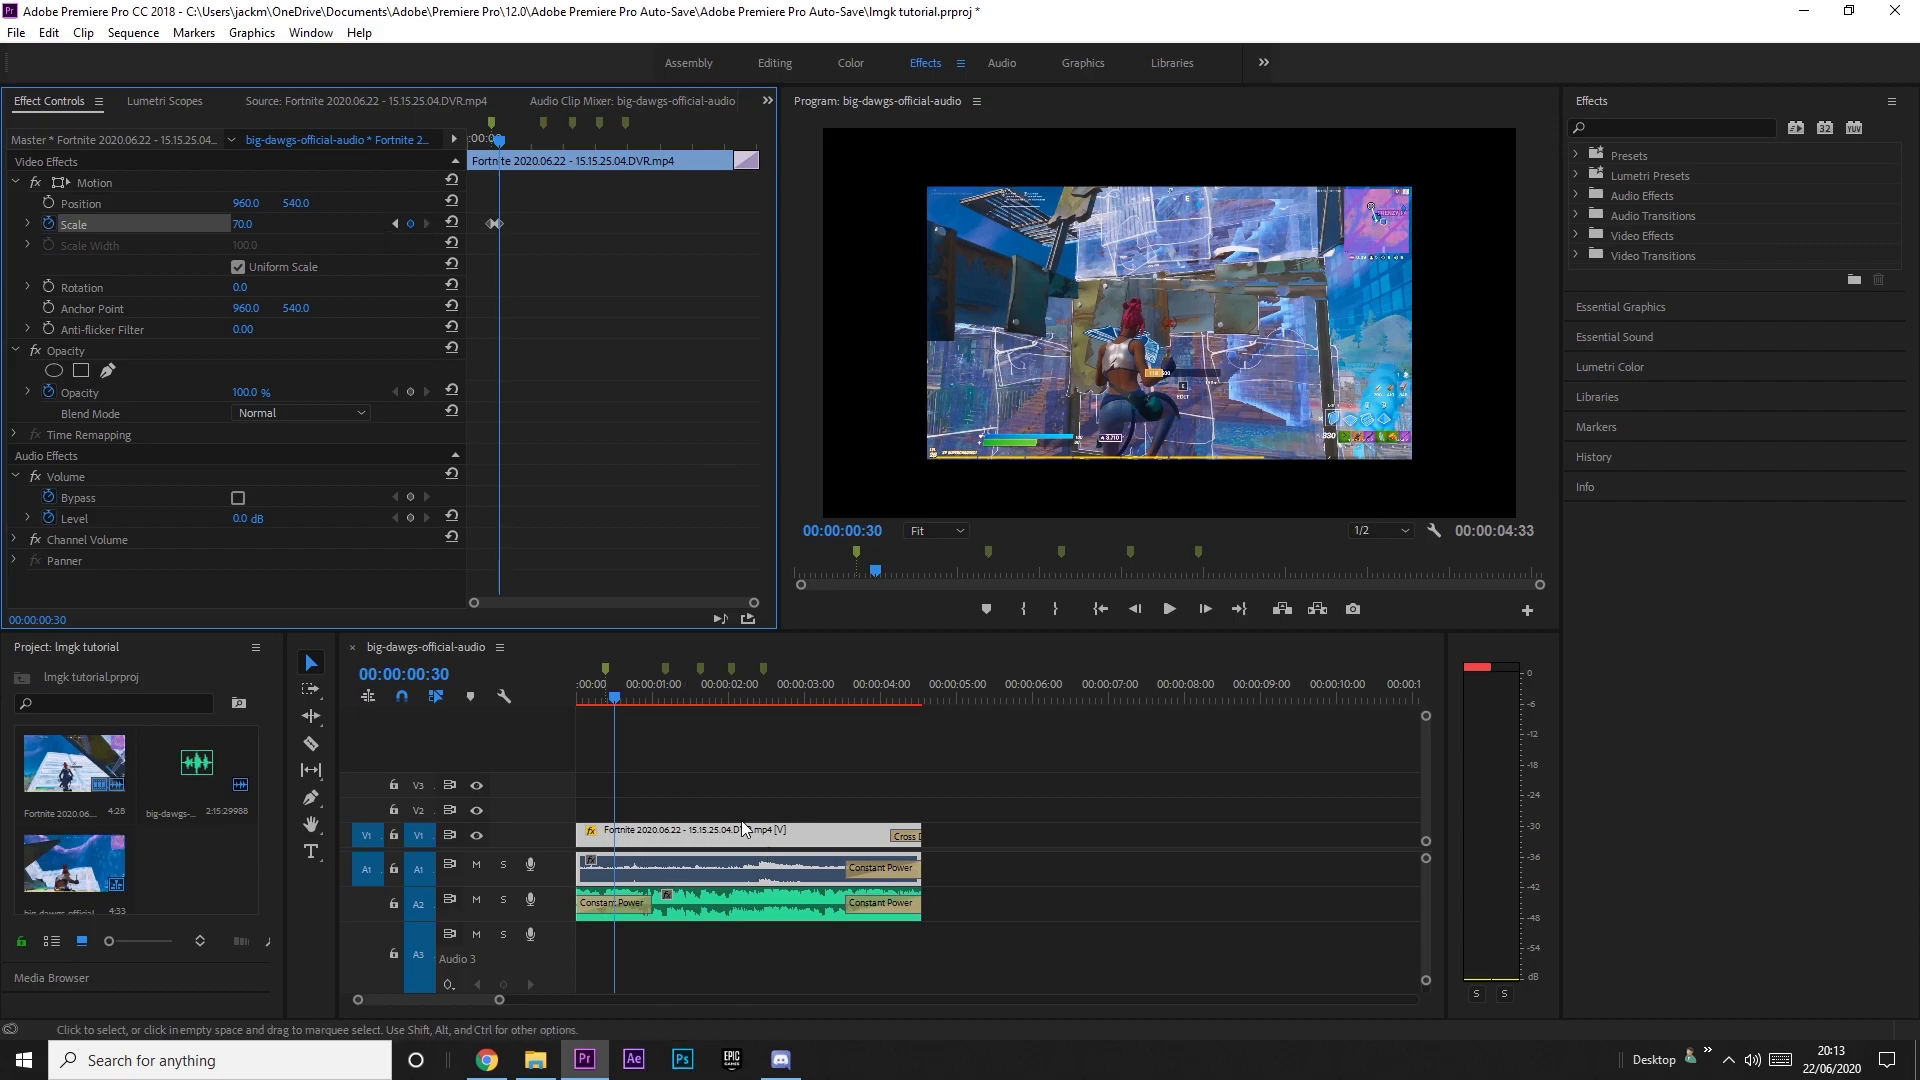
mouse_move(490, 138)
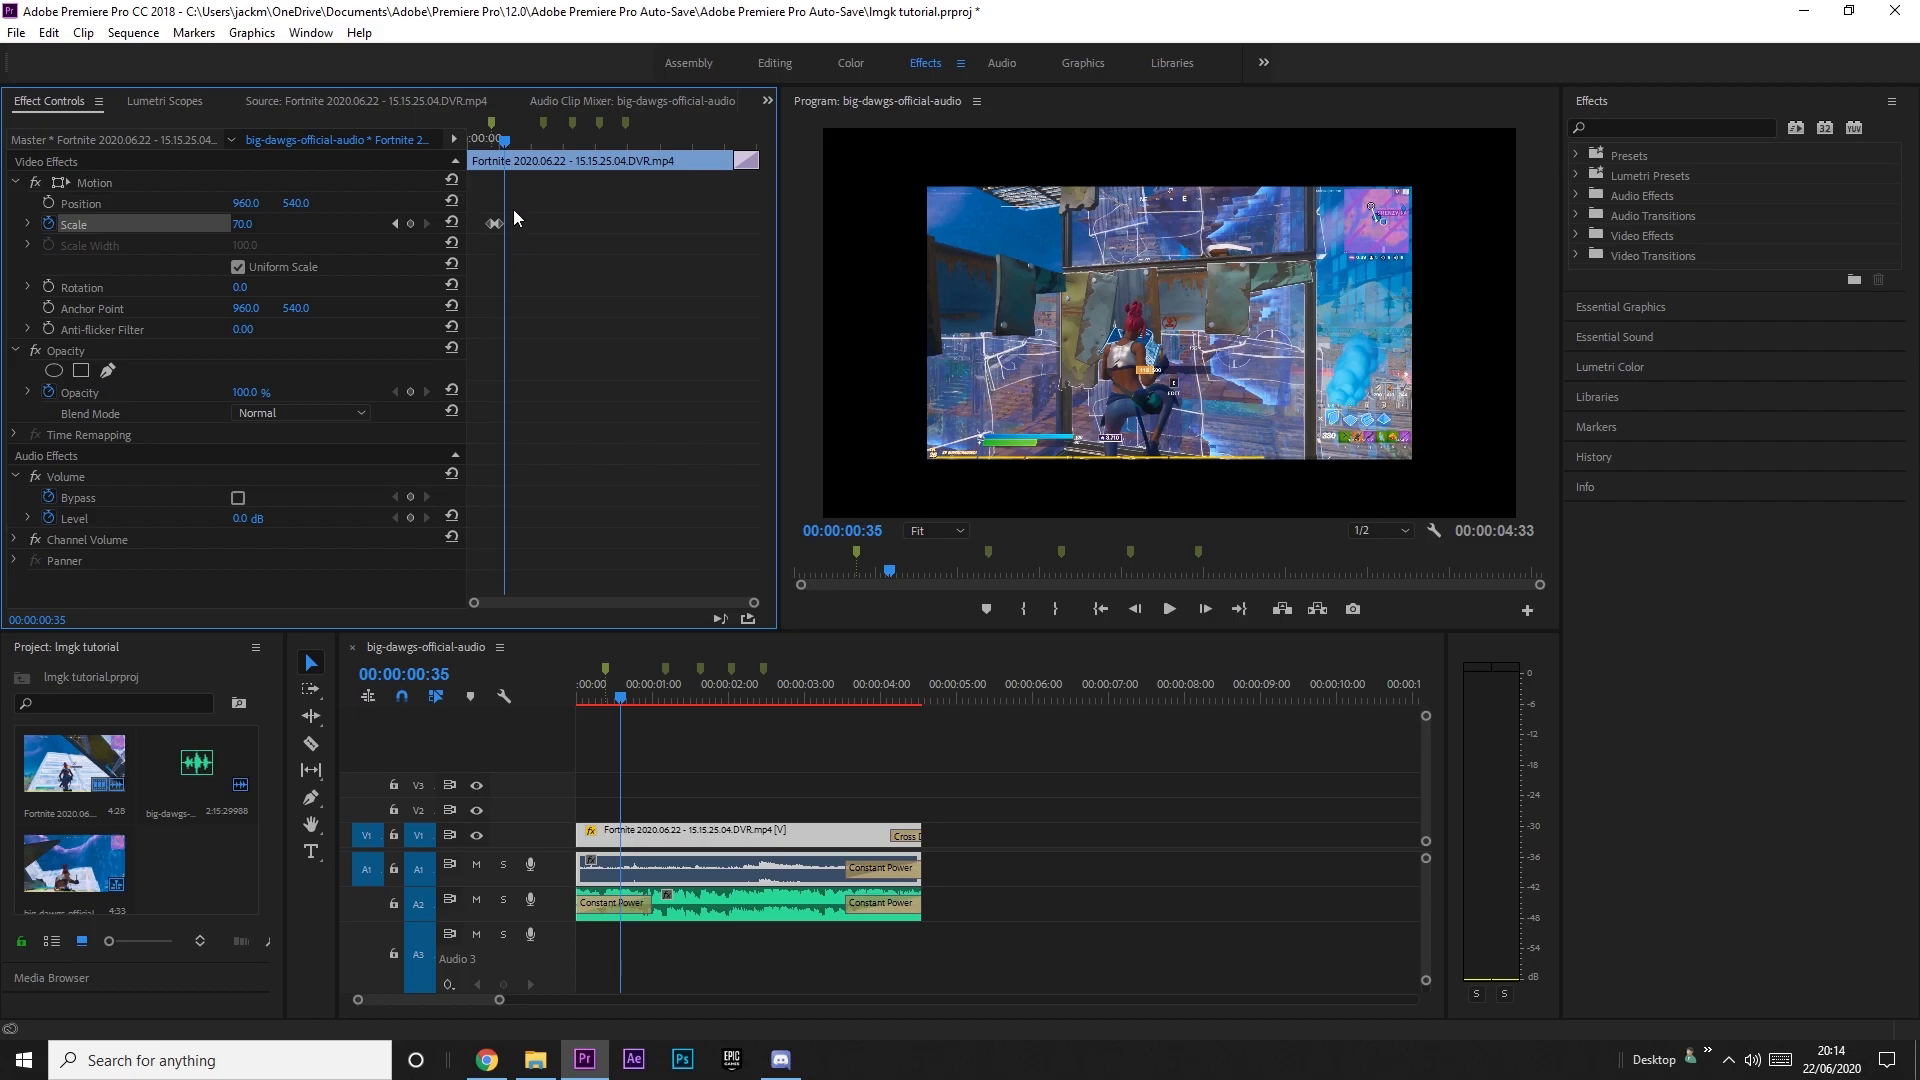
mouse_move(194, 224)
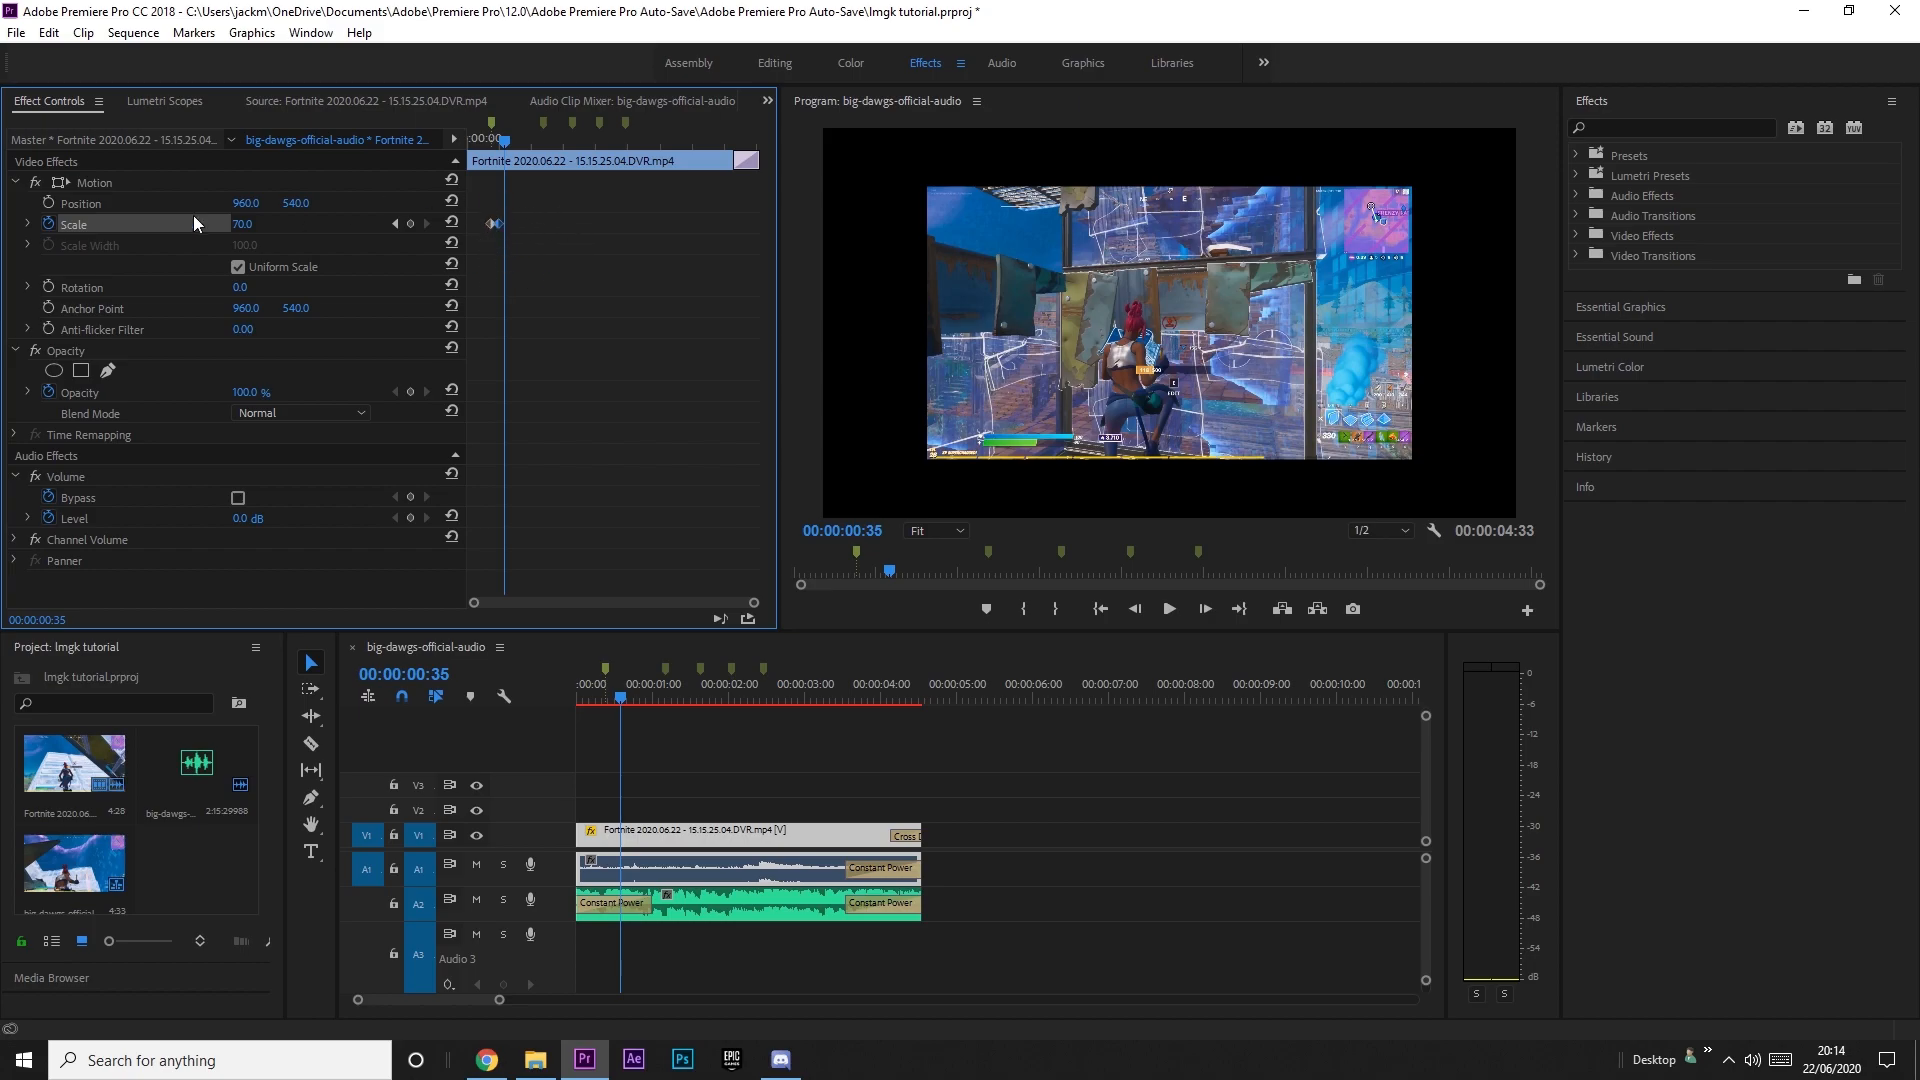
Reveal the Scale graph and set the keyframe interpolation to Bezier.
click(26, 224)
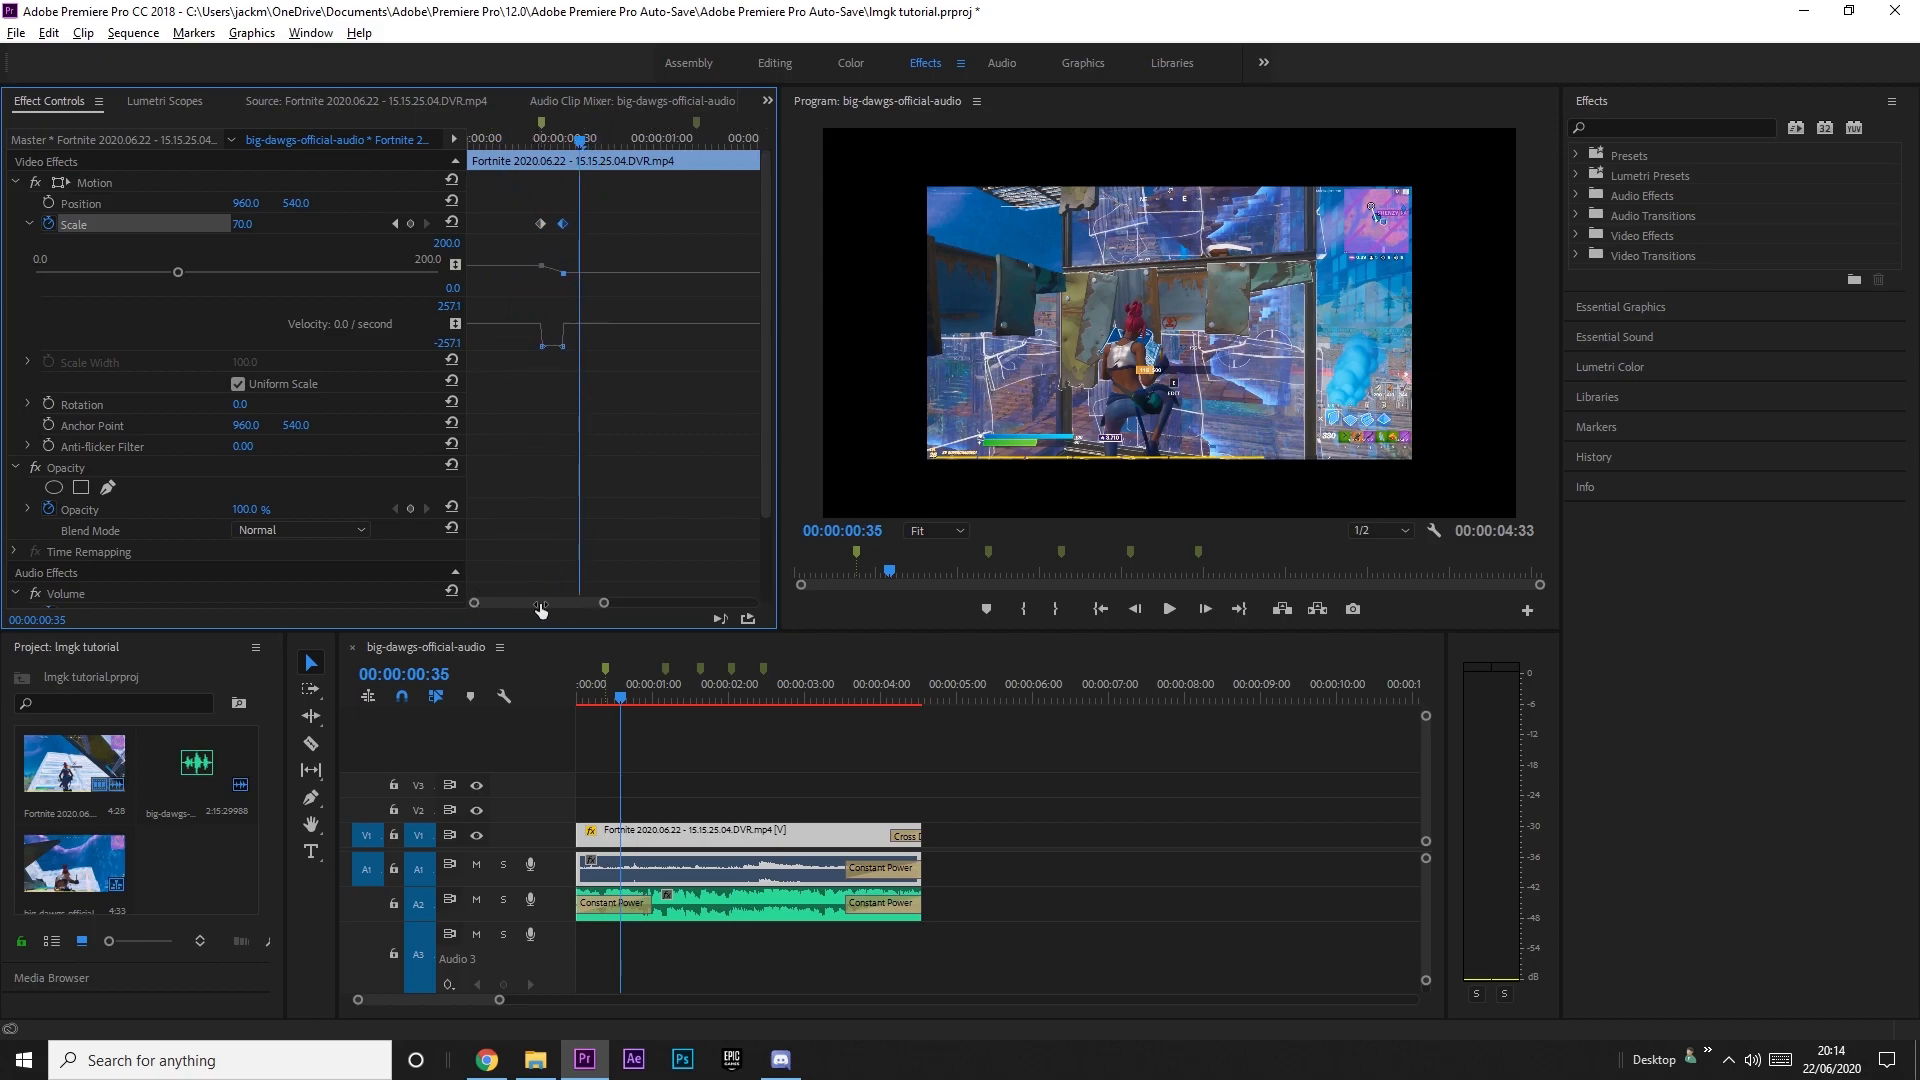
right_click(558, 220)
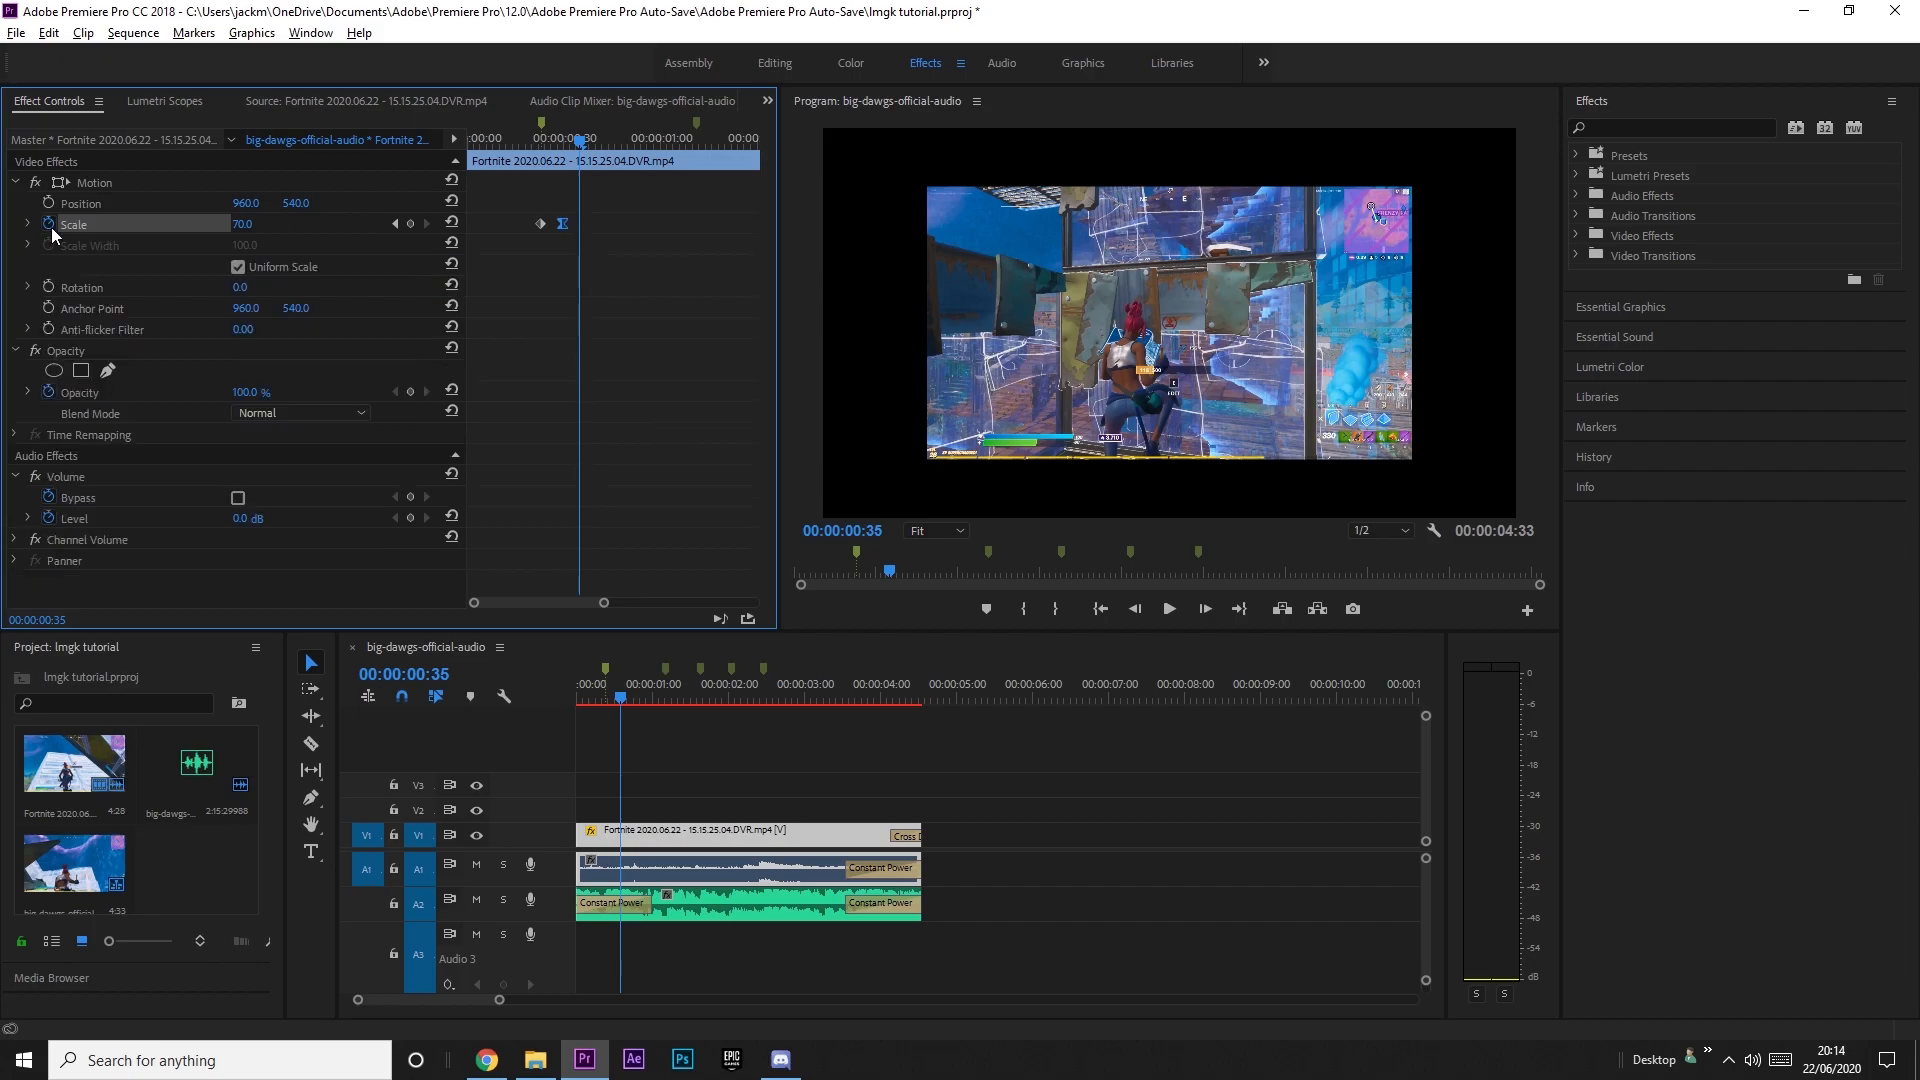
click(26, 224)
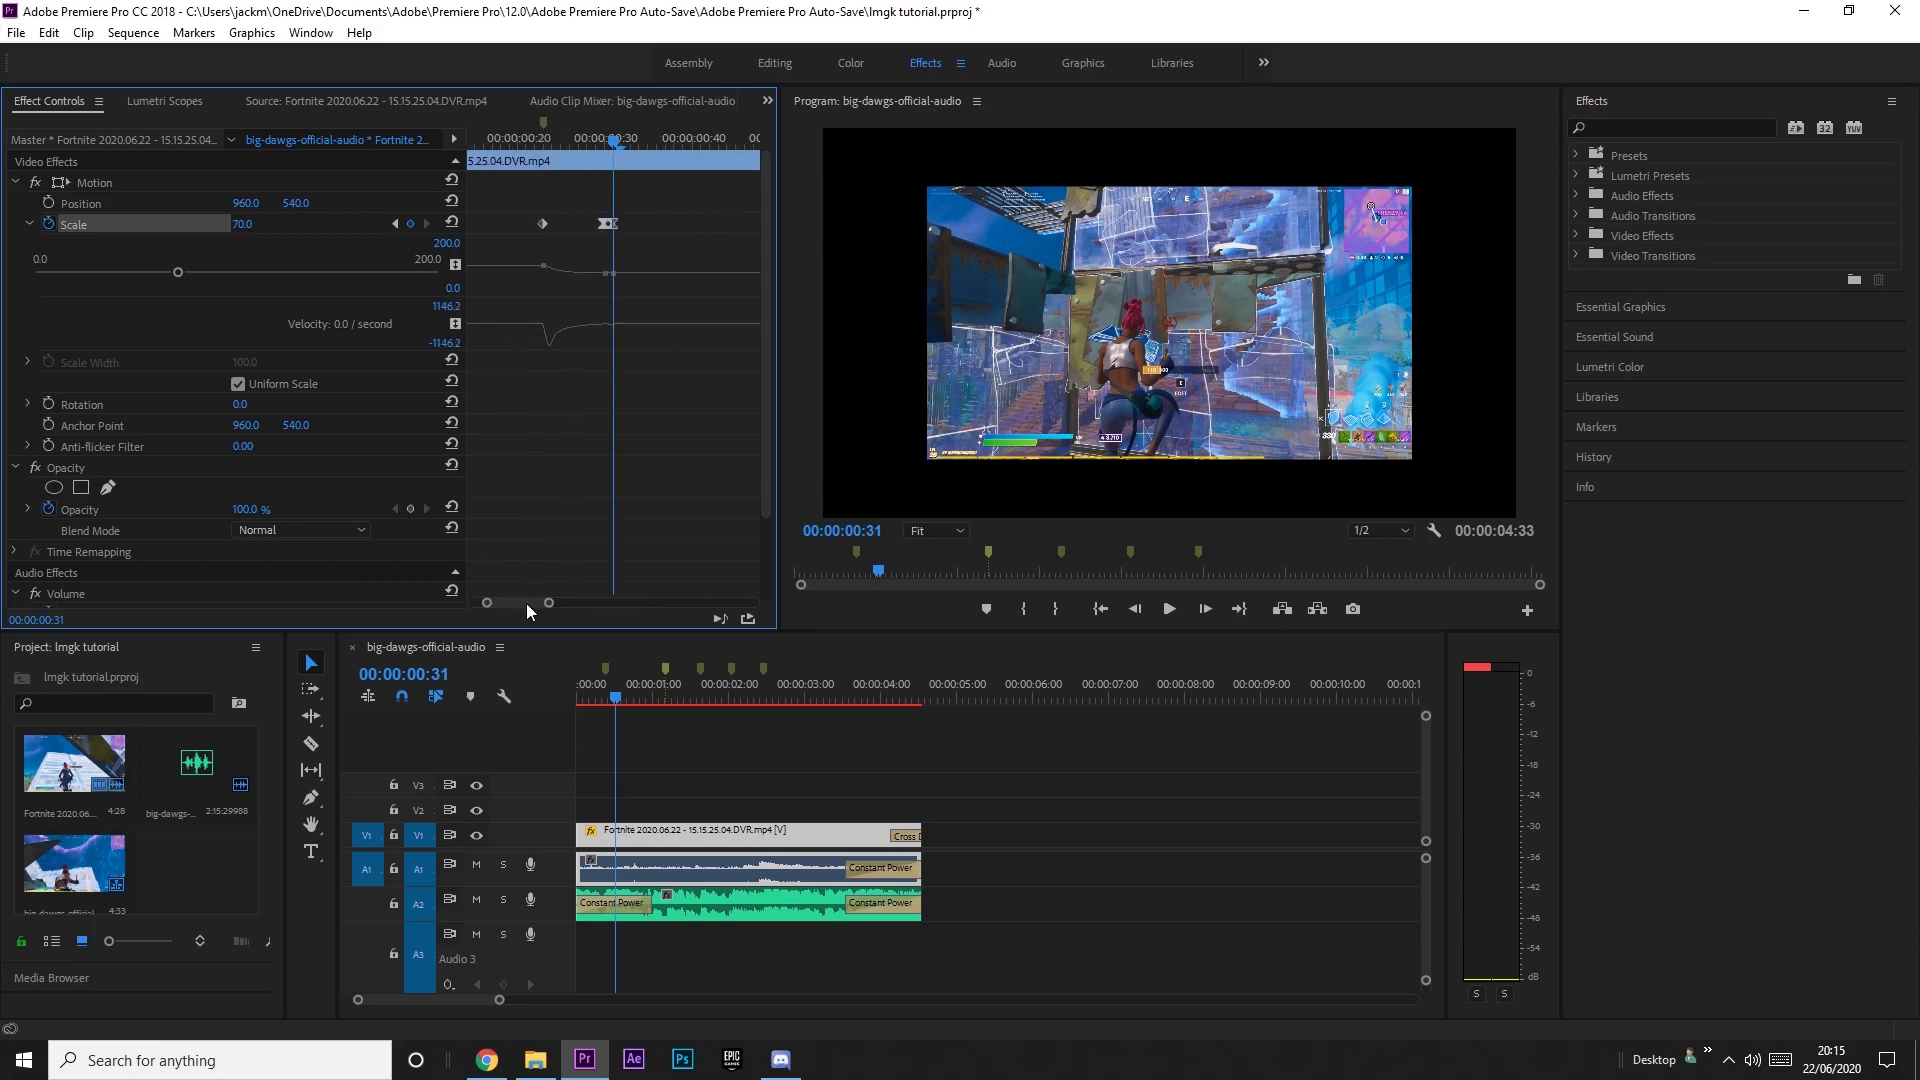
right_click(608, 222)
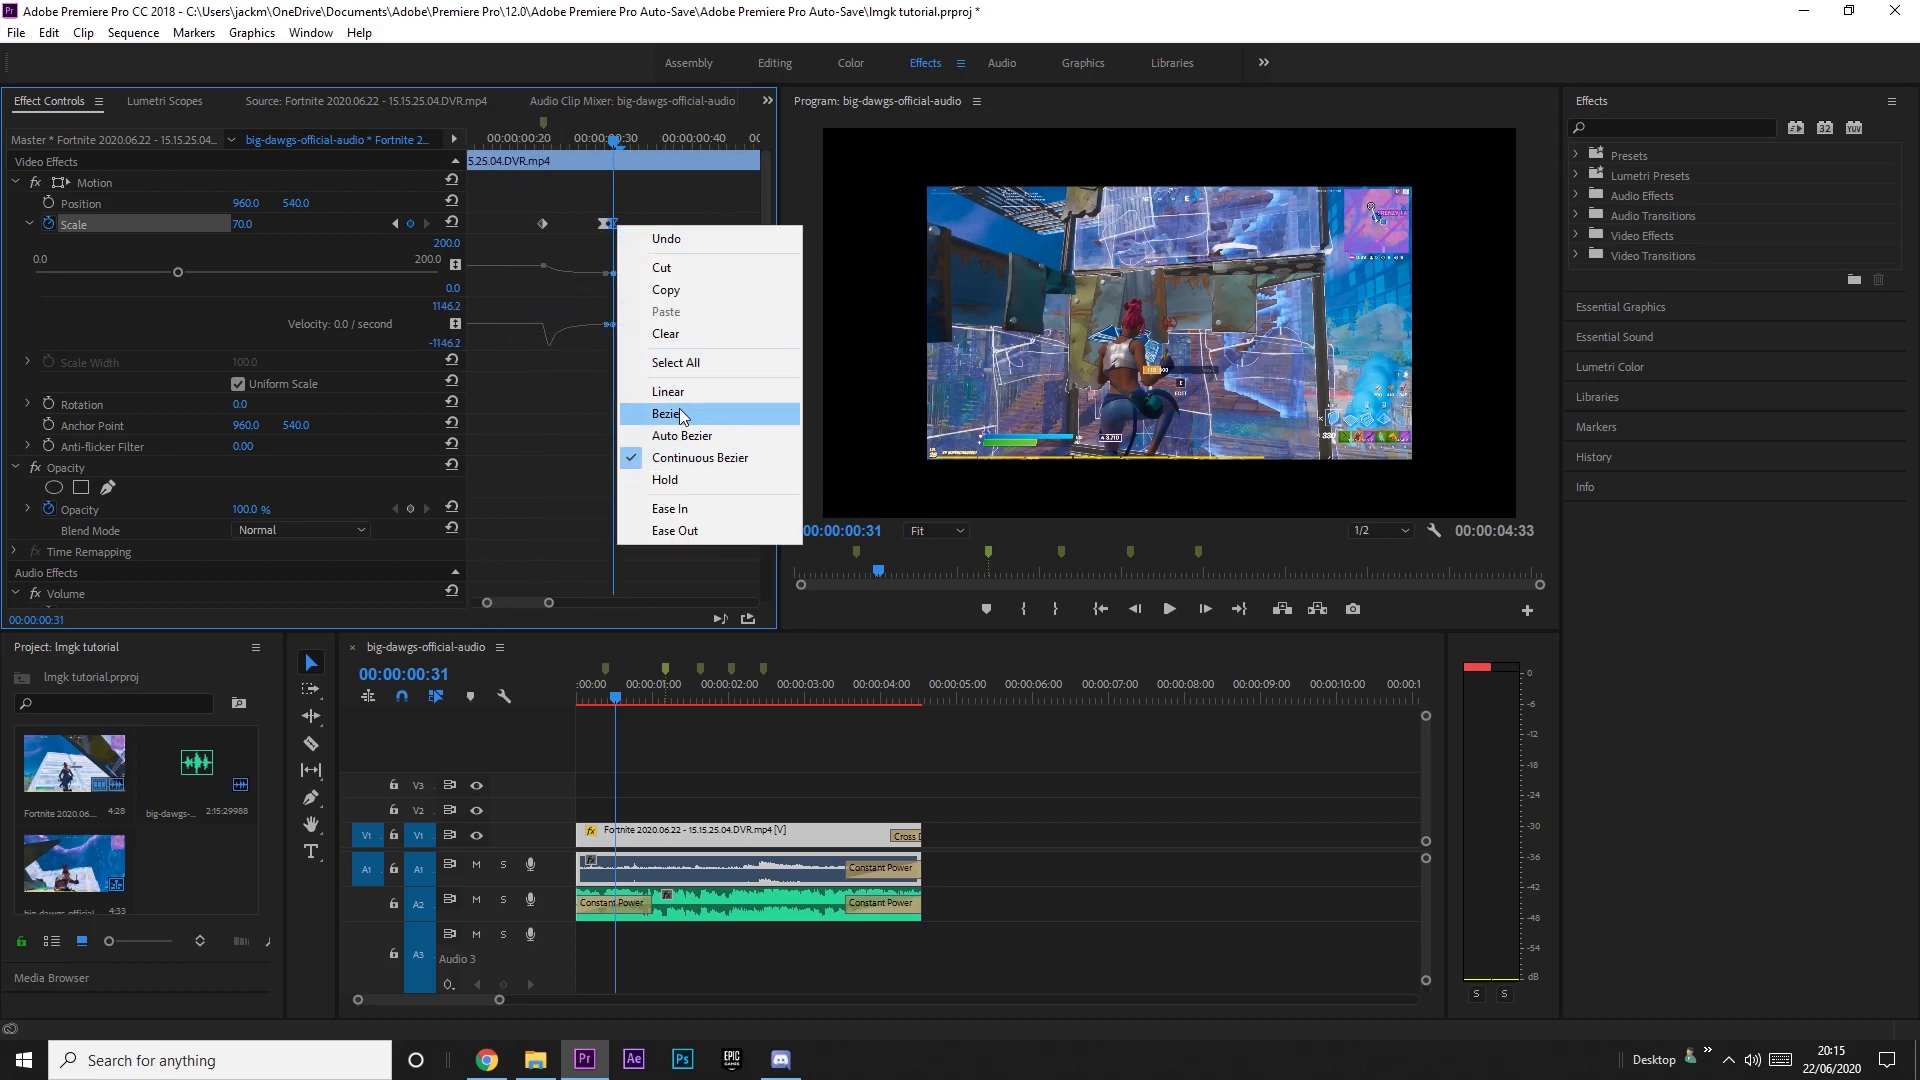
click(668, 414)
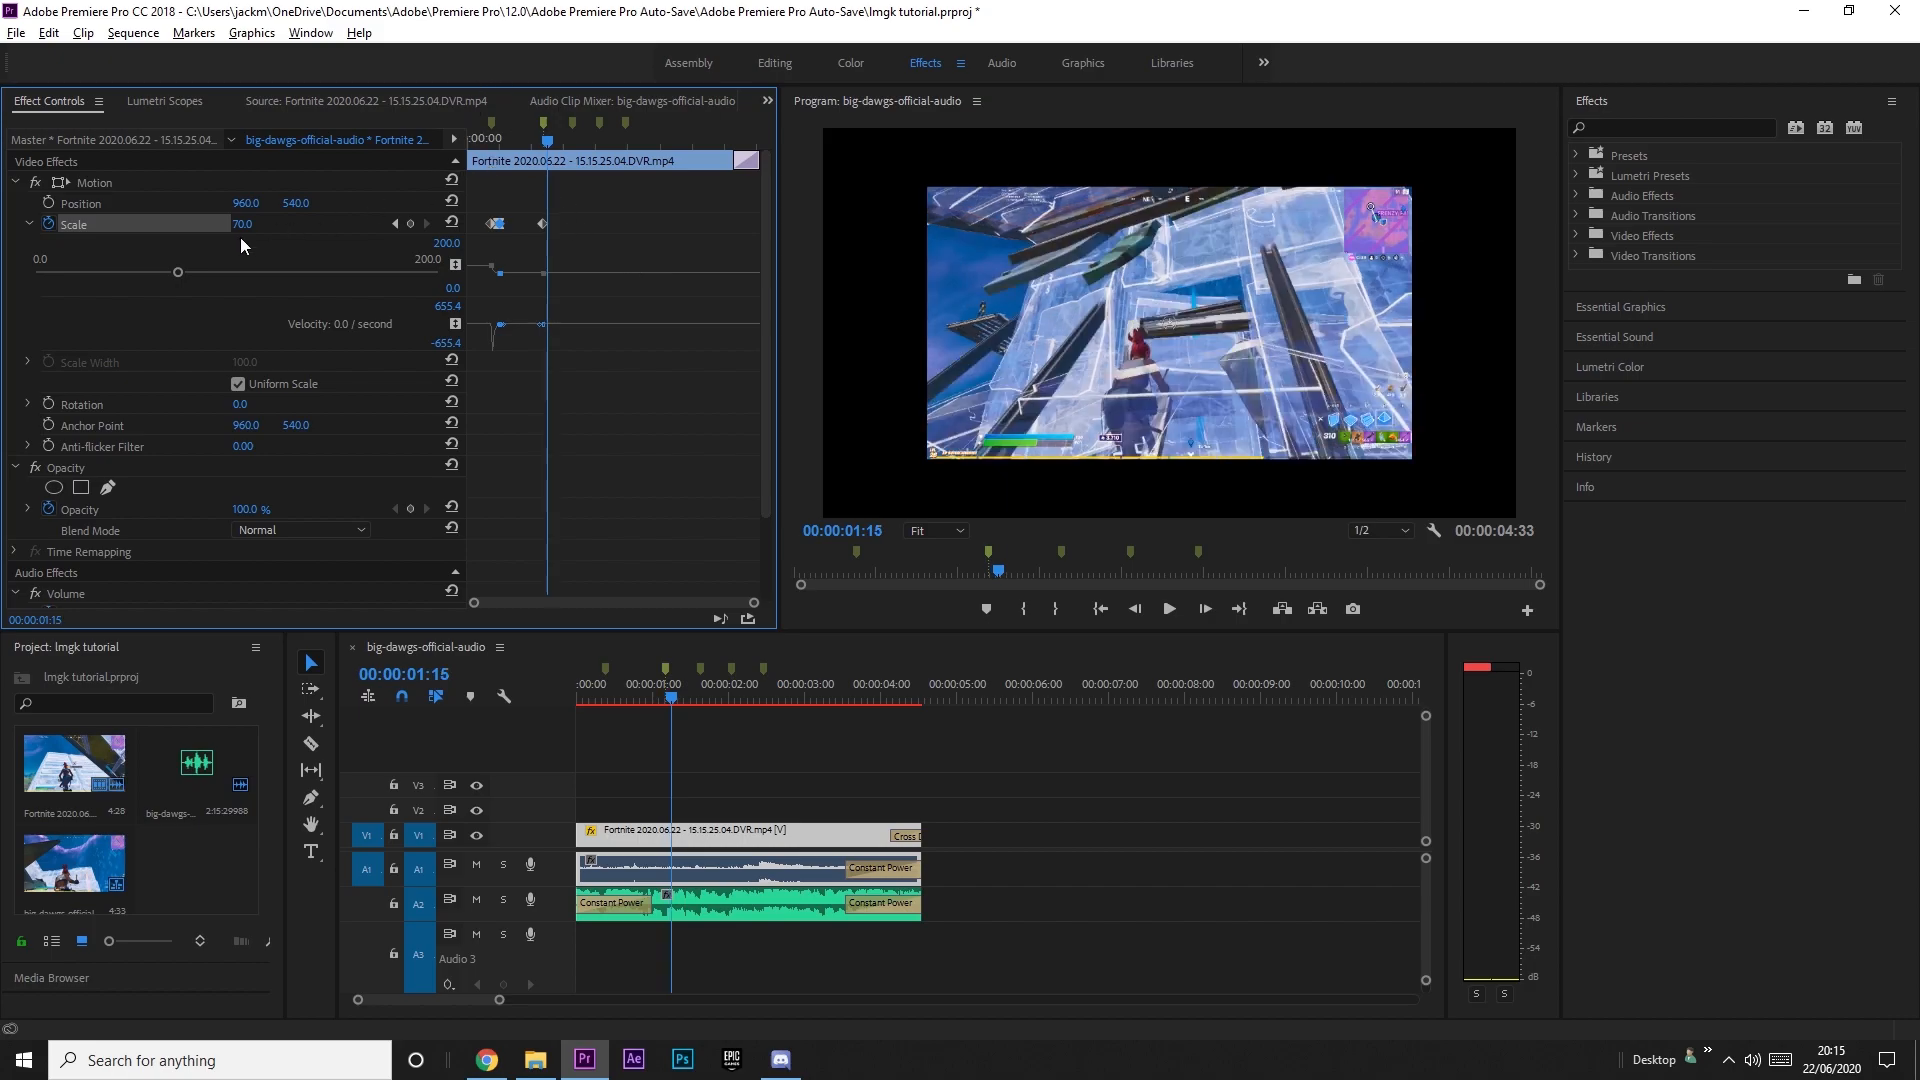
Set Scale to 75 at the beat and make that keyframe Linear.
double_click(244, 222)
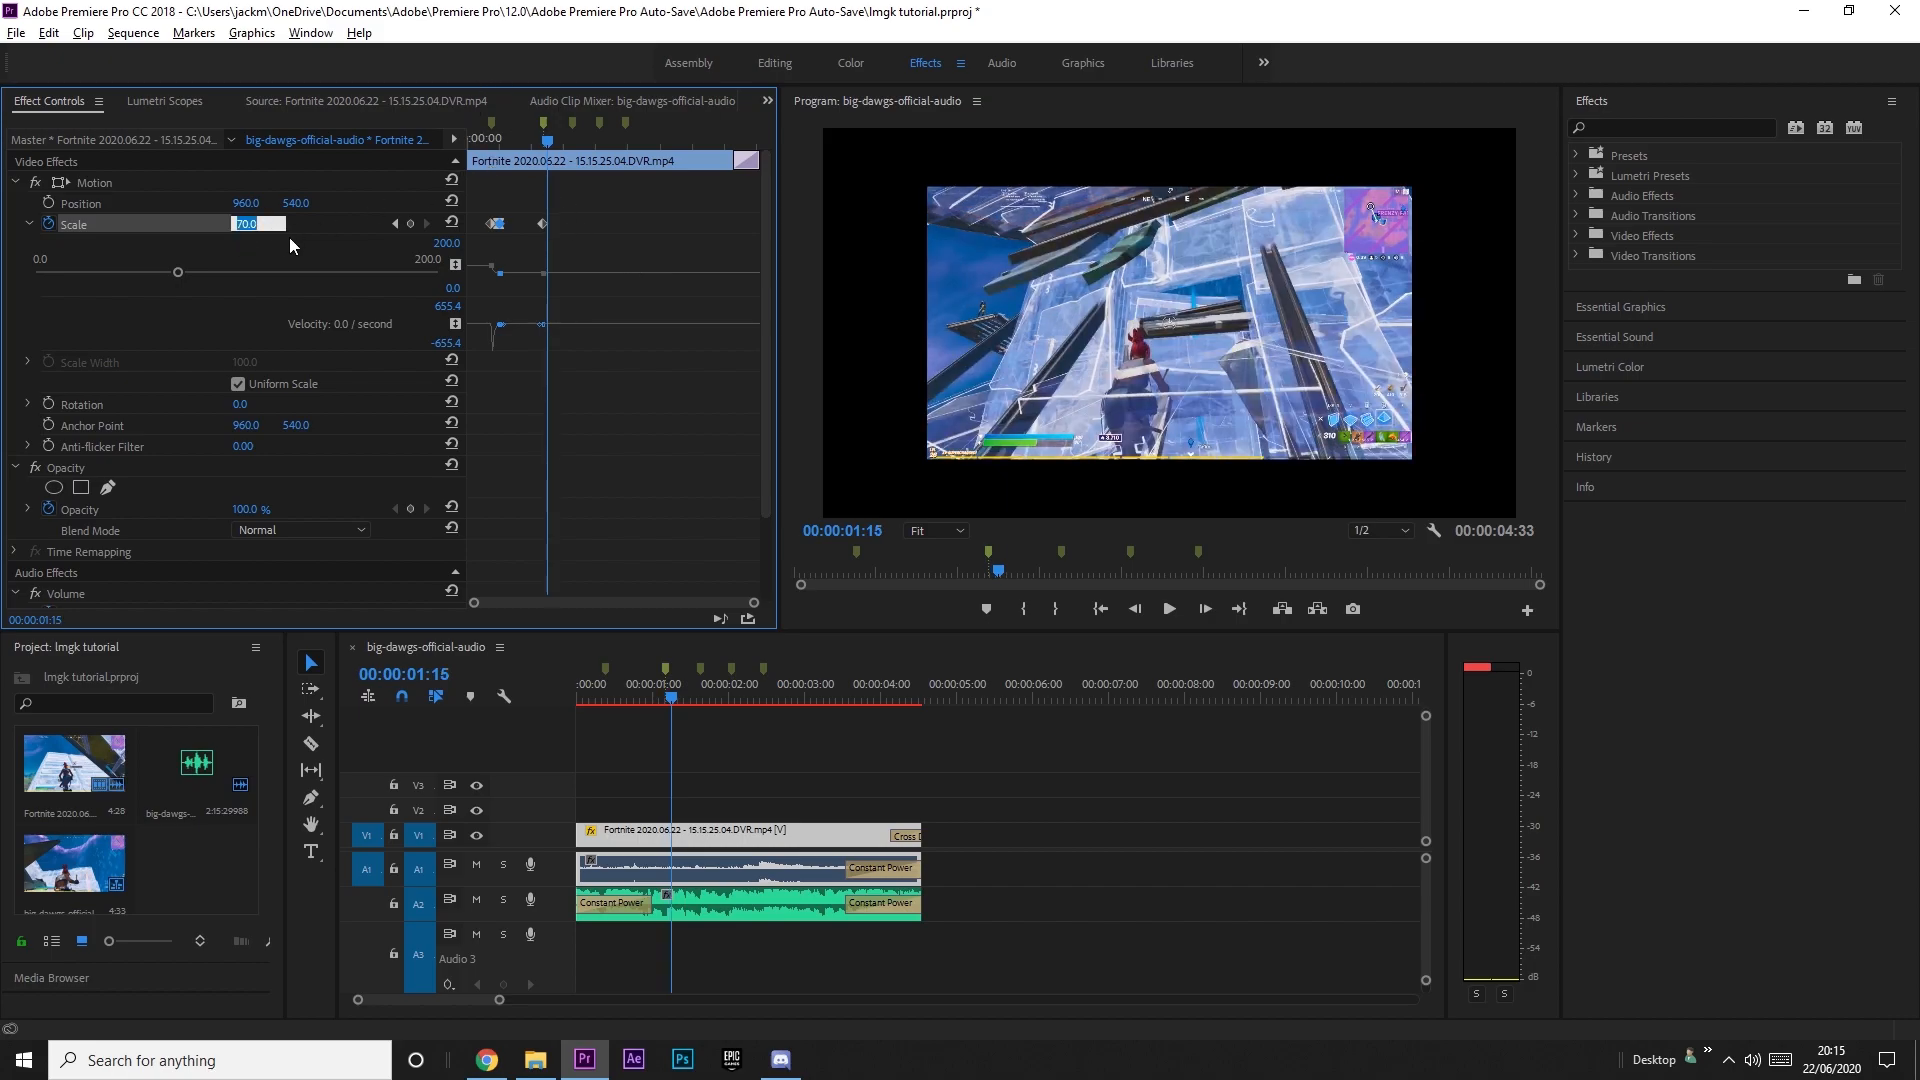
text(75.0)
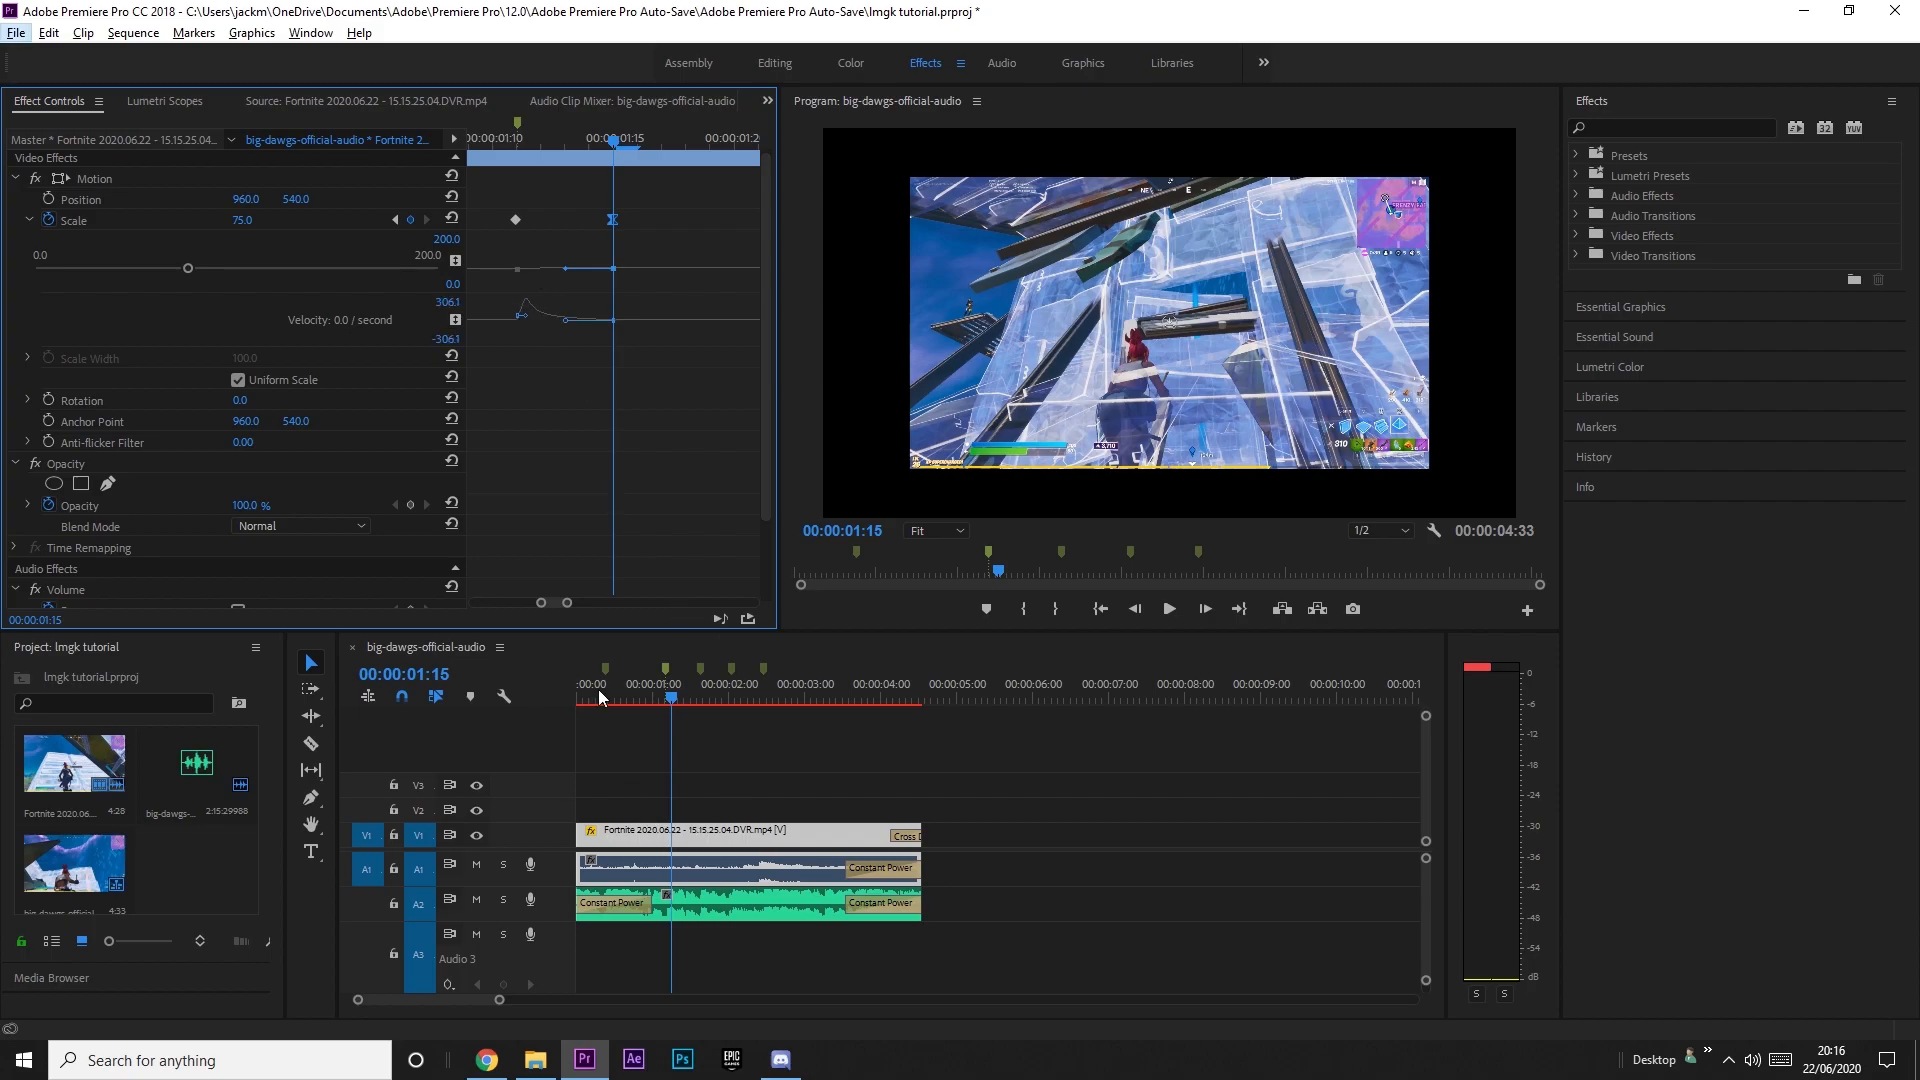
click(1166, 608)
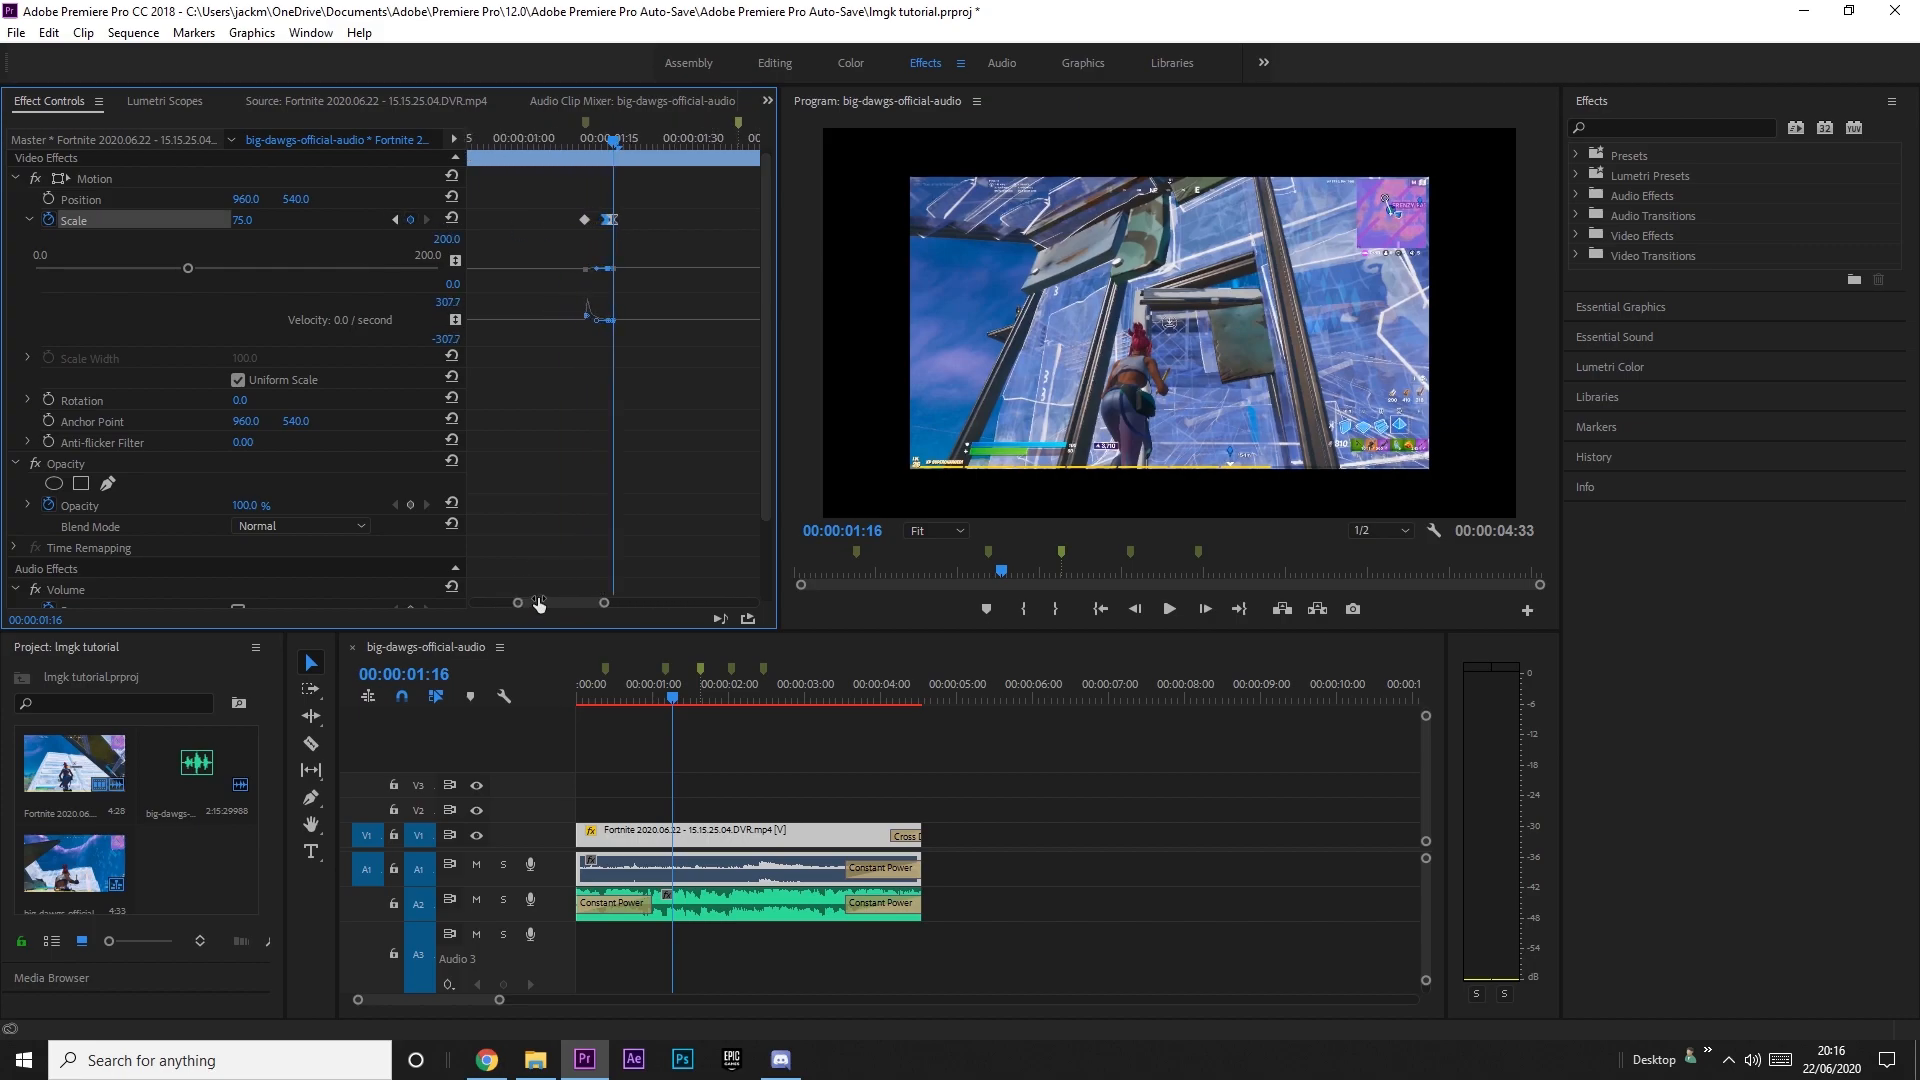
right_click(610, 220)
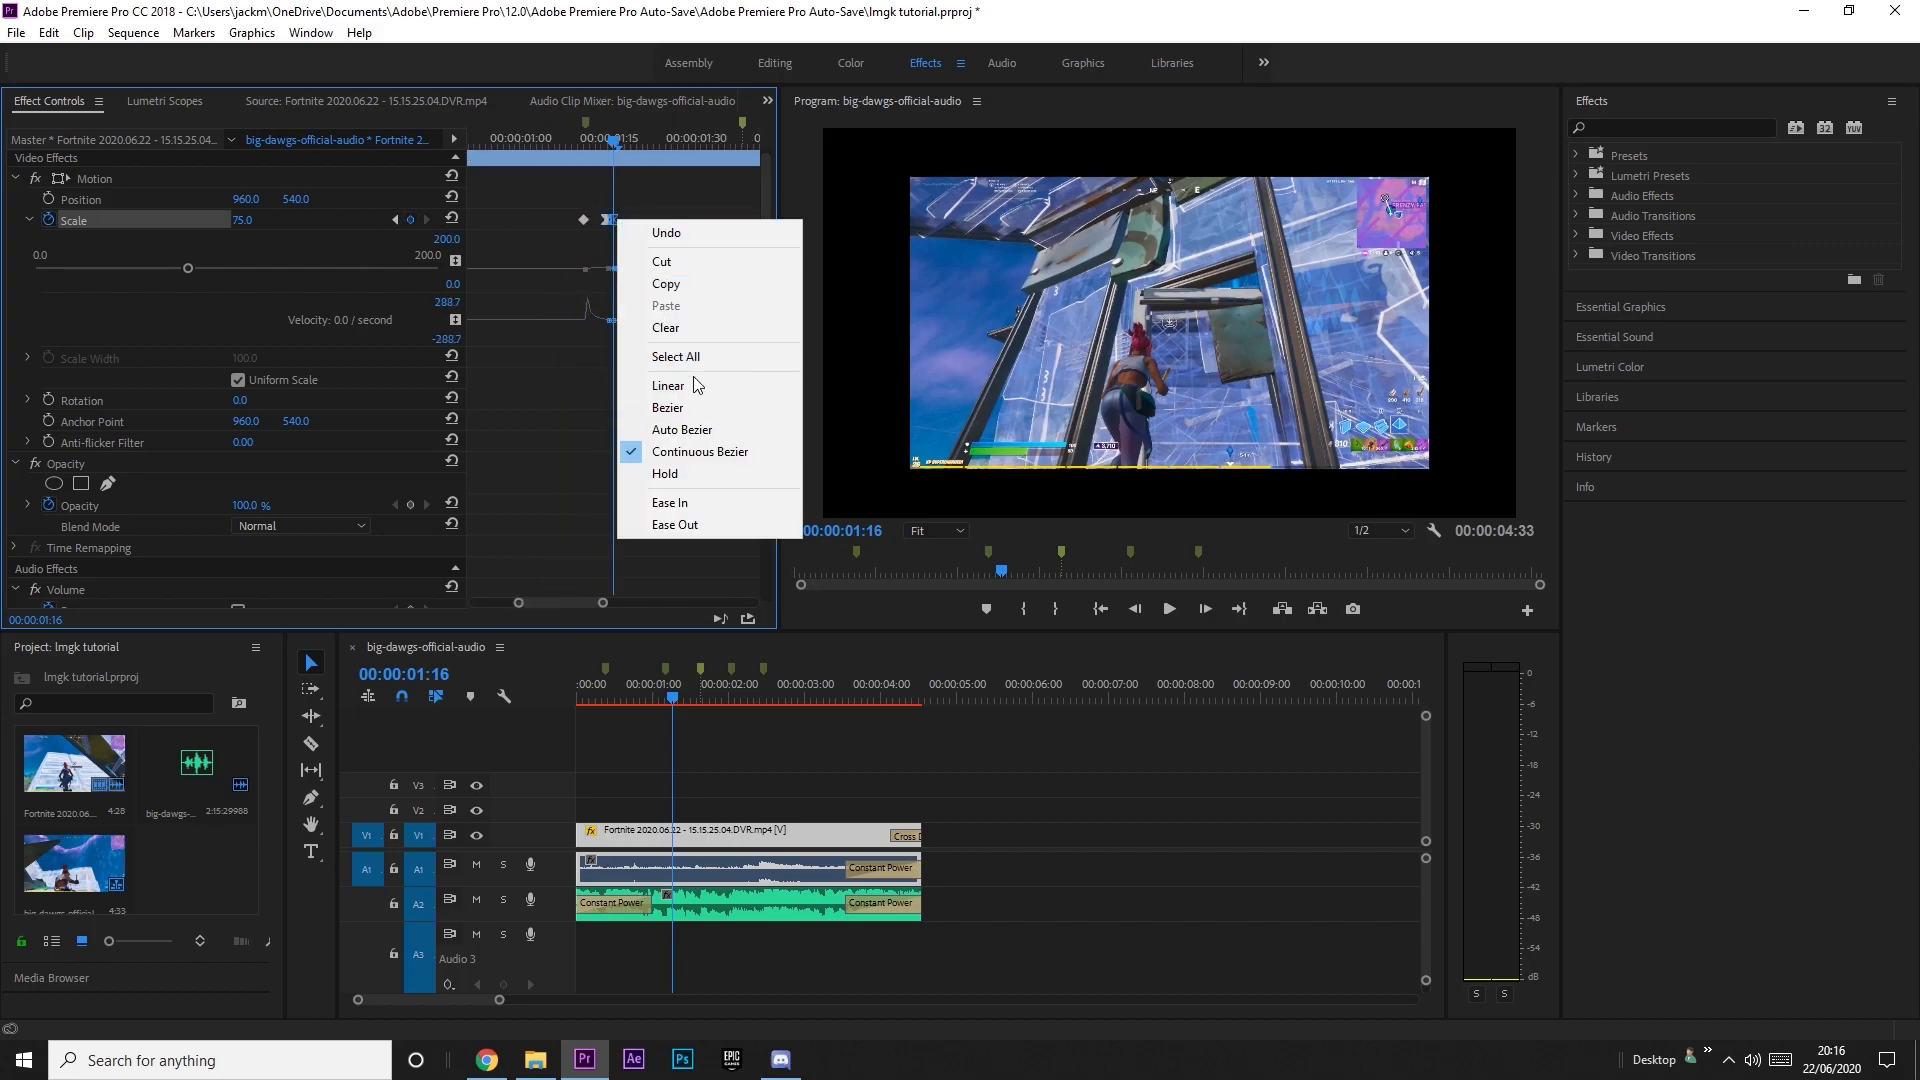
click(635, 557)
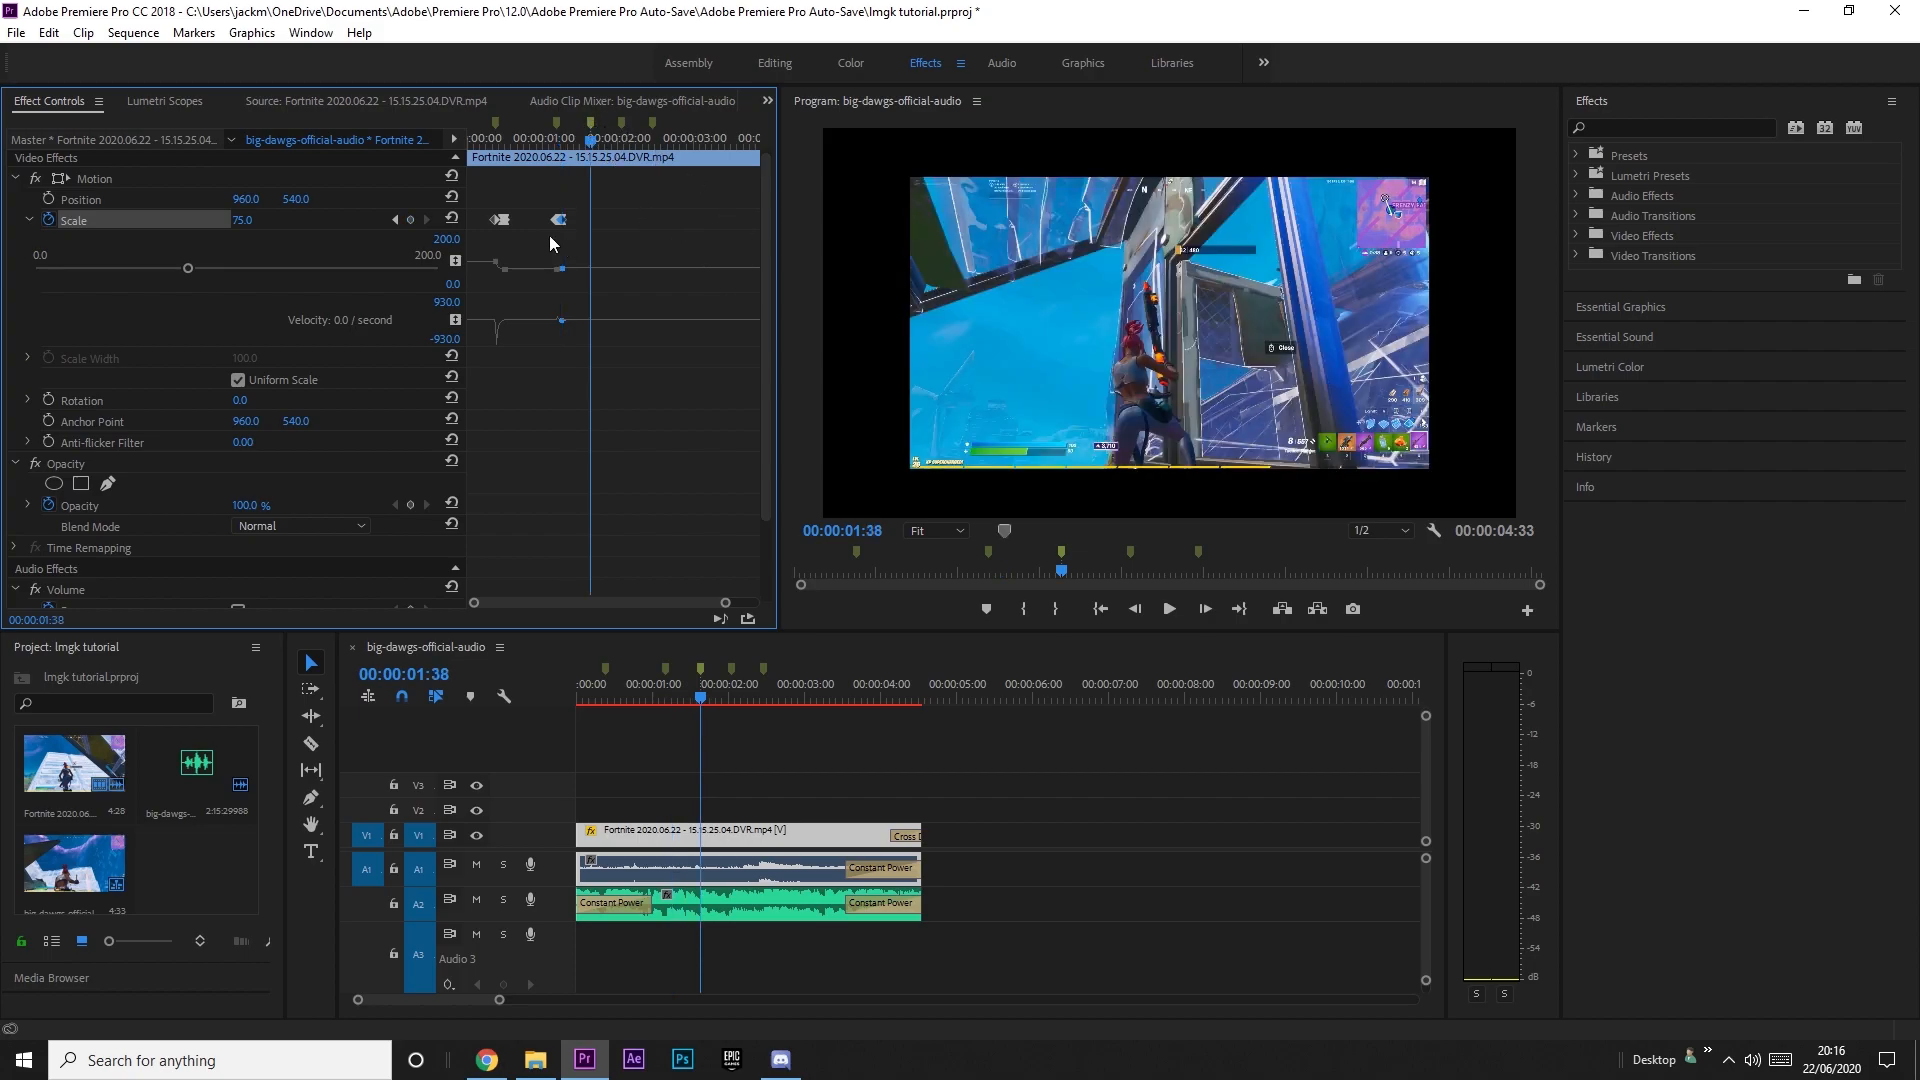
mouse_move(428, 184)
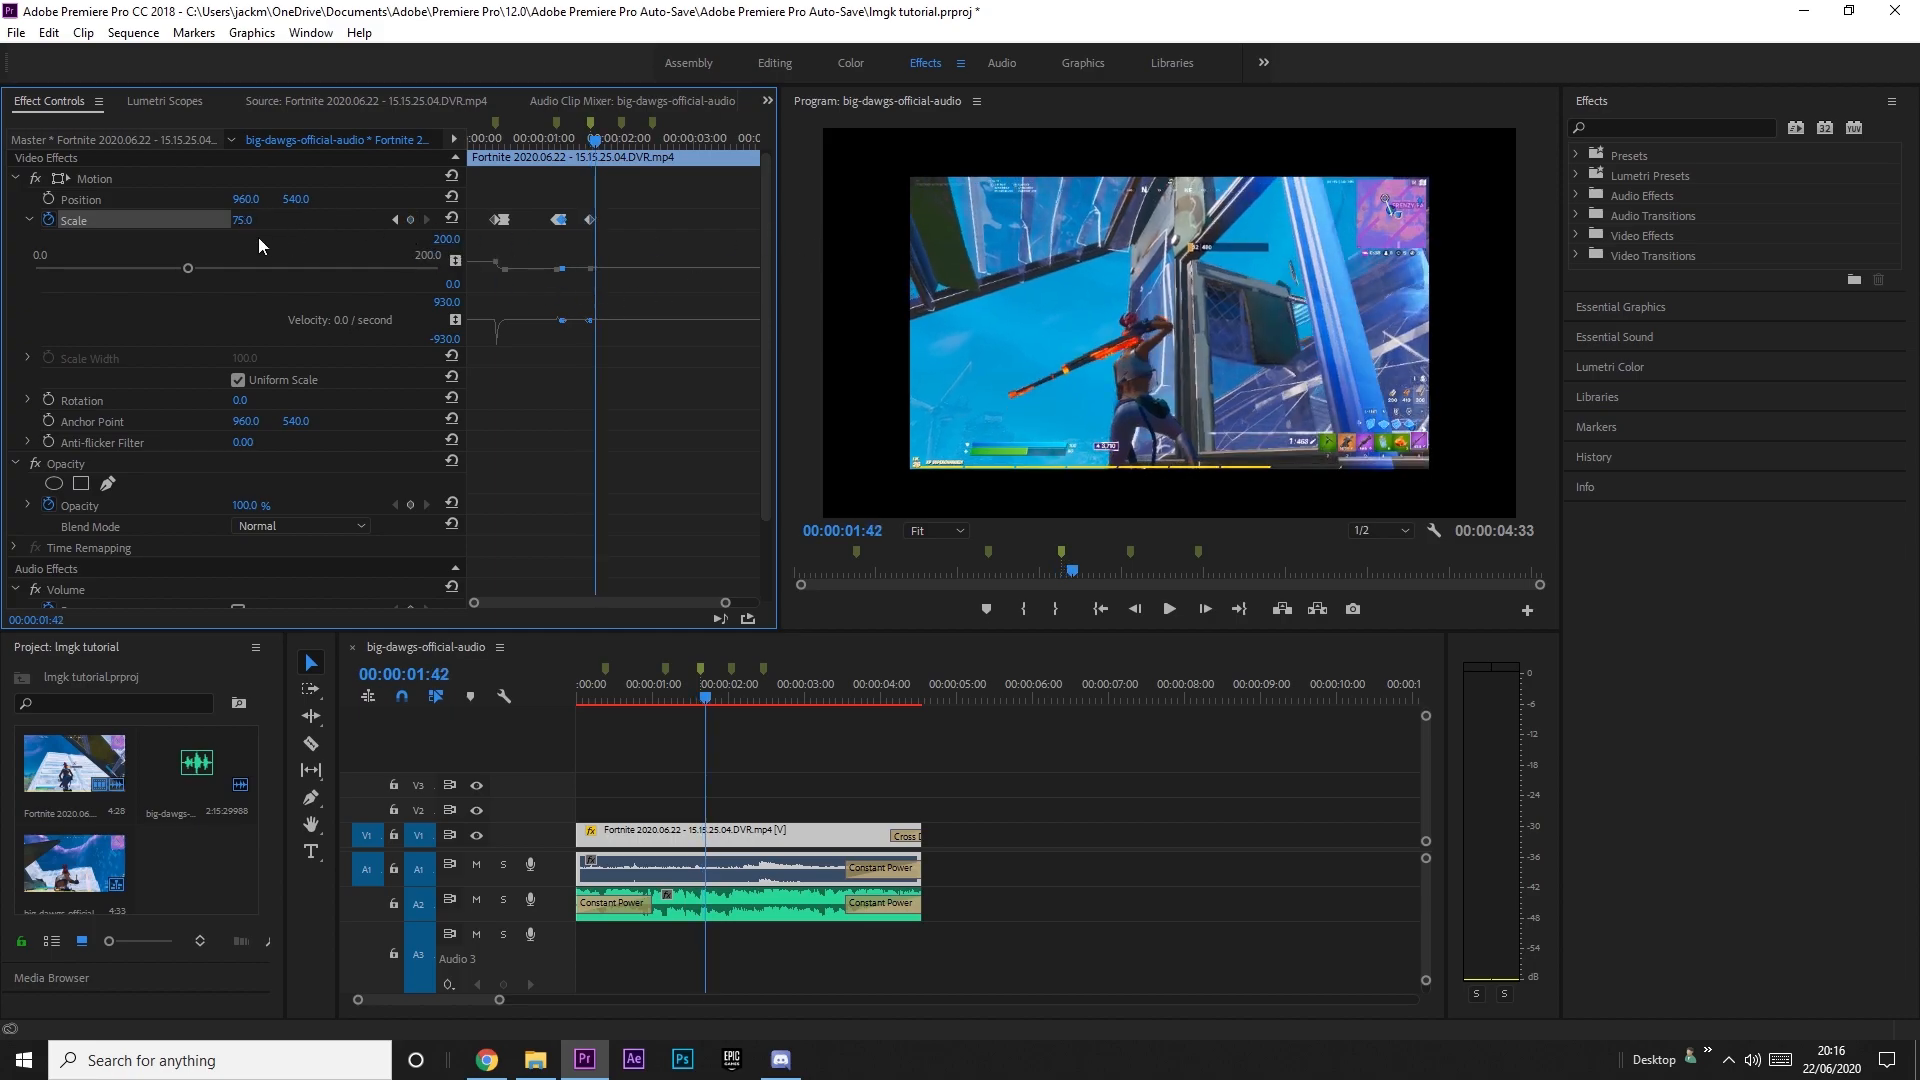
Bump Scale to 82 at the next beat and change the new keyframe's interpolation.
double_click(244, 220)
text(82)
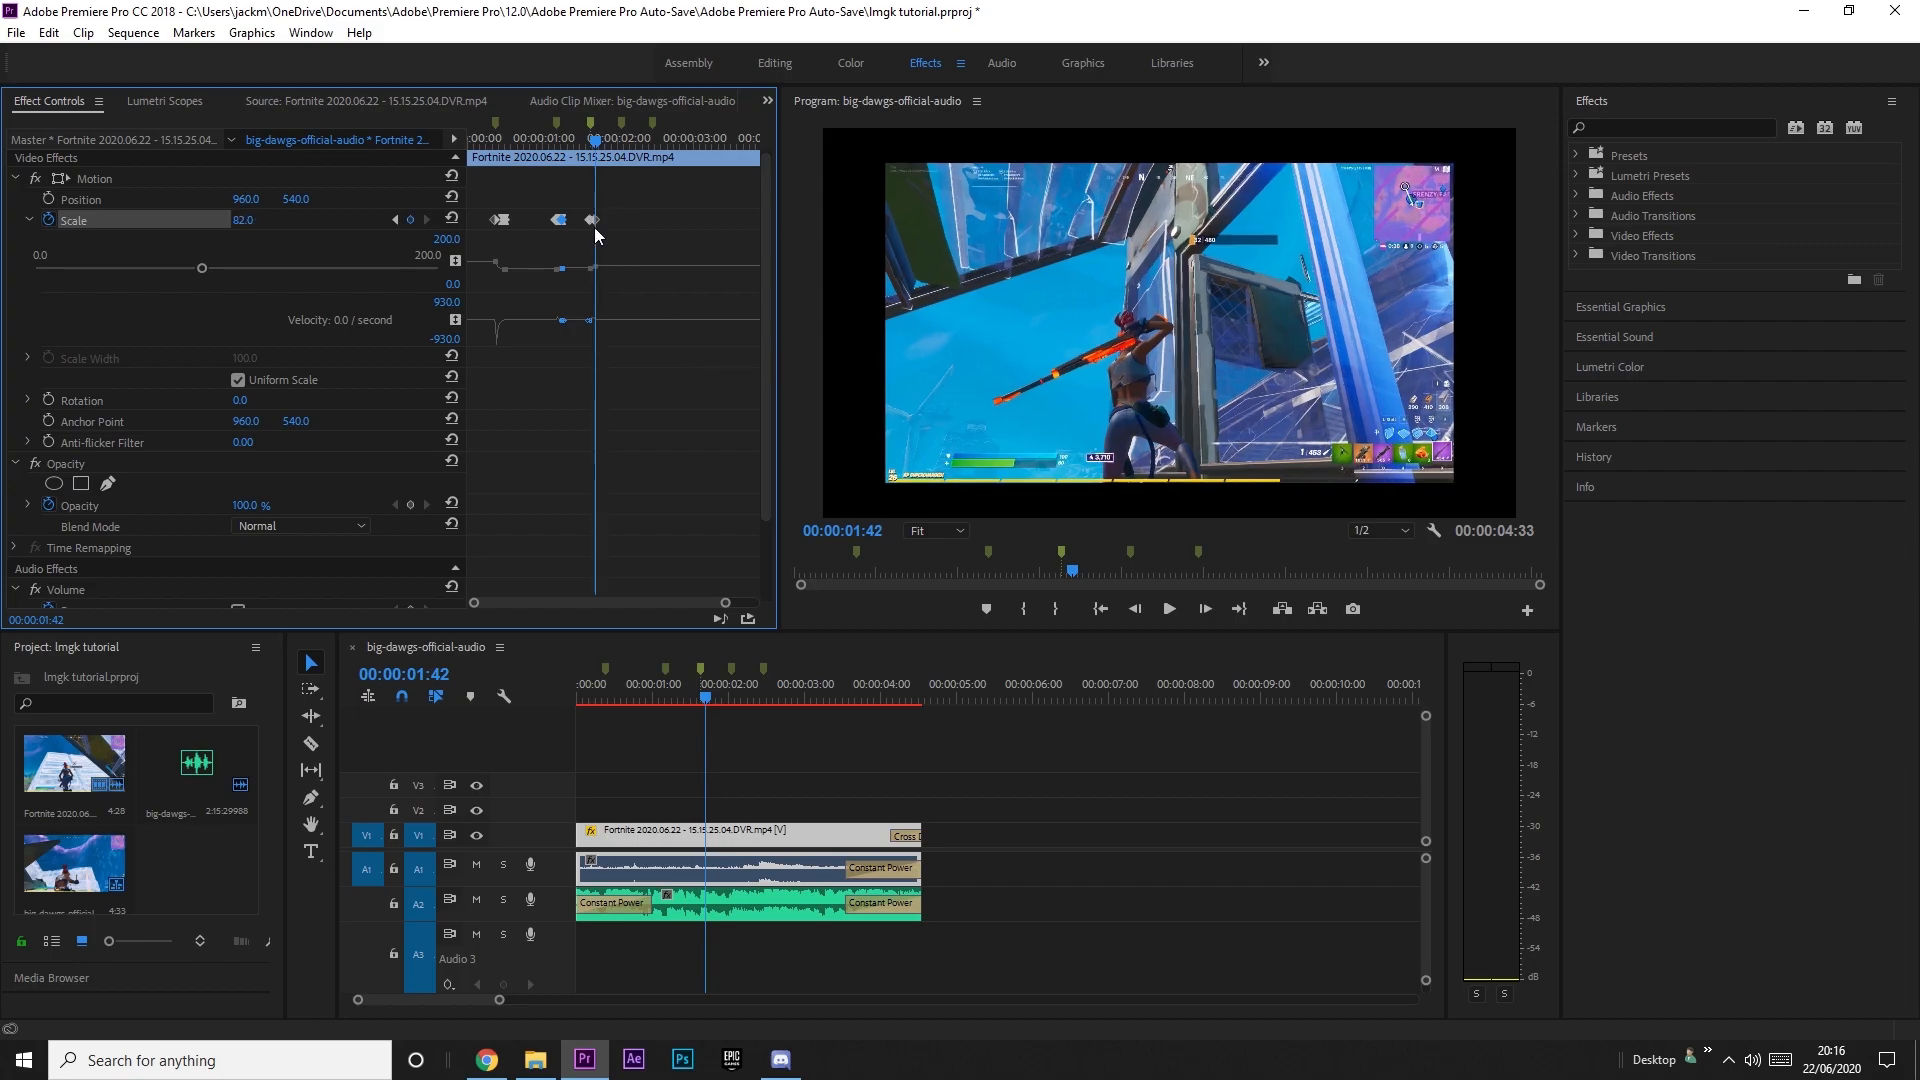
right_click(592, 220)
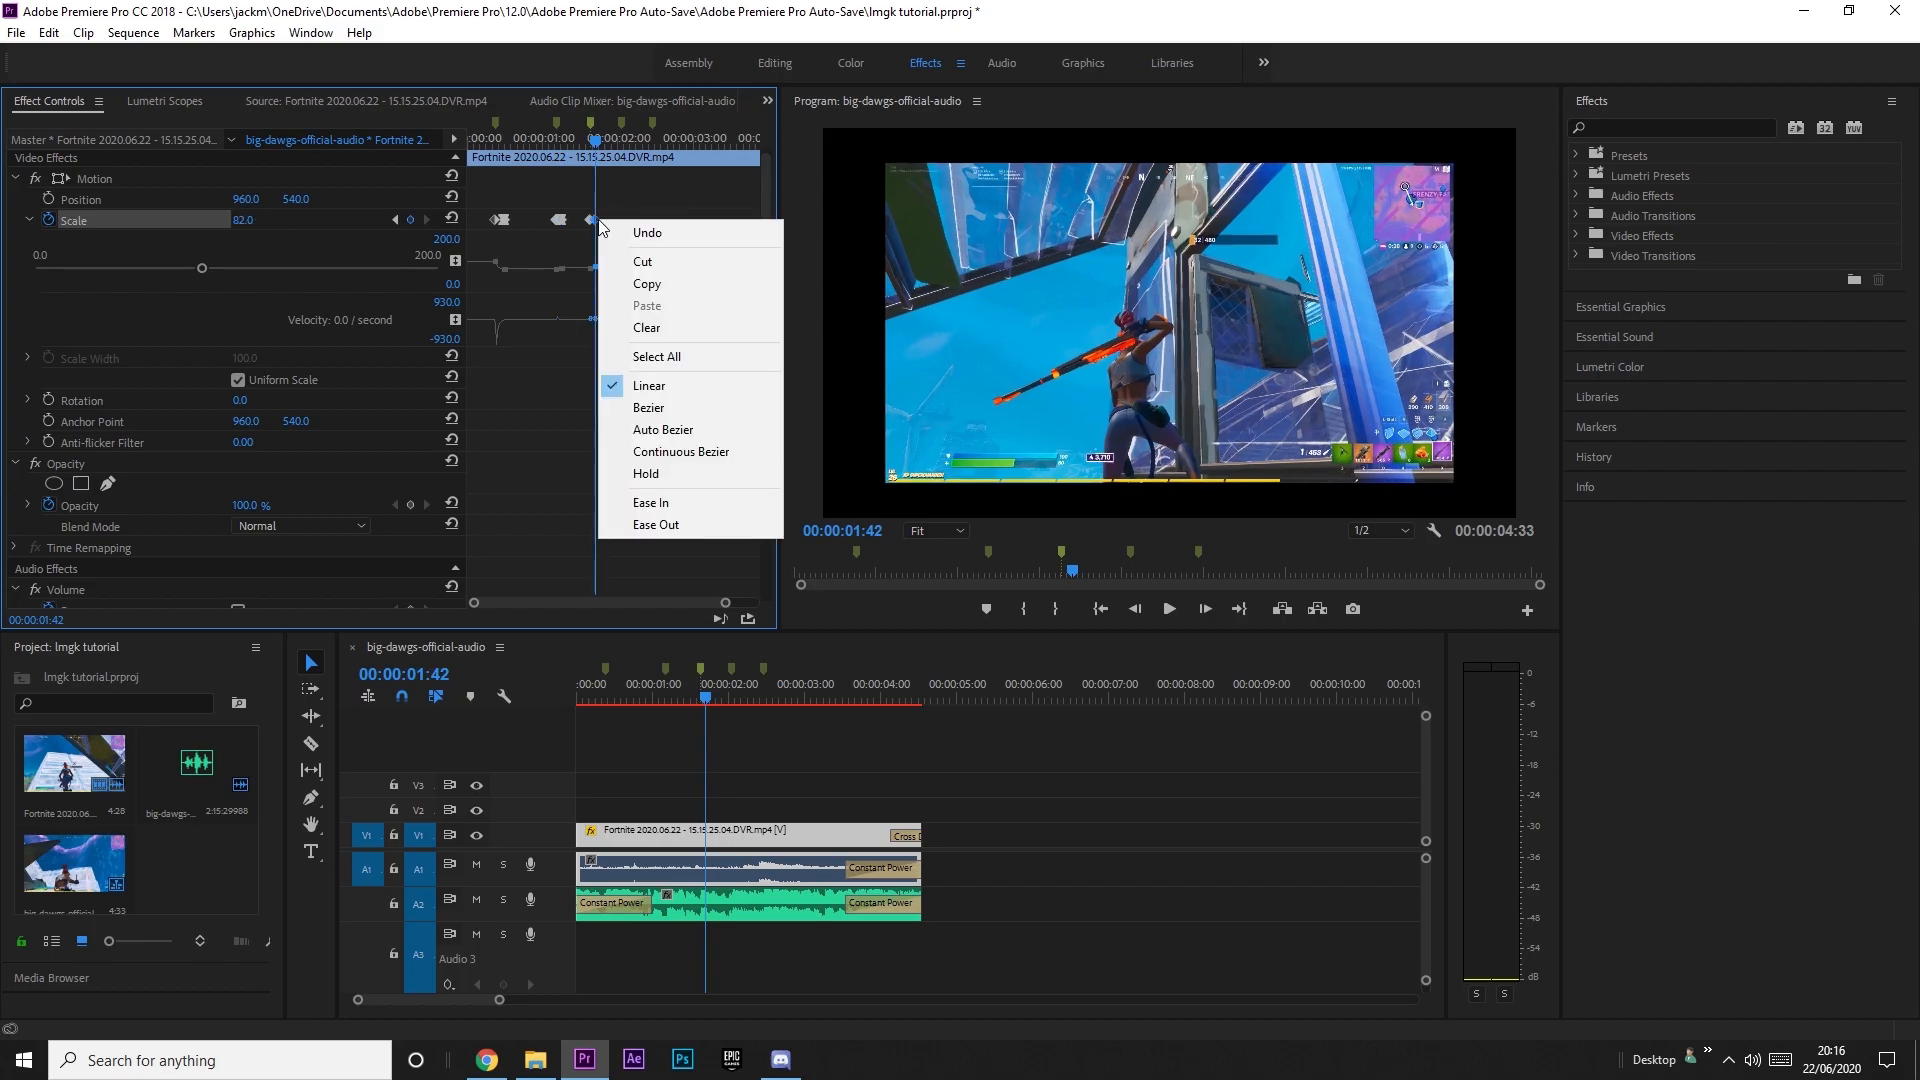
click(714, 612)
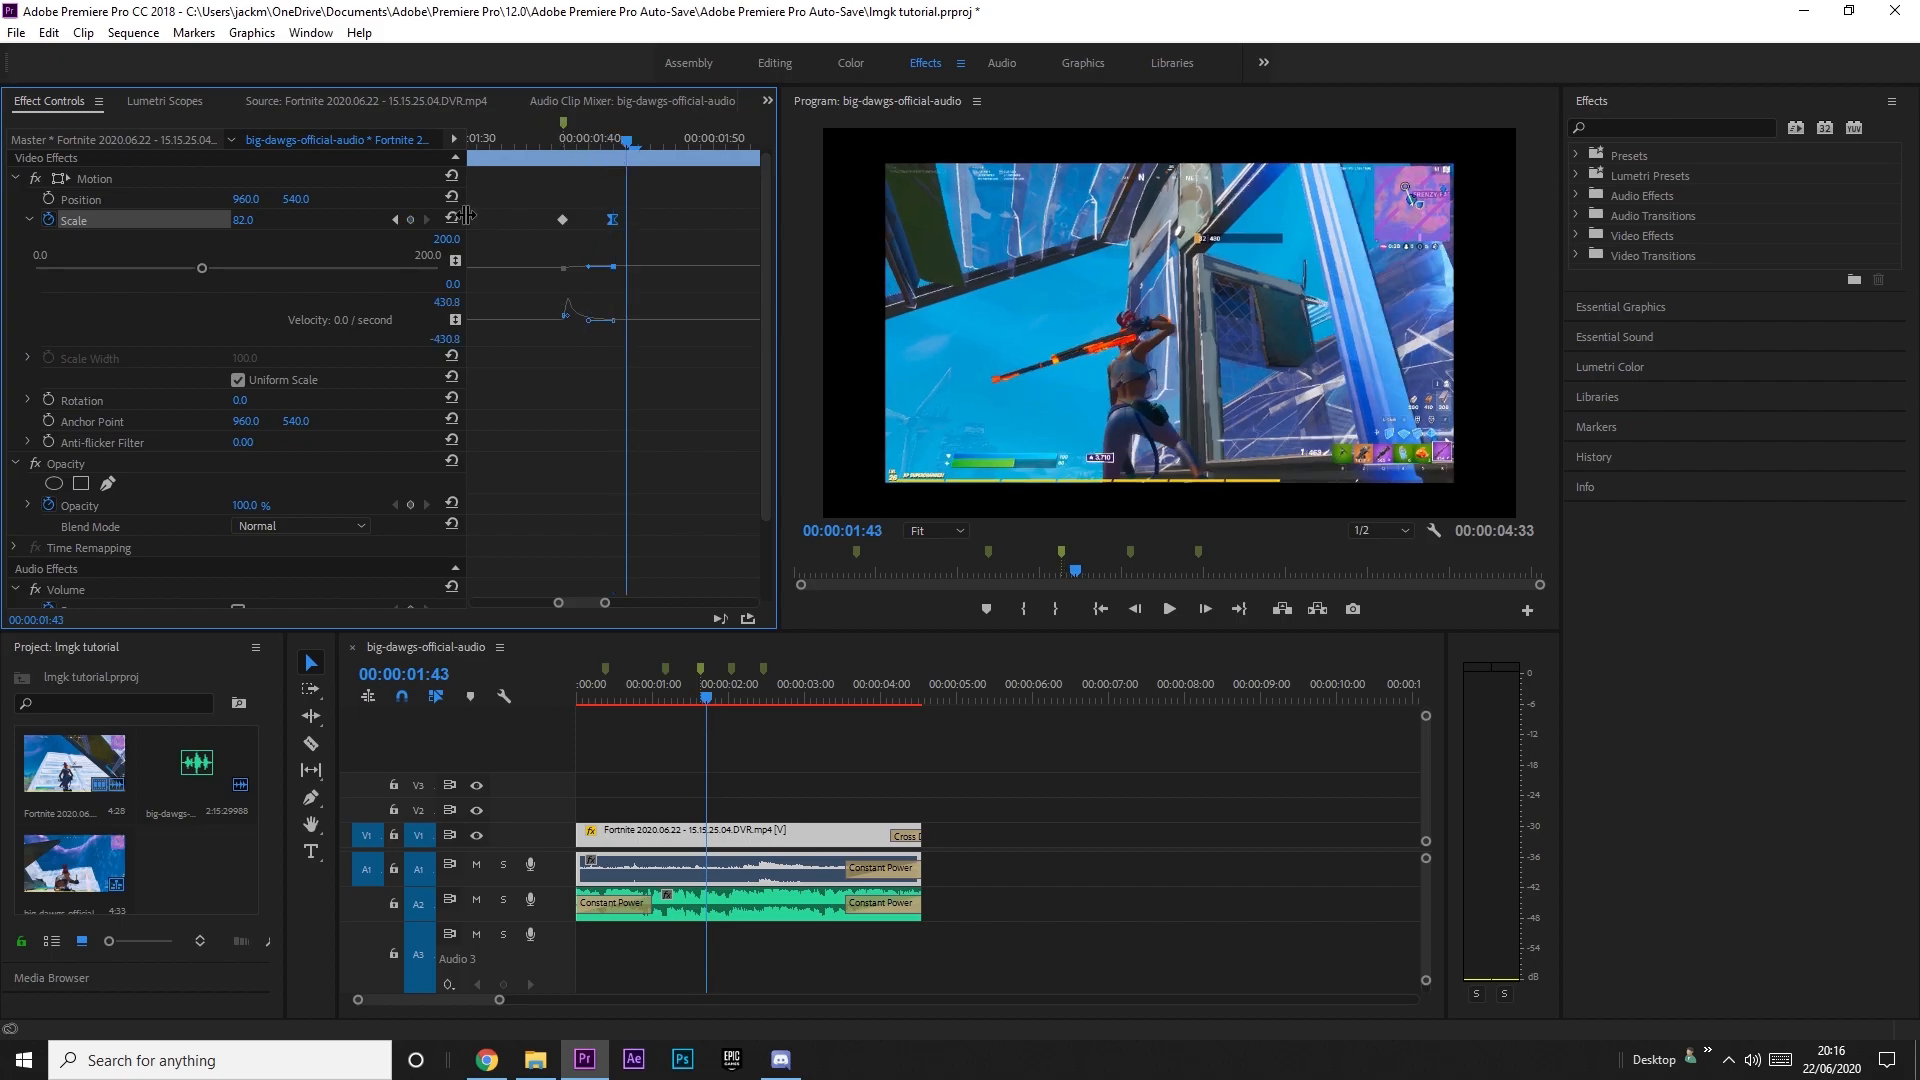
right_click(612, 220)
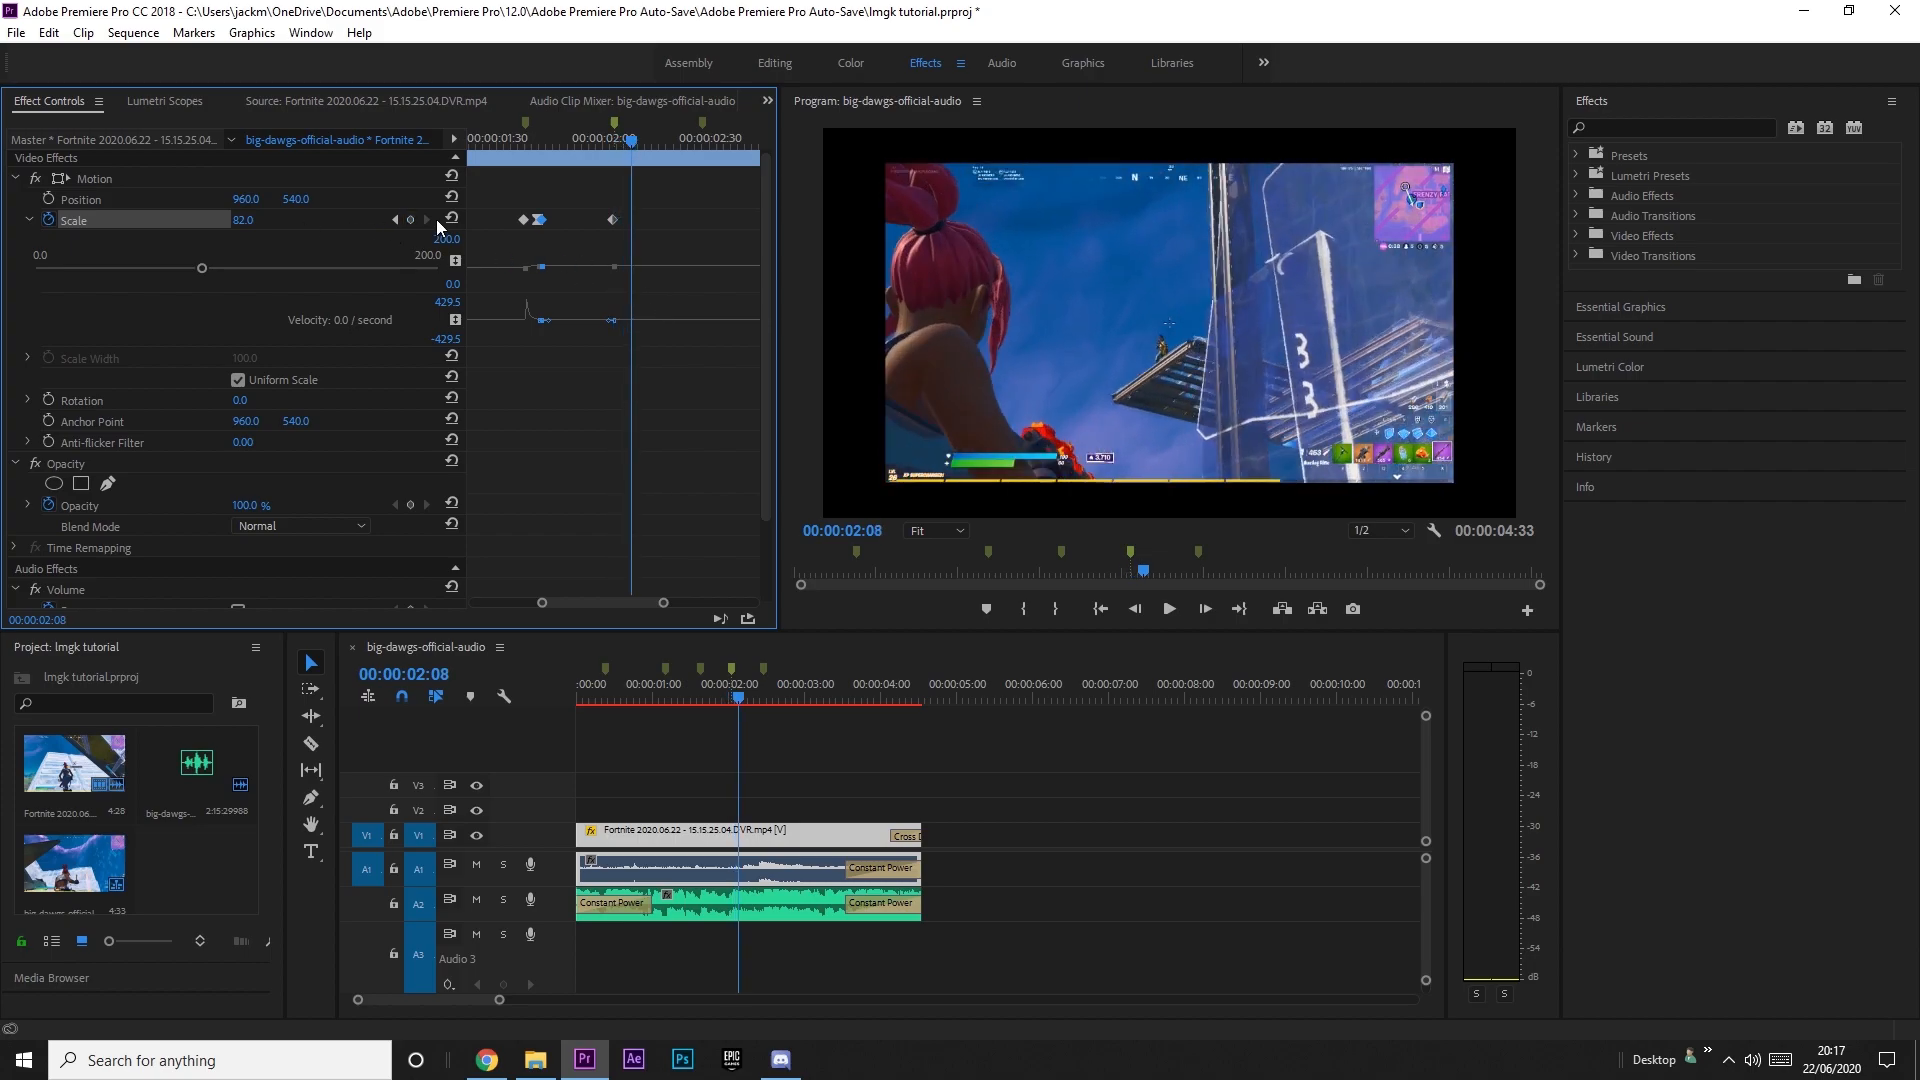
Raise Scale to 90 at the following beat with Linear interpolation.
double_click(244, 220)
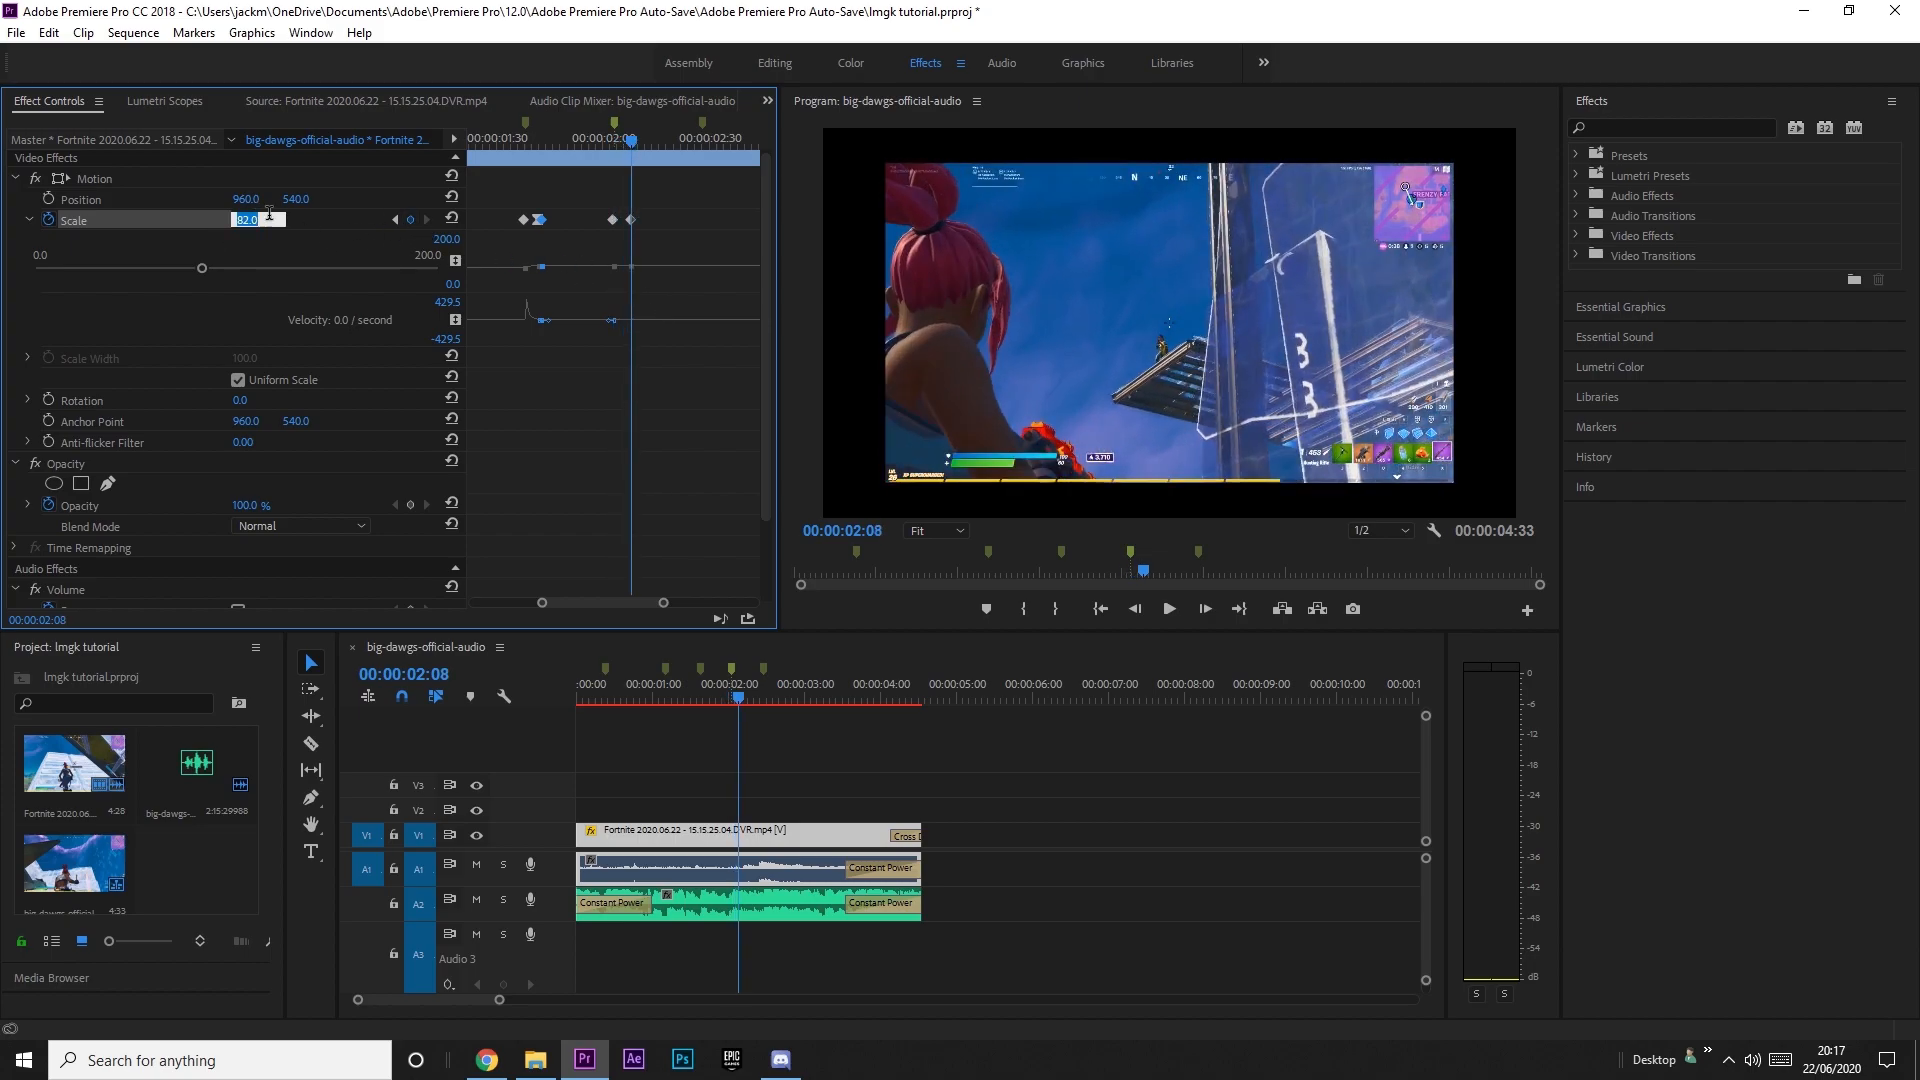
text(90)
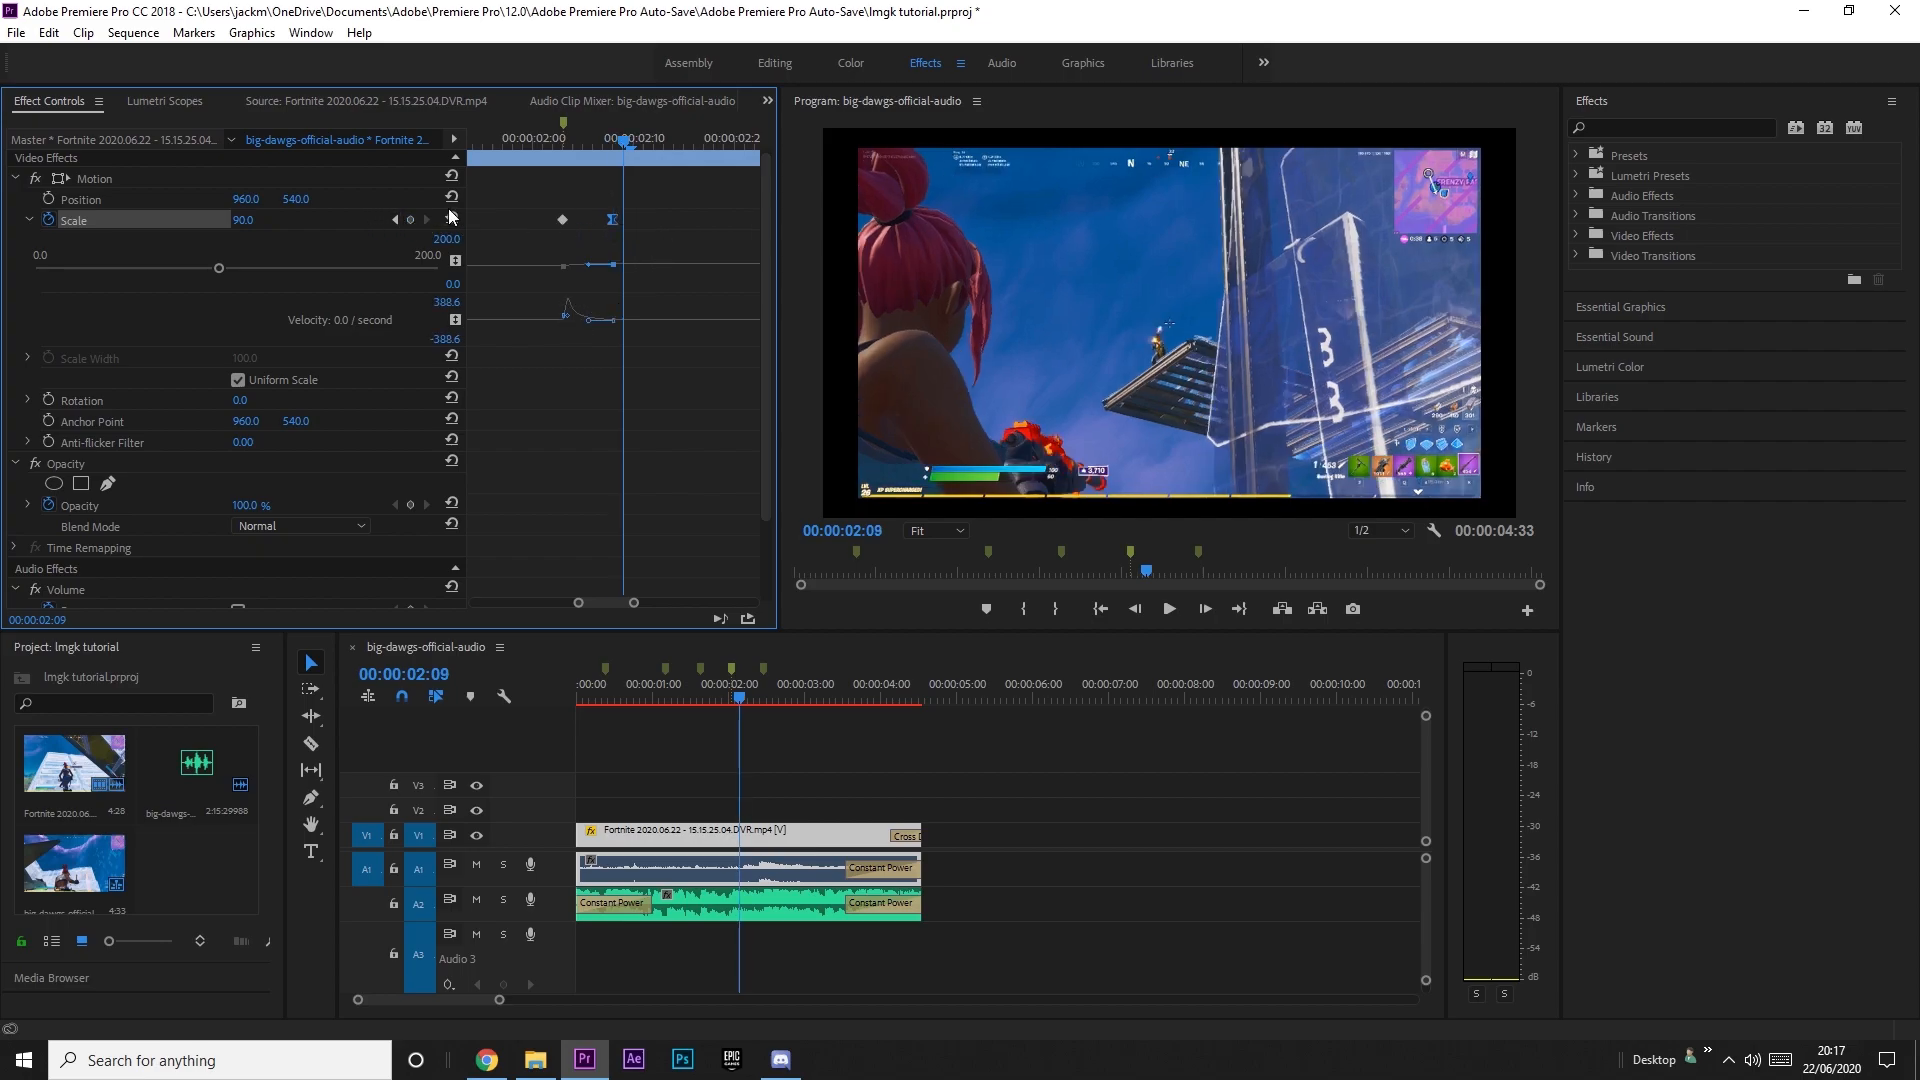
right_click(612, 220)
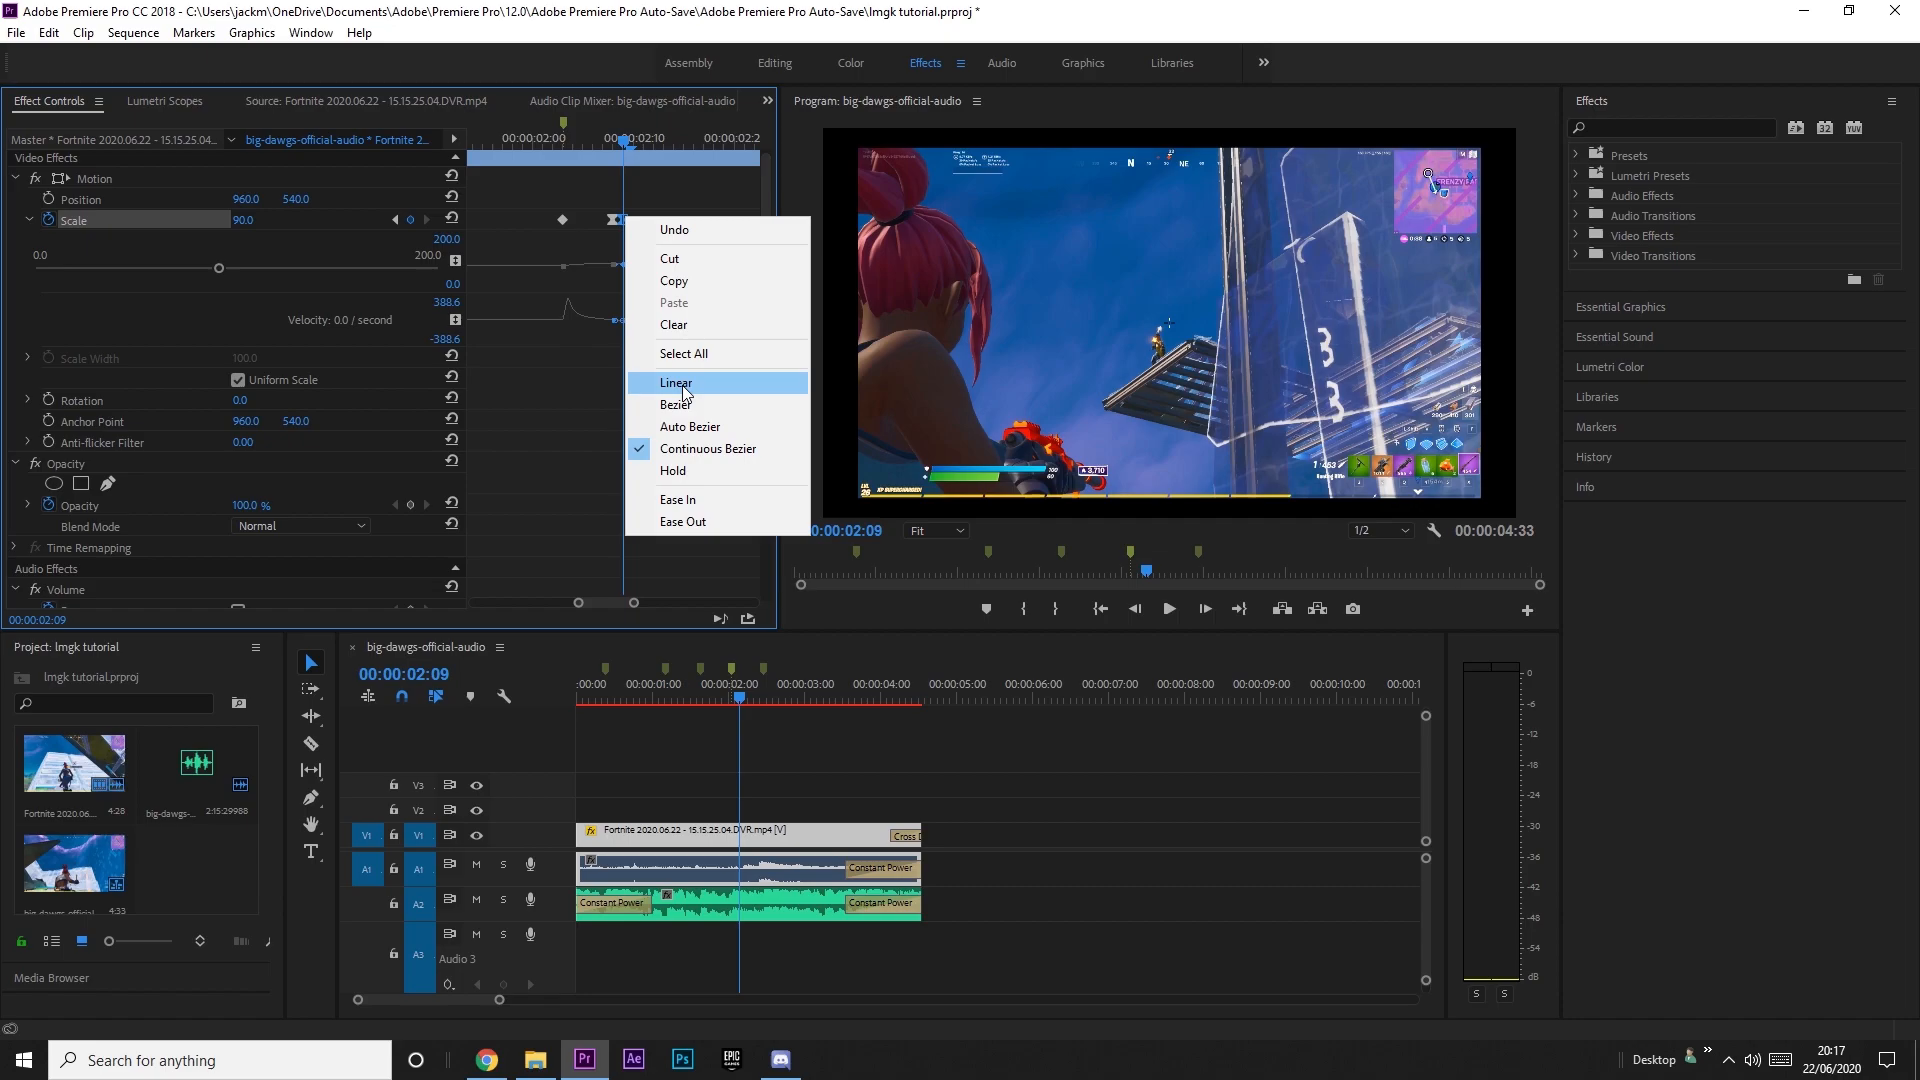
click(676, 384)
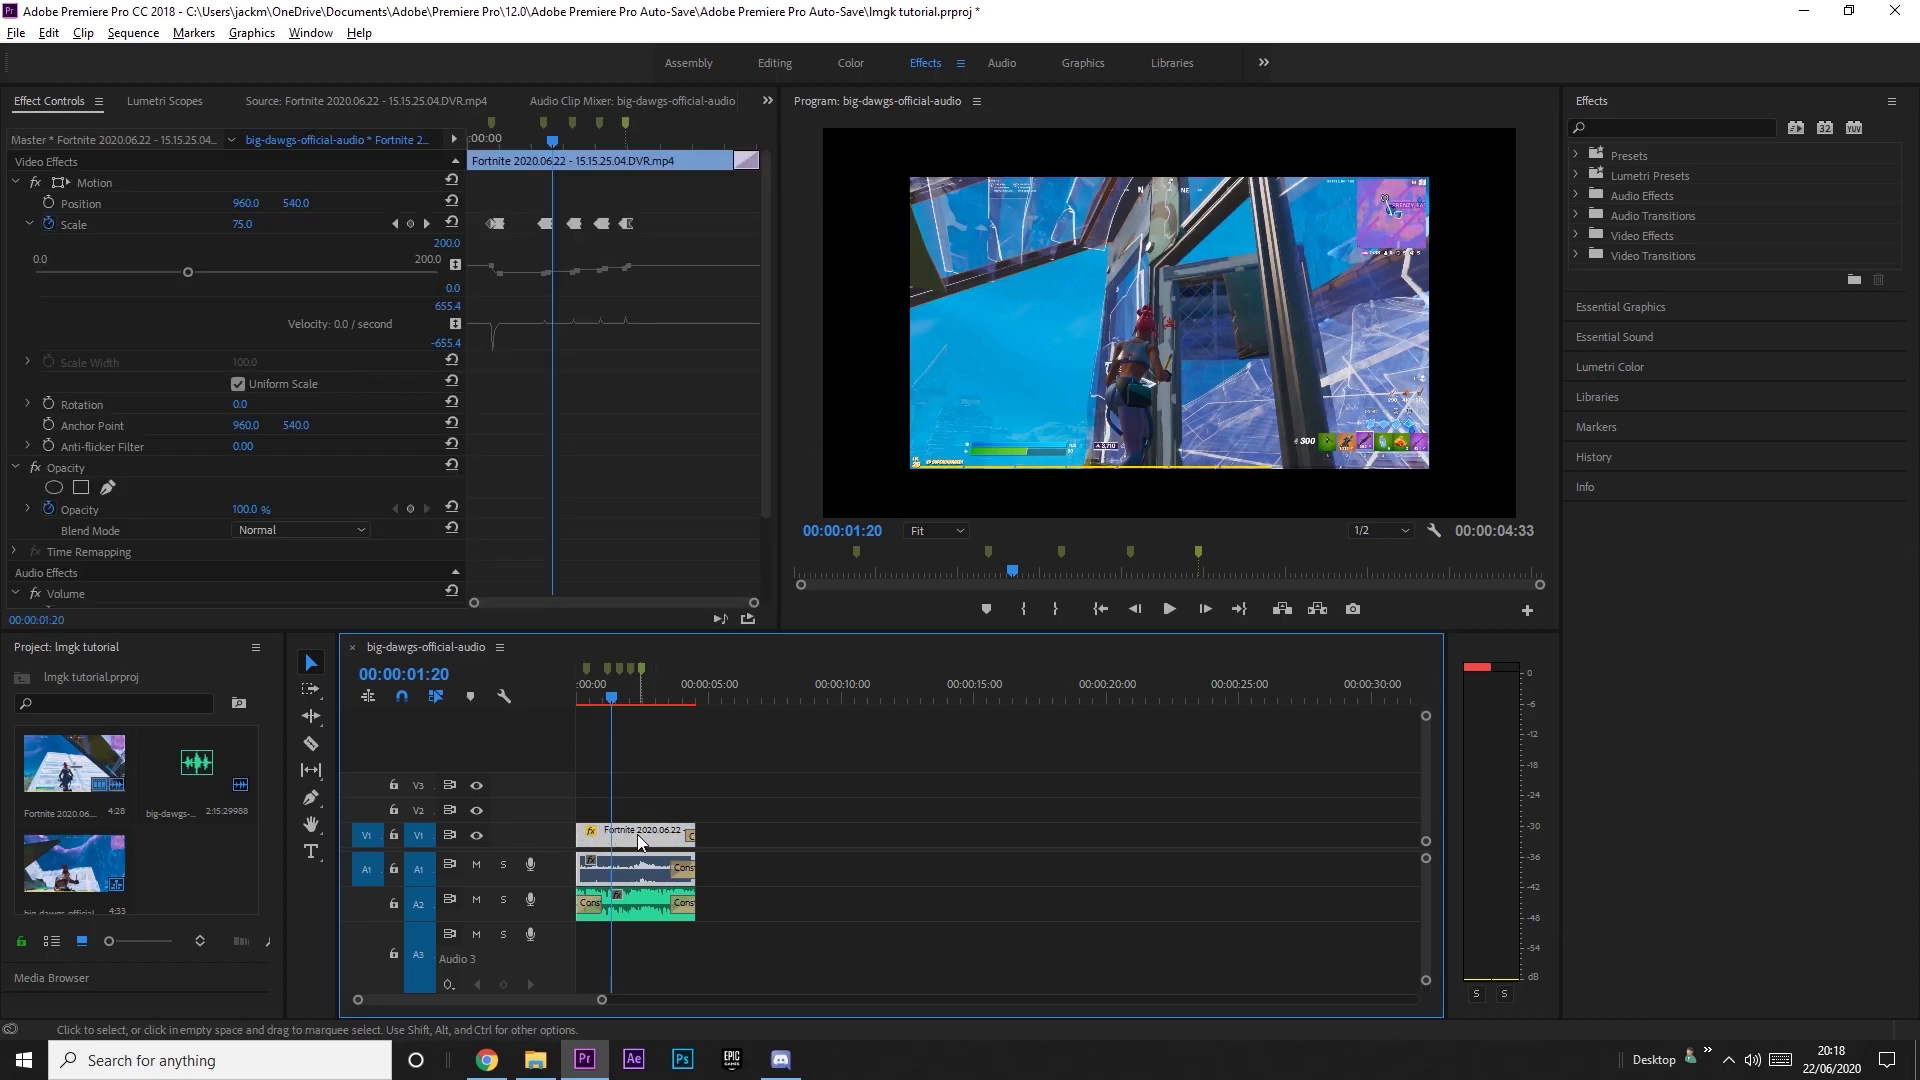
Duplicate the Fortnite clip, unlink the copy's audio and select its video part.
right_click(636, 842)
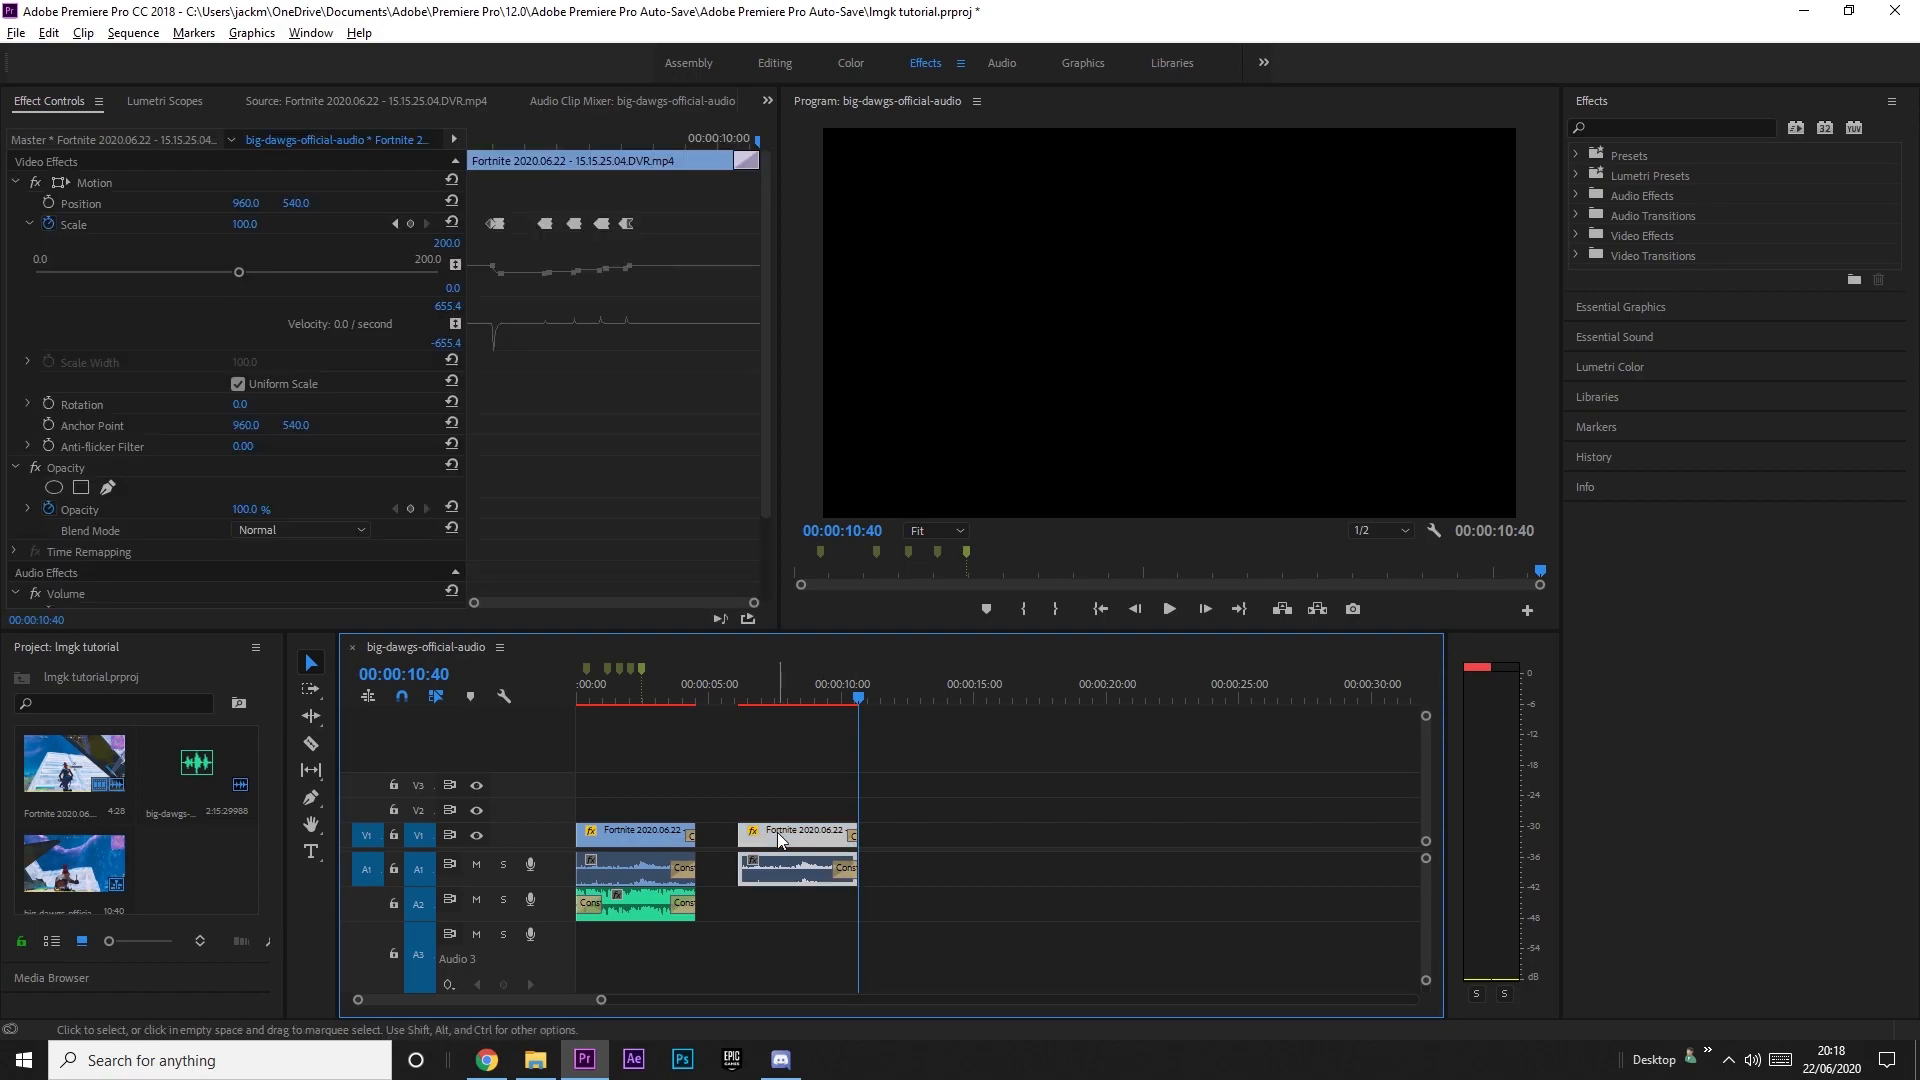
right_click(796, 834)
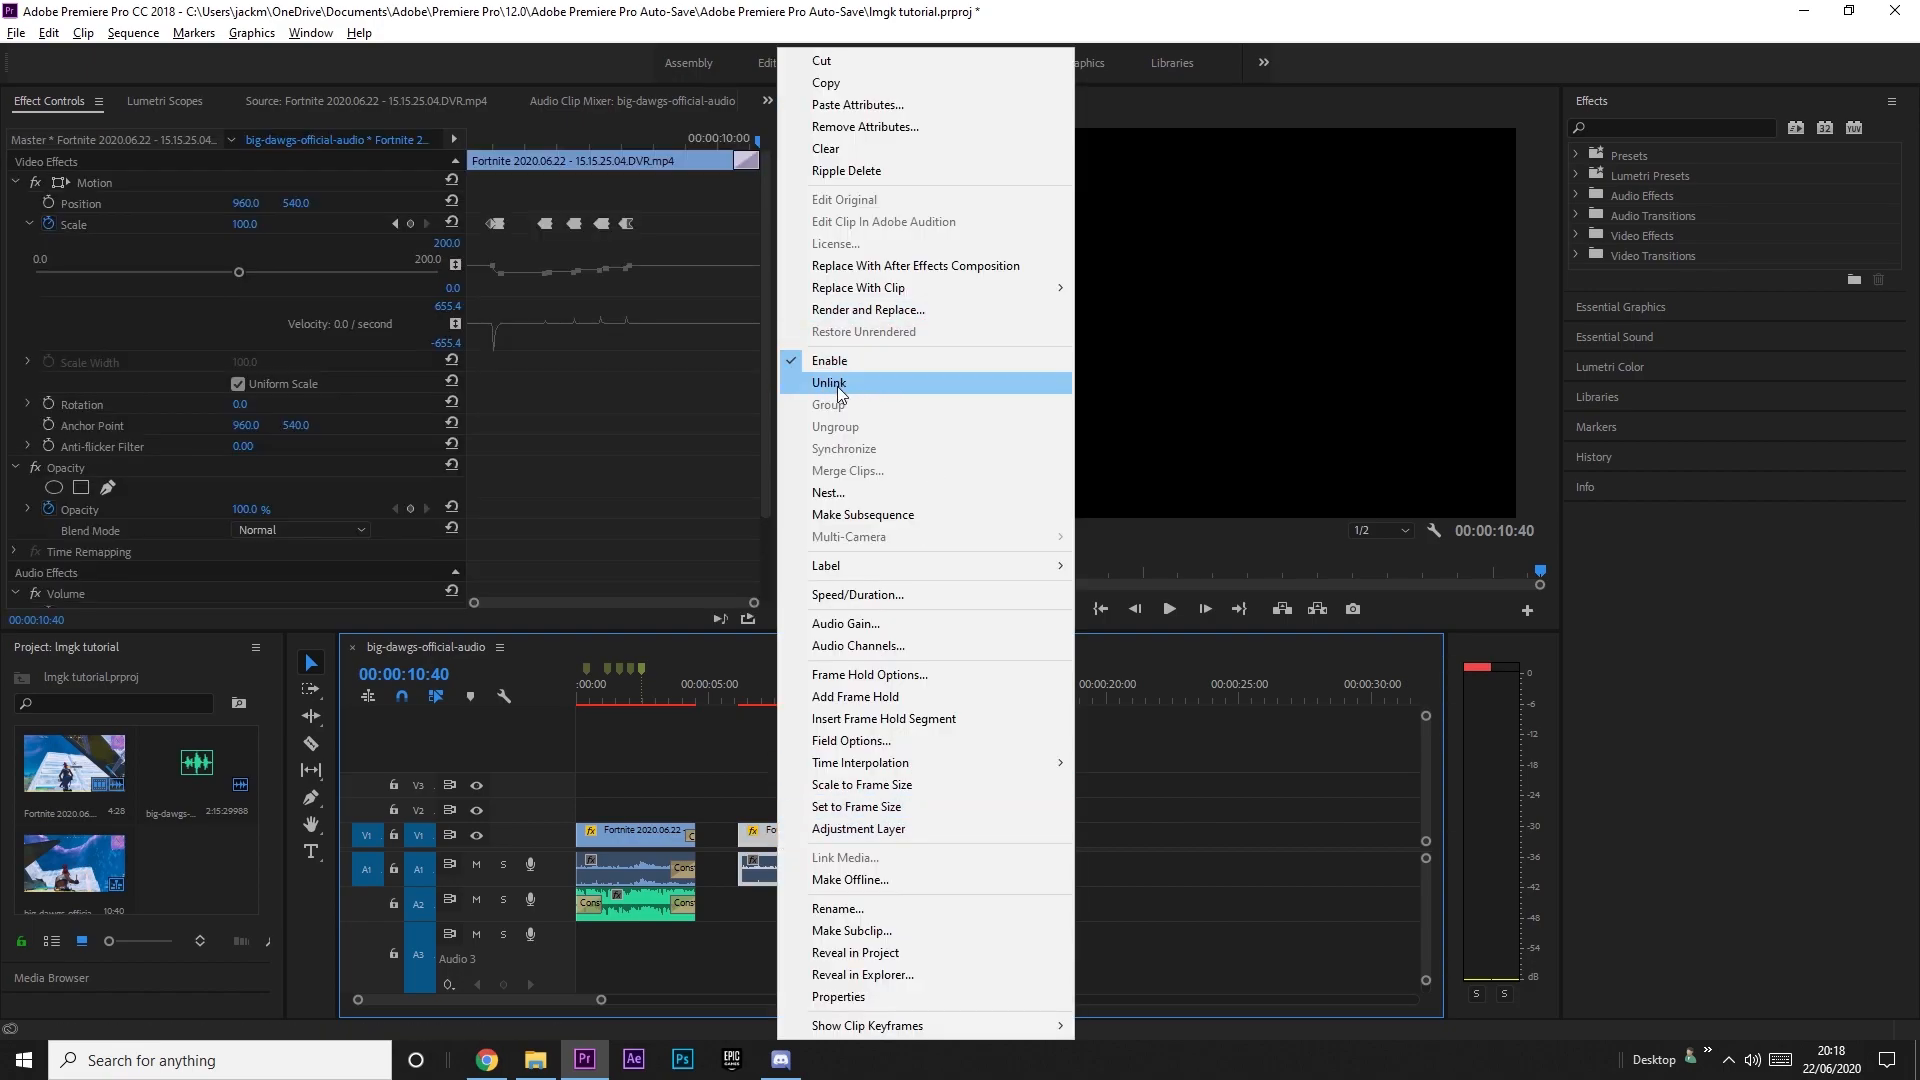
click(828, 382)
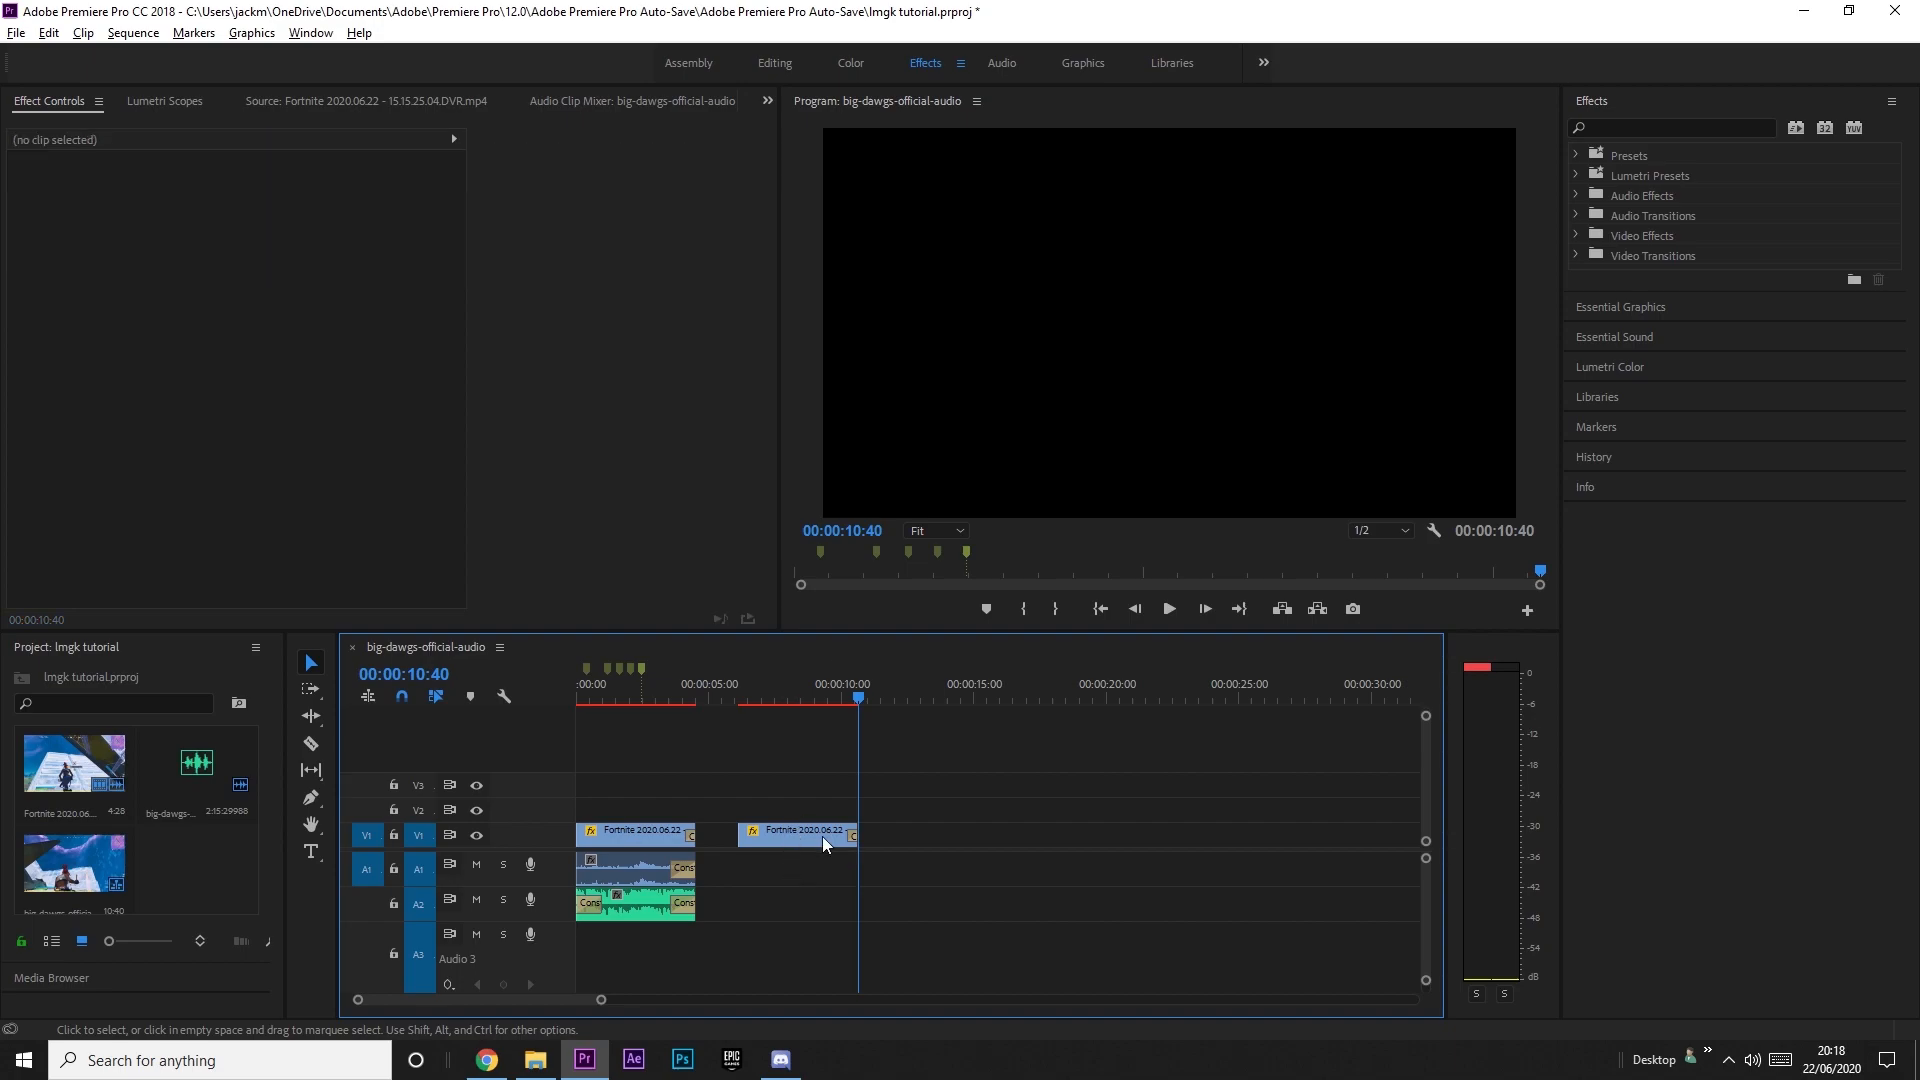
click(796, 836)
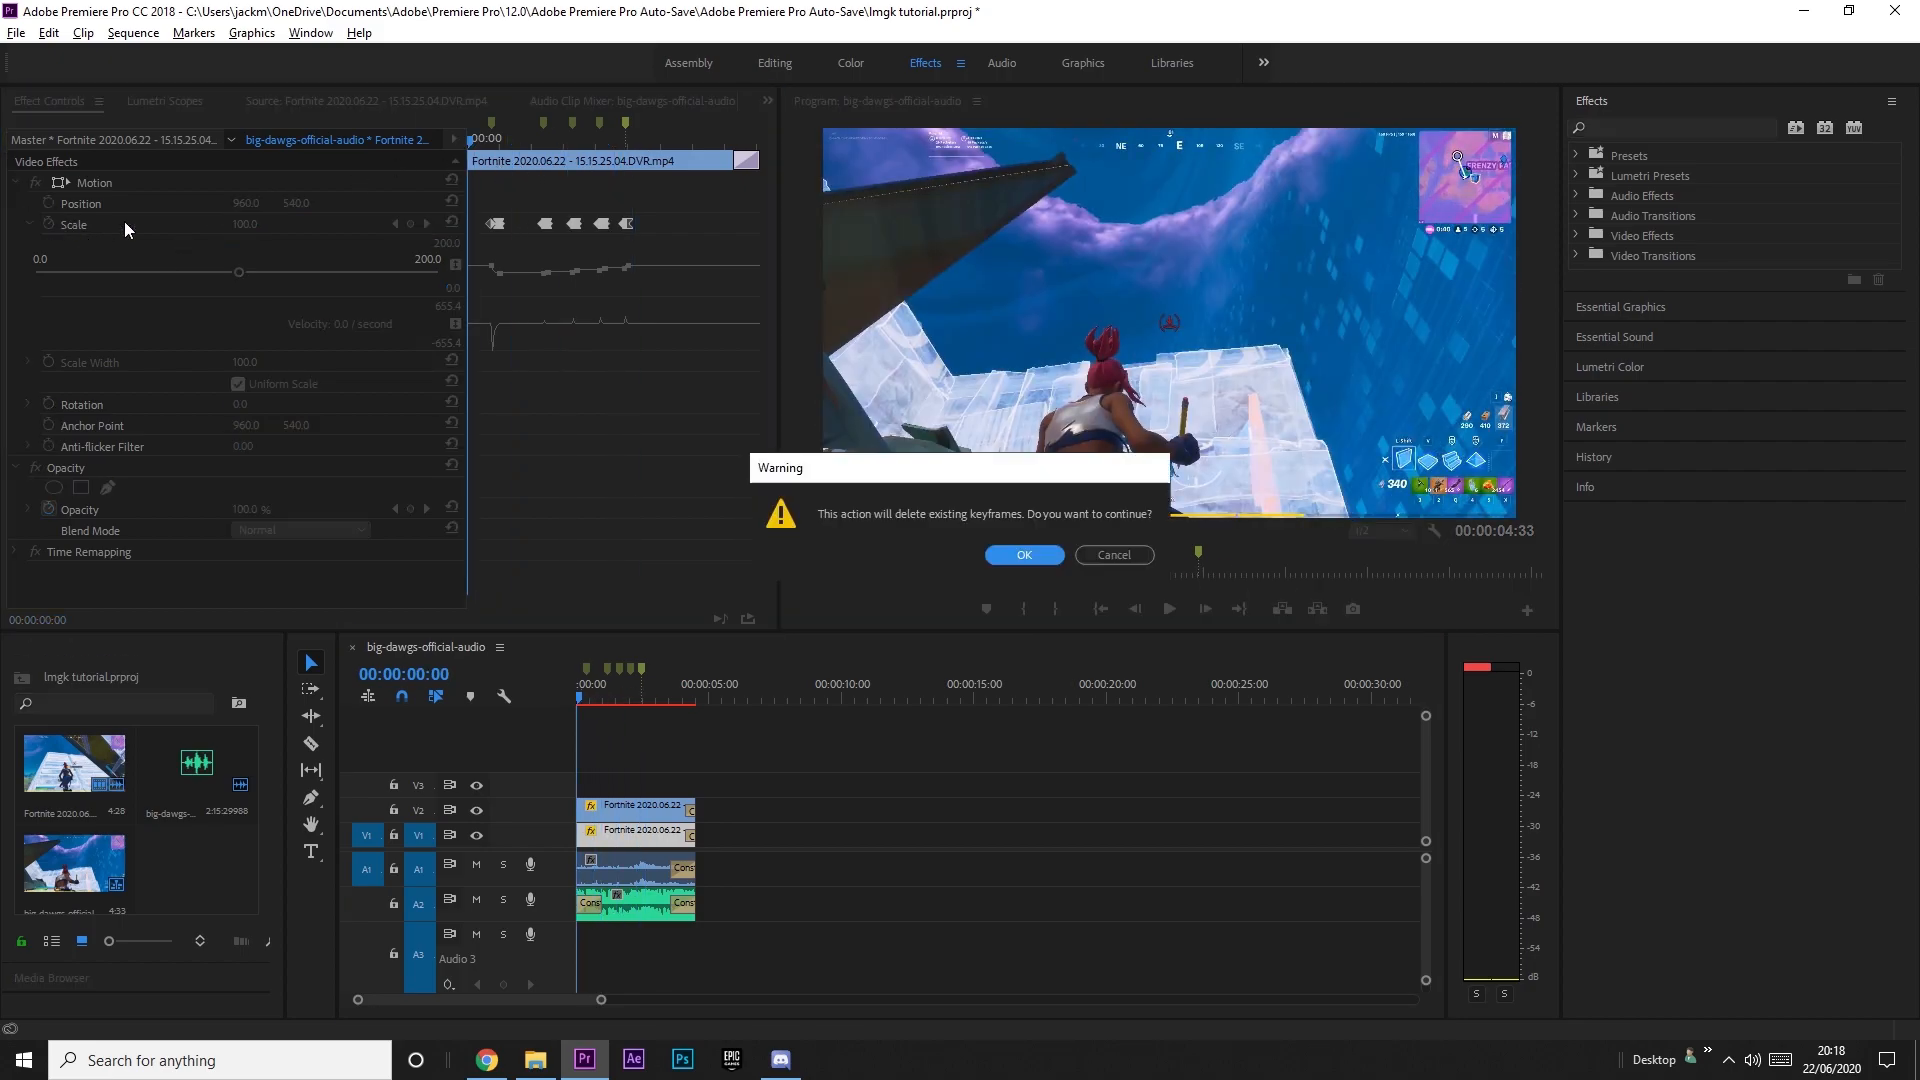
Confirm deleting the lower copy's scale keyframes and select it as the background layer.
click(1024, 554)
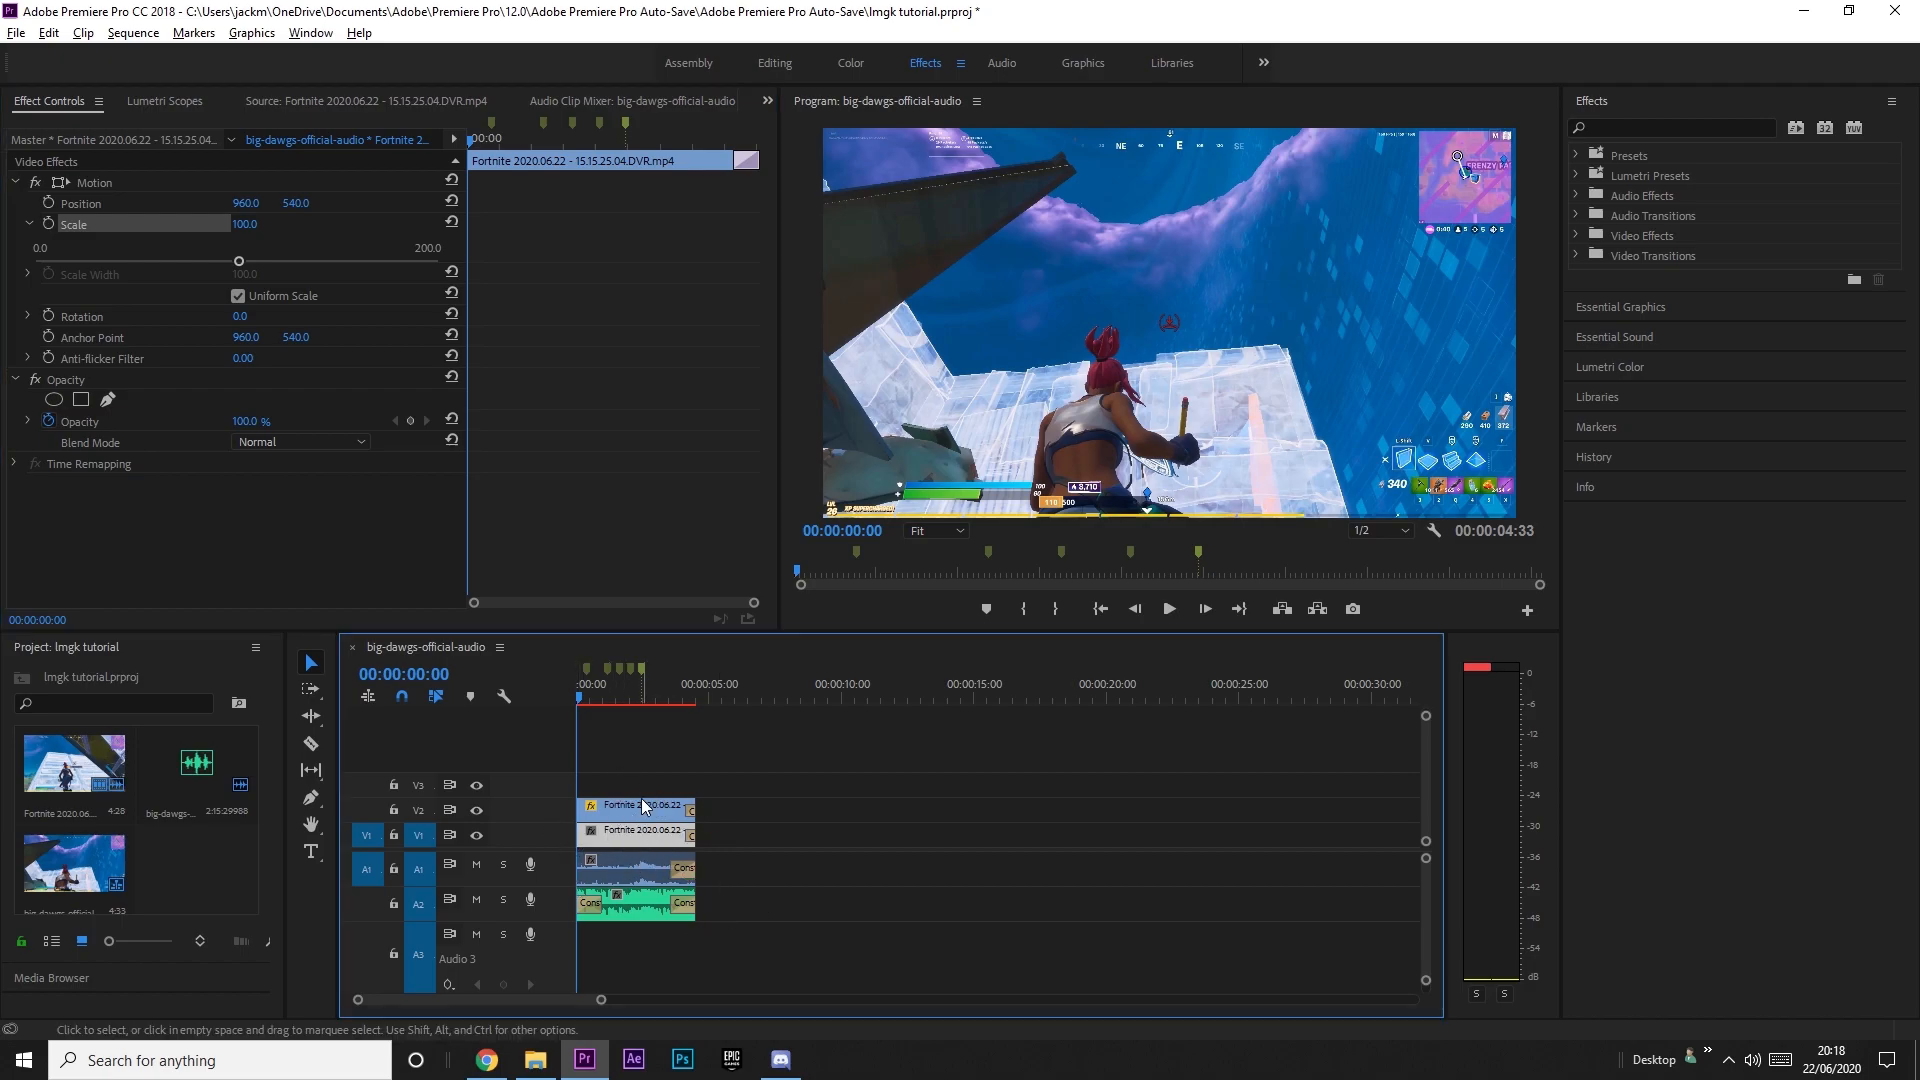
click(624, 696)
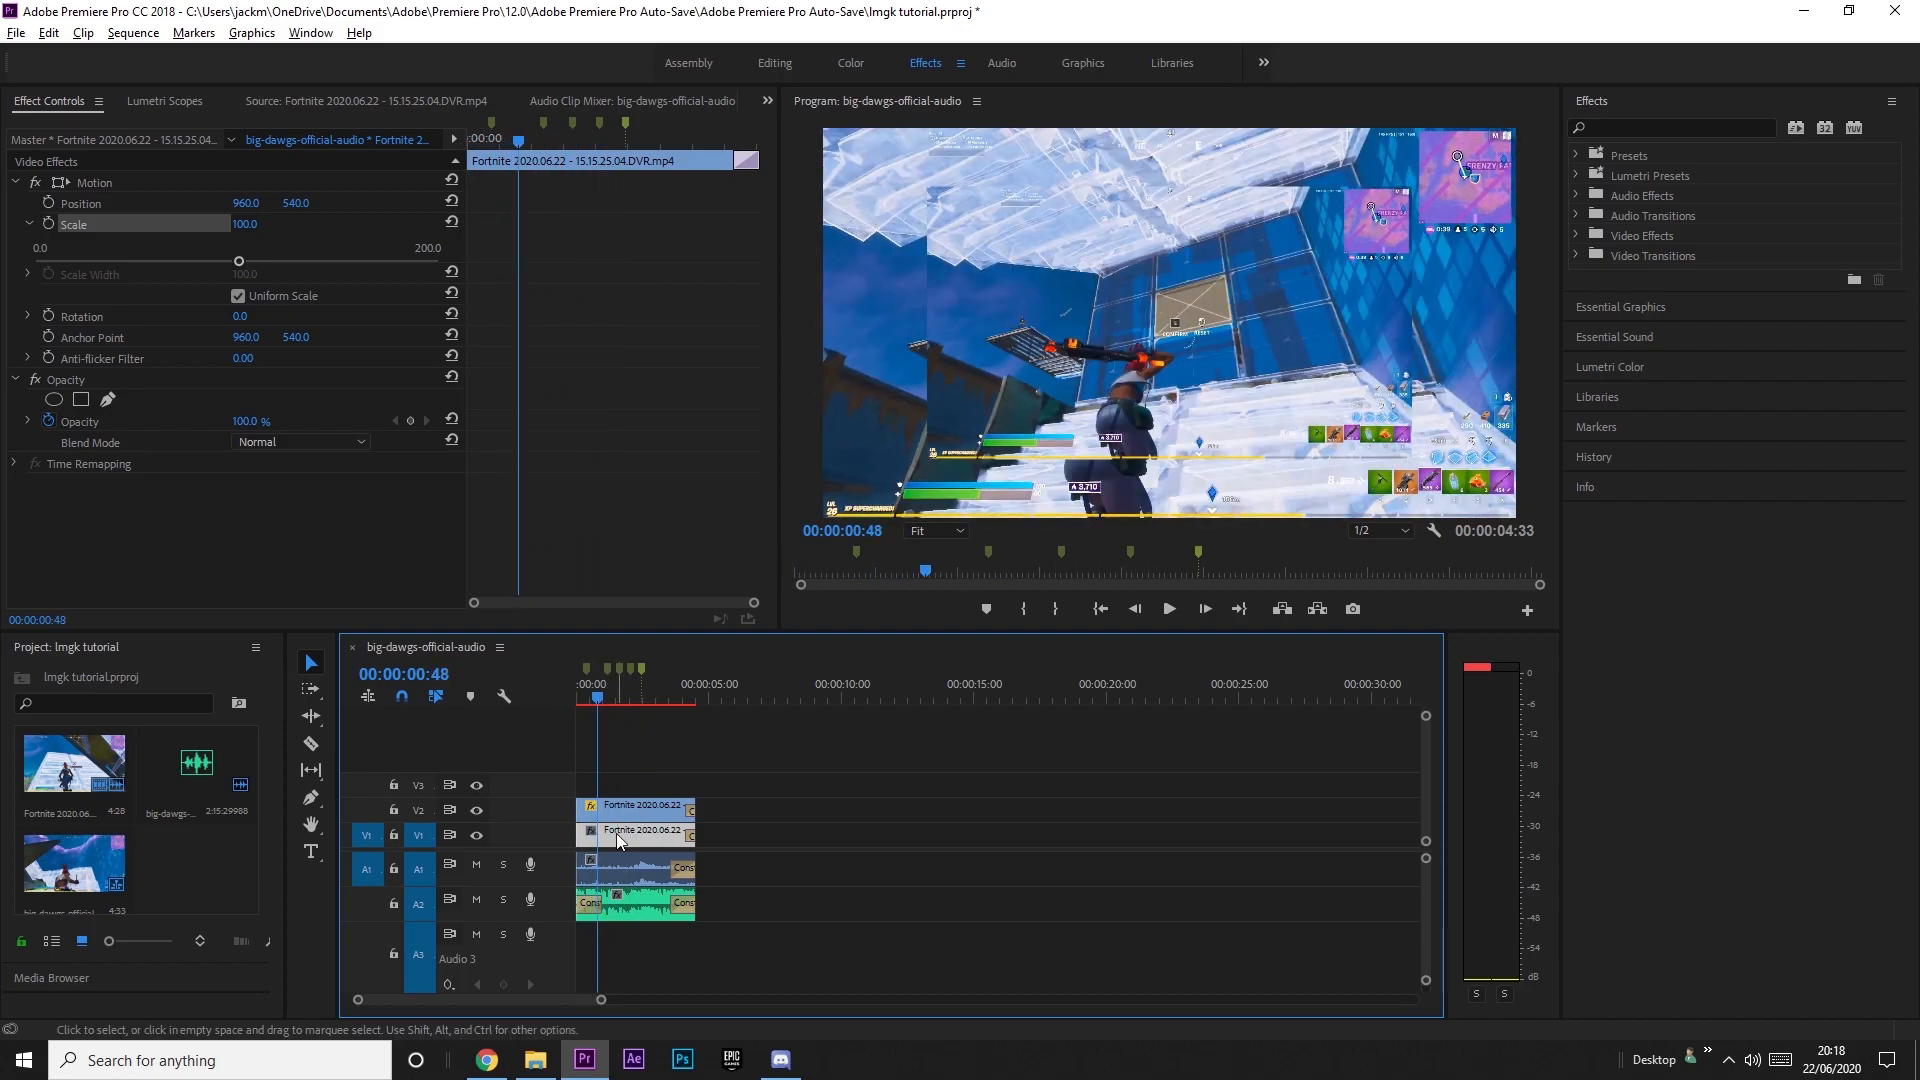
click(1672, 128)
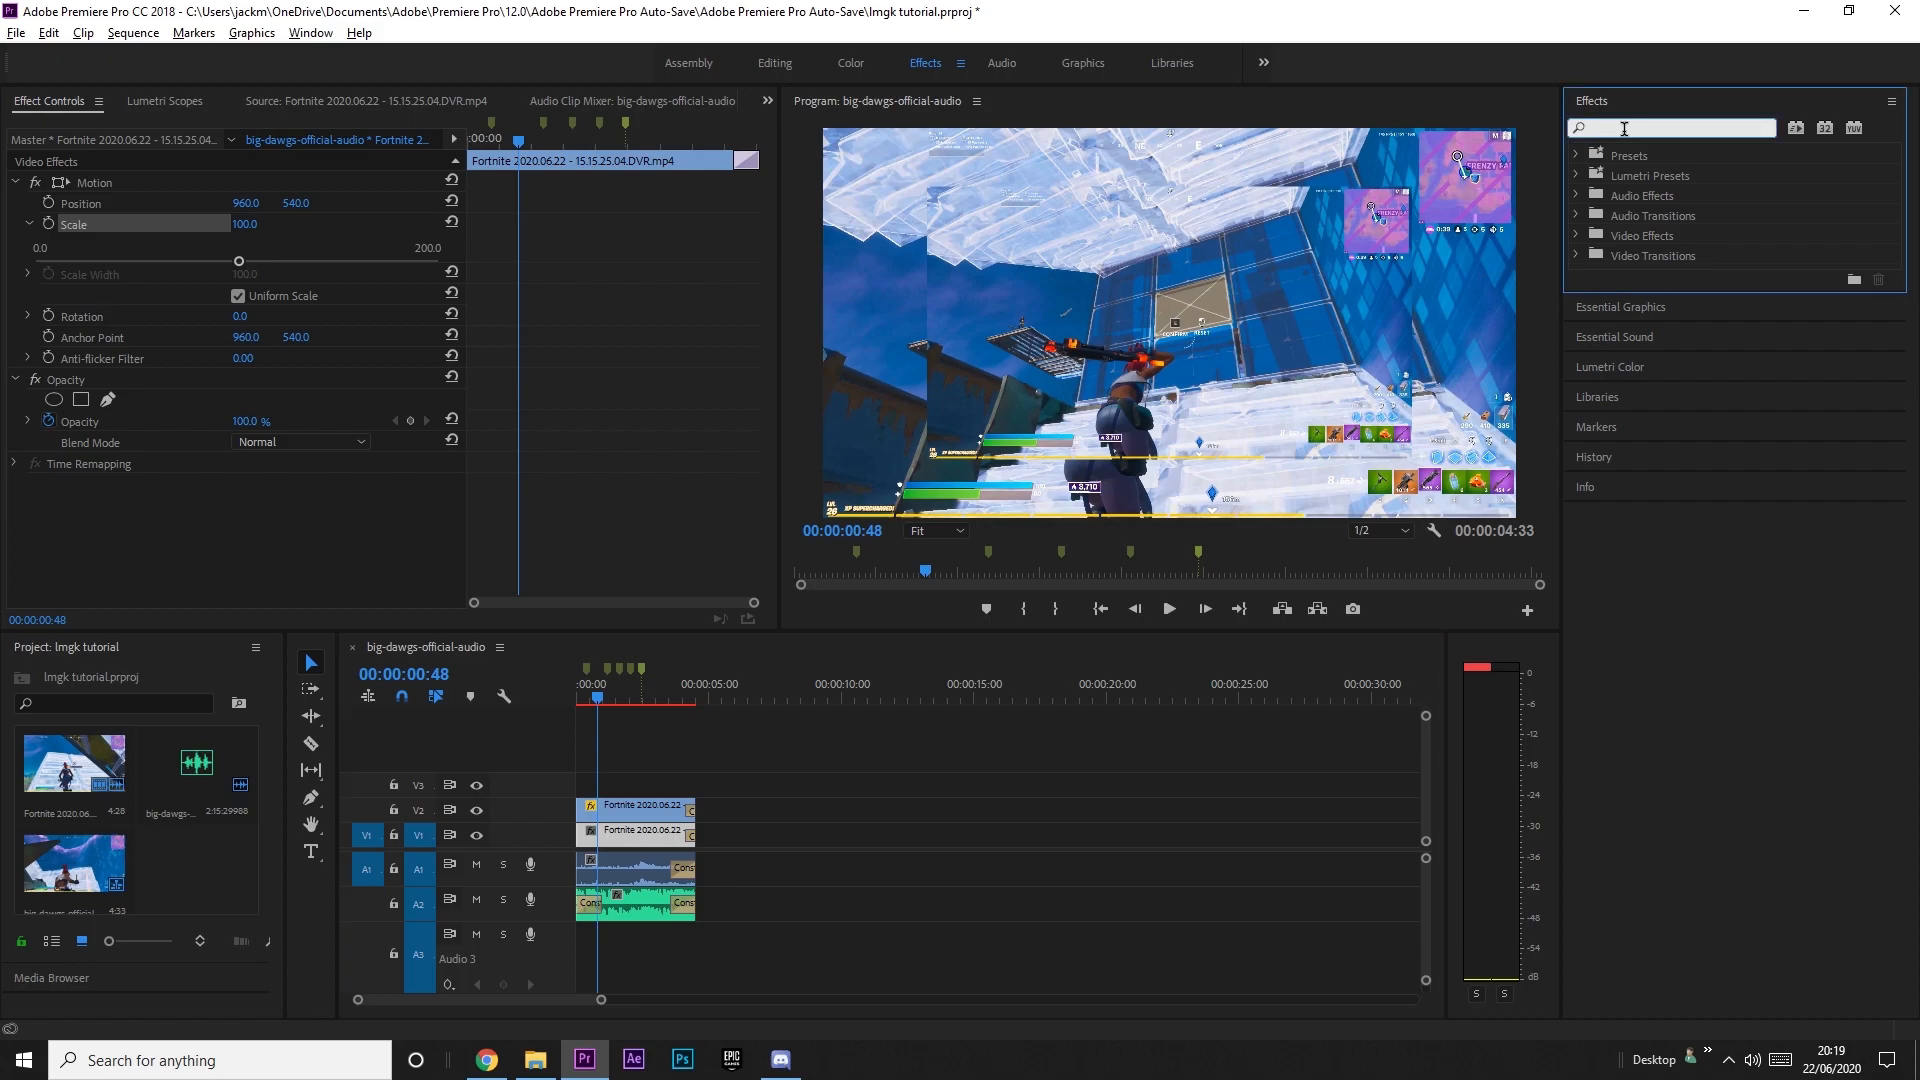
Apply Gaussian Blur with Repeat Edge Pixels to the background copy and check the result.
text(gaussian)
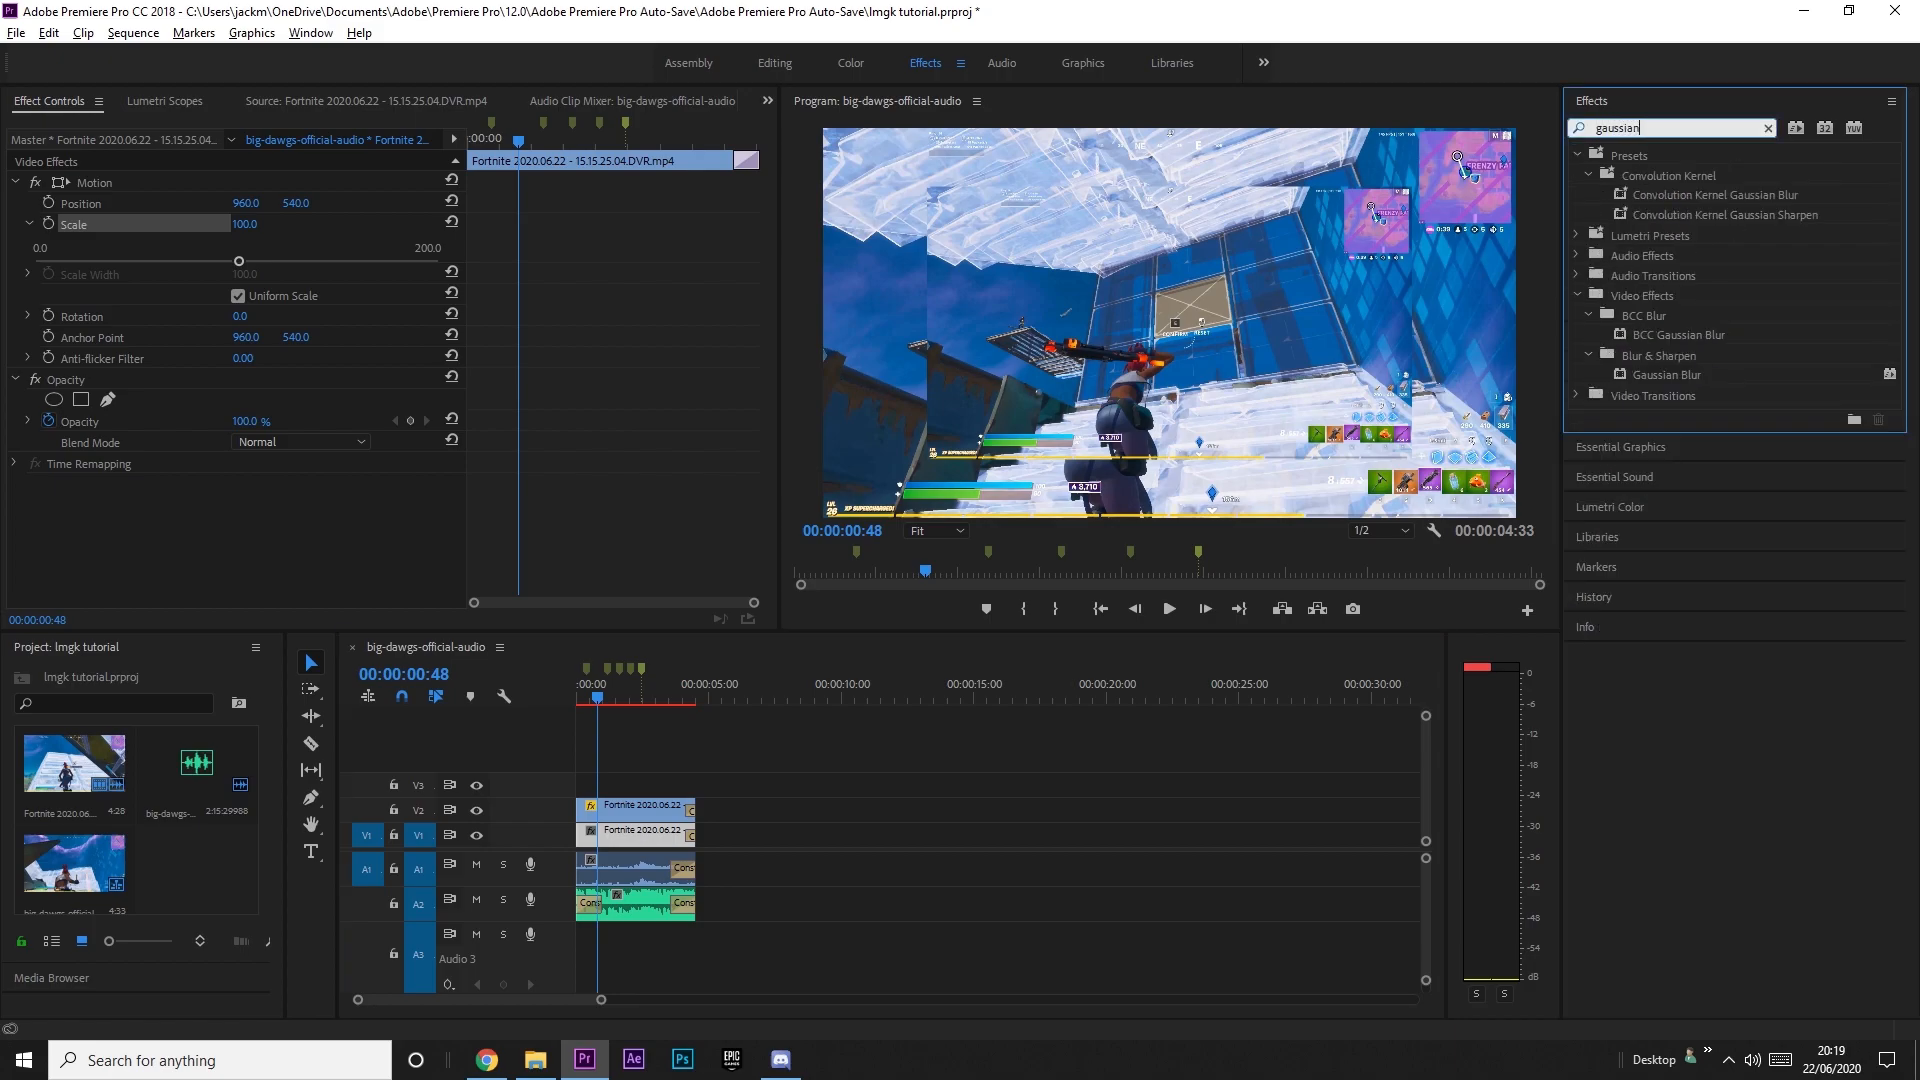
click(1668, 374)
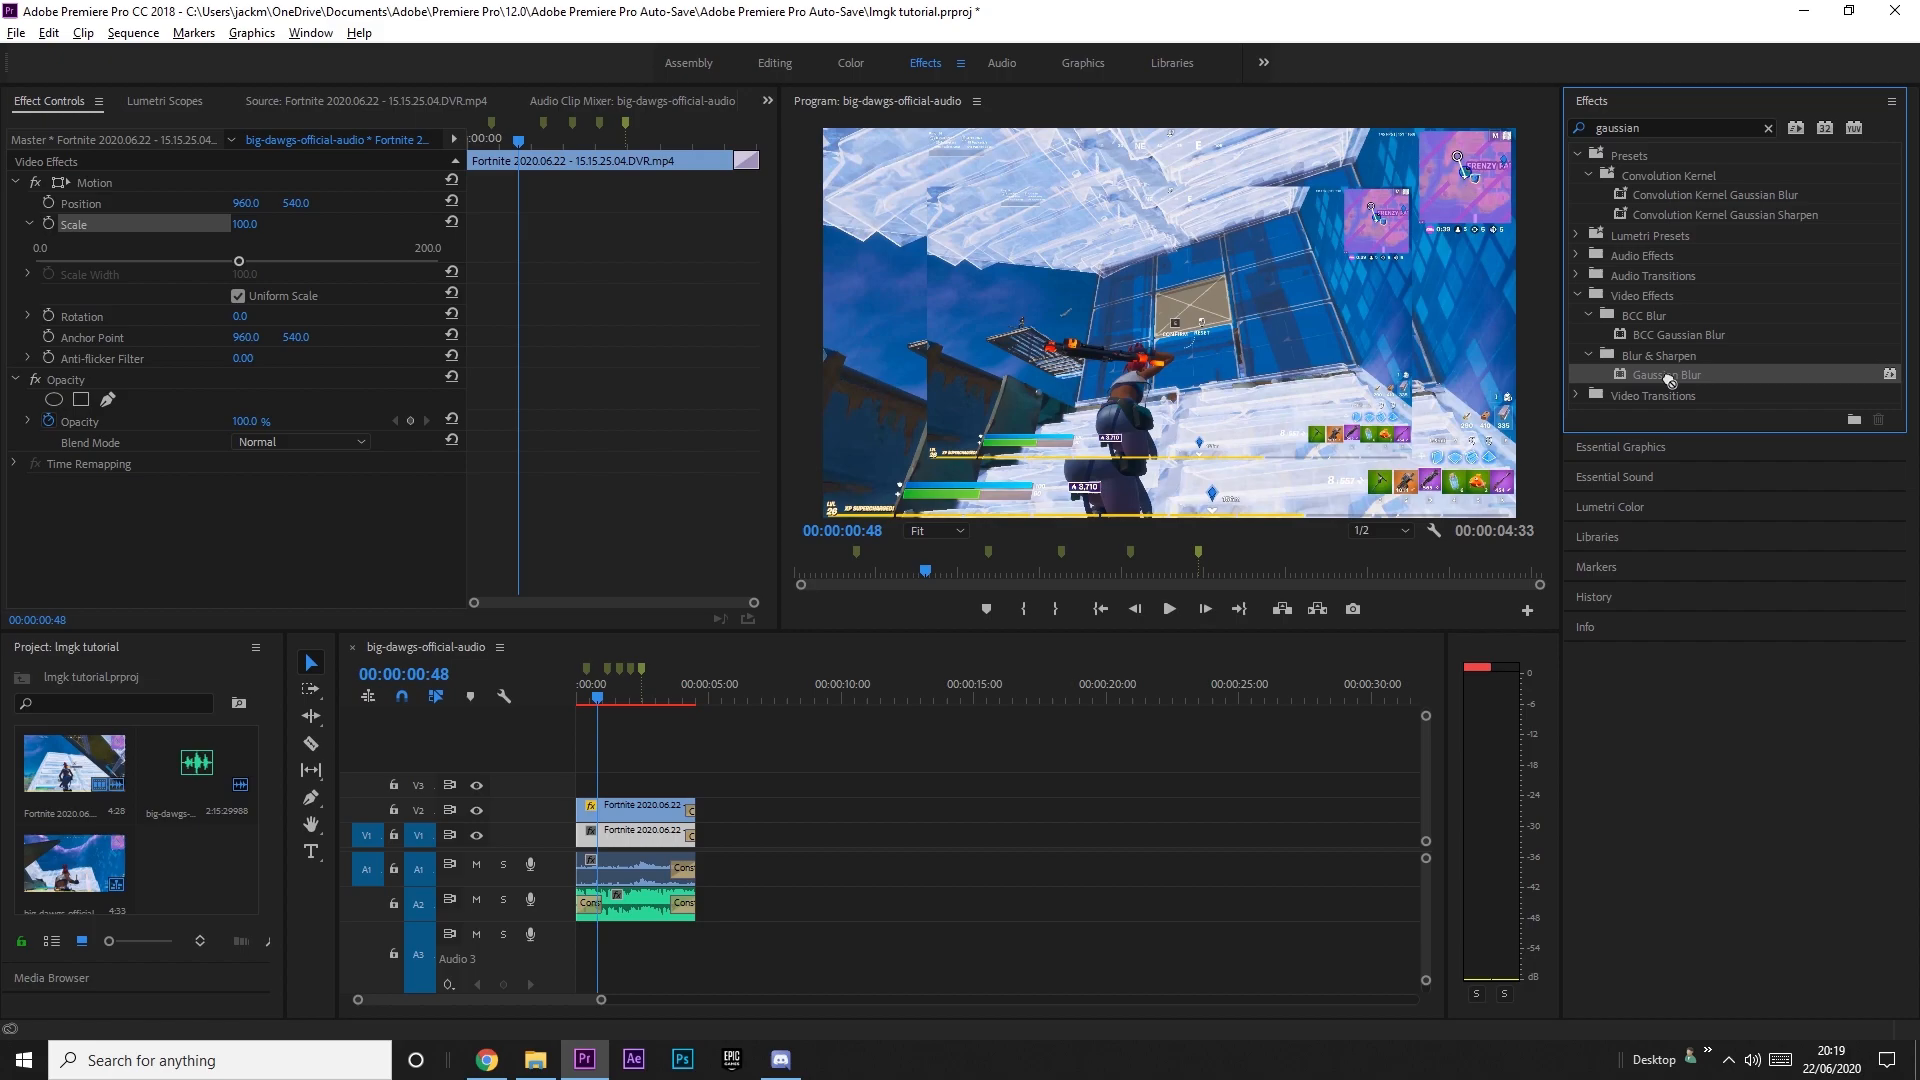
drag(1666, 374, 634, 832)
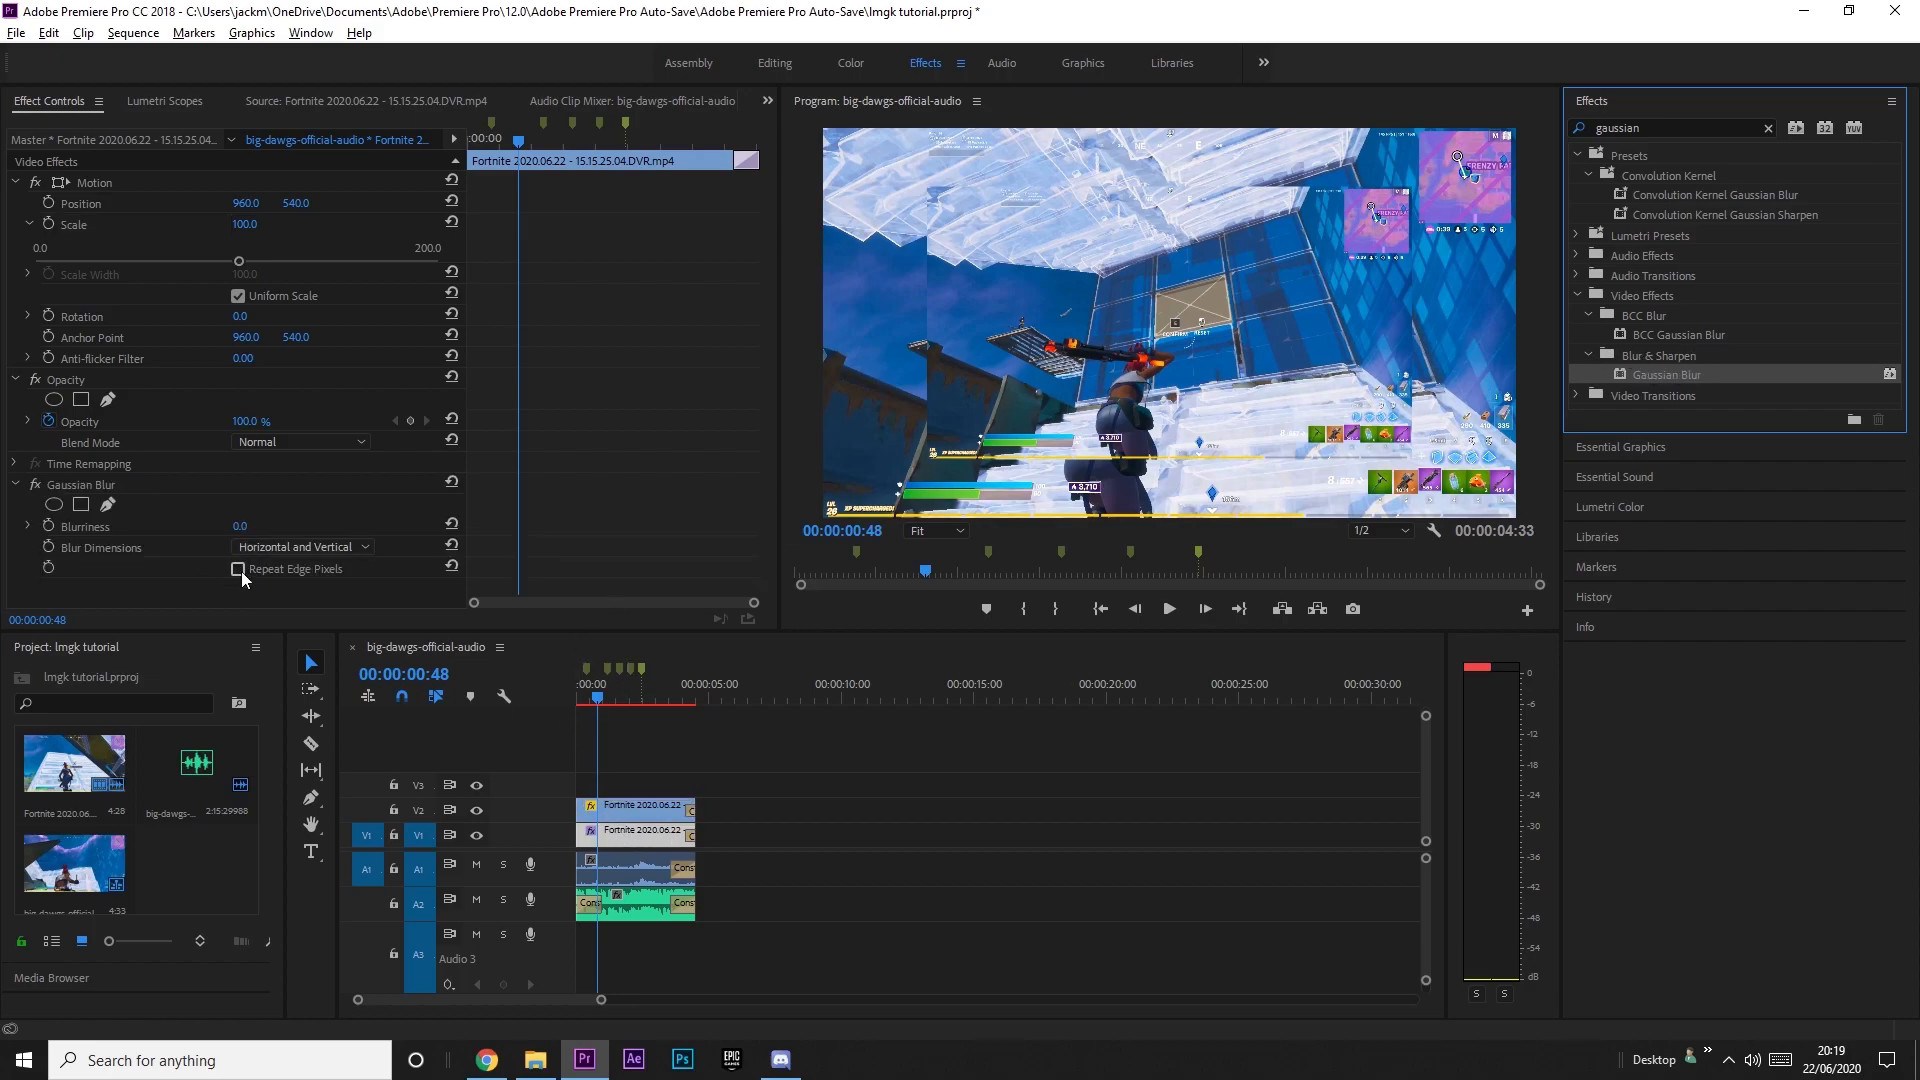
click(238, 570)
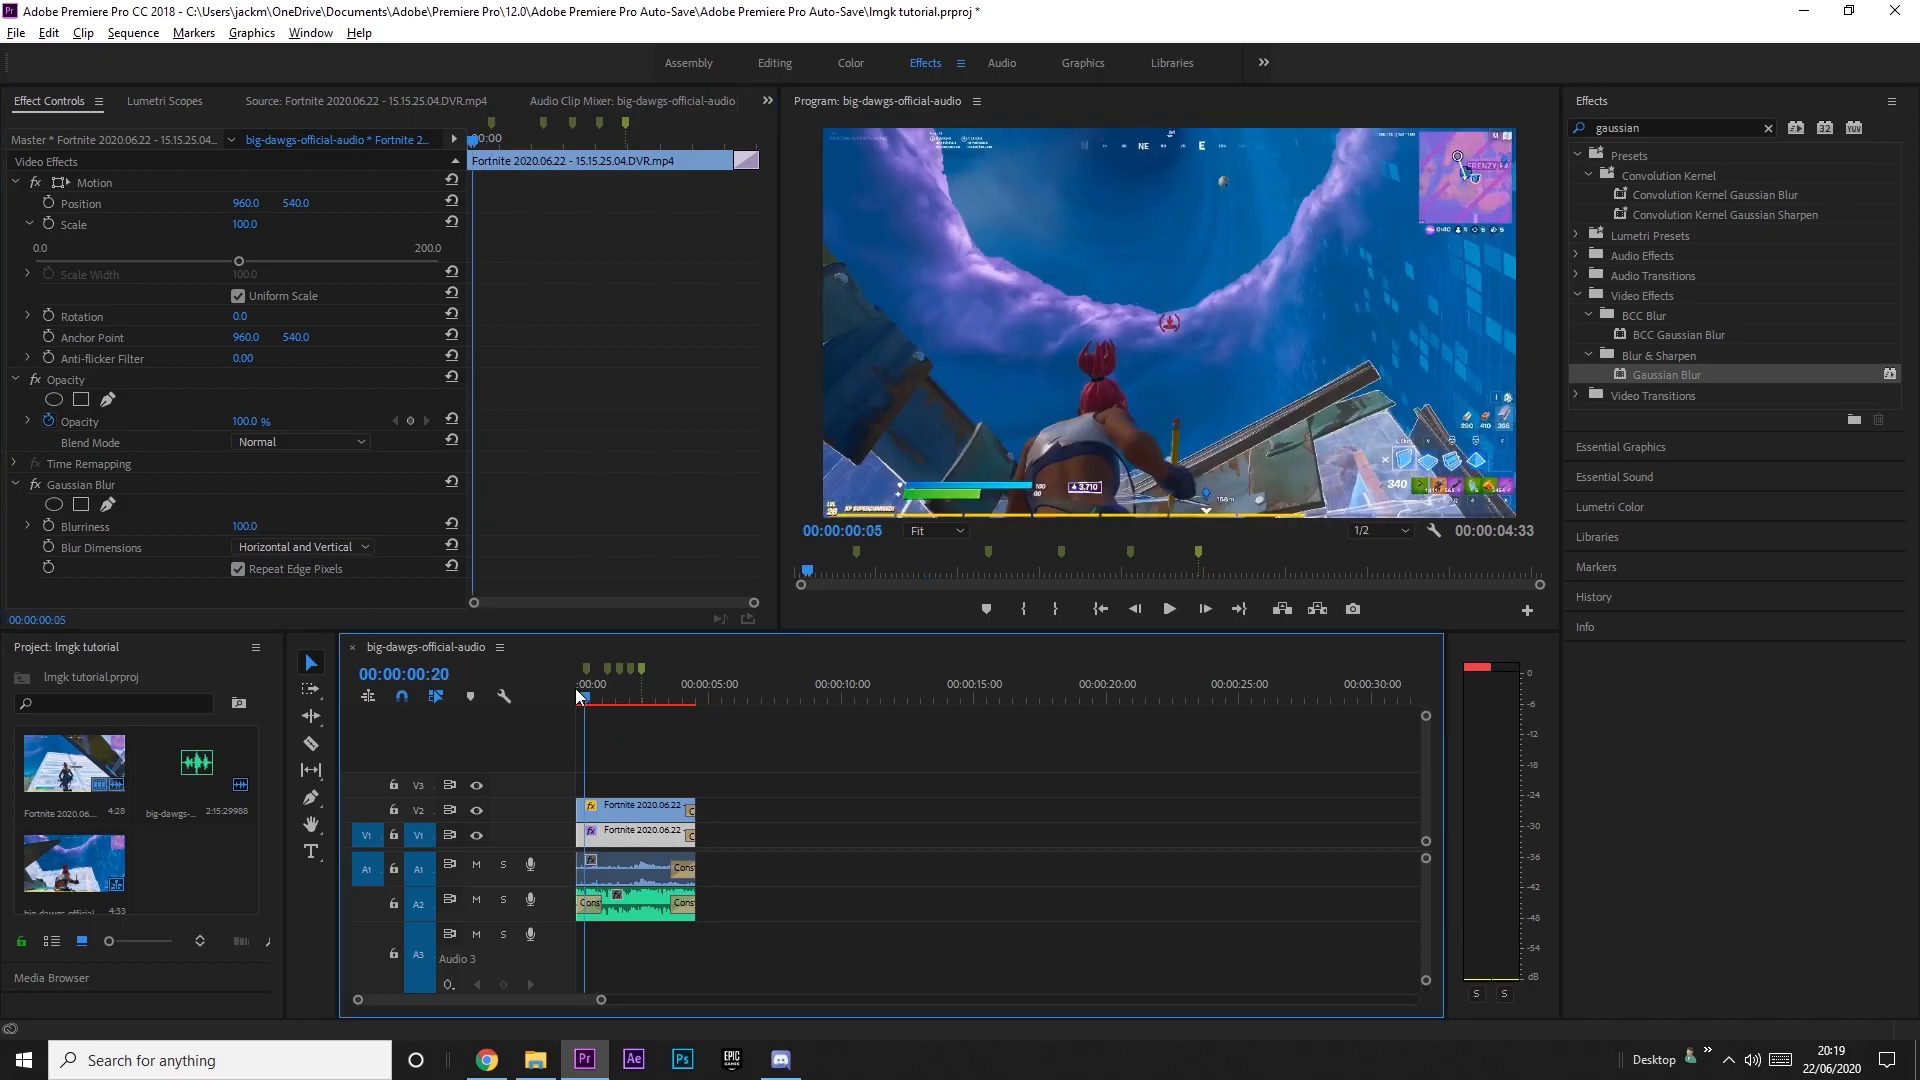
click(1166, 608)
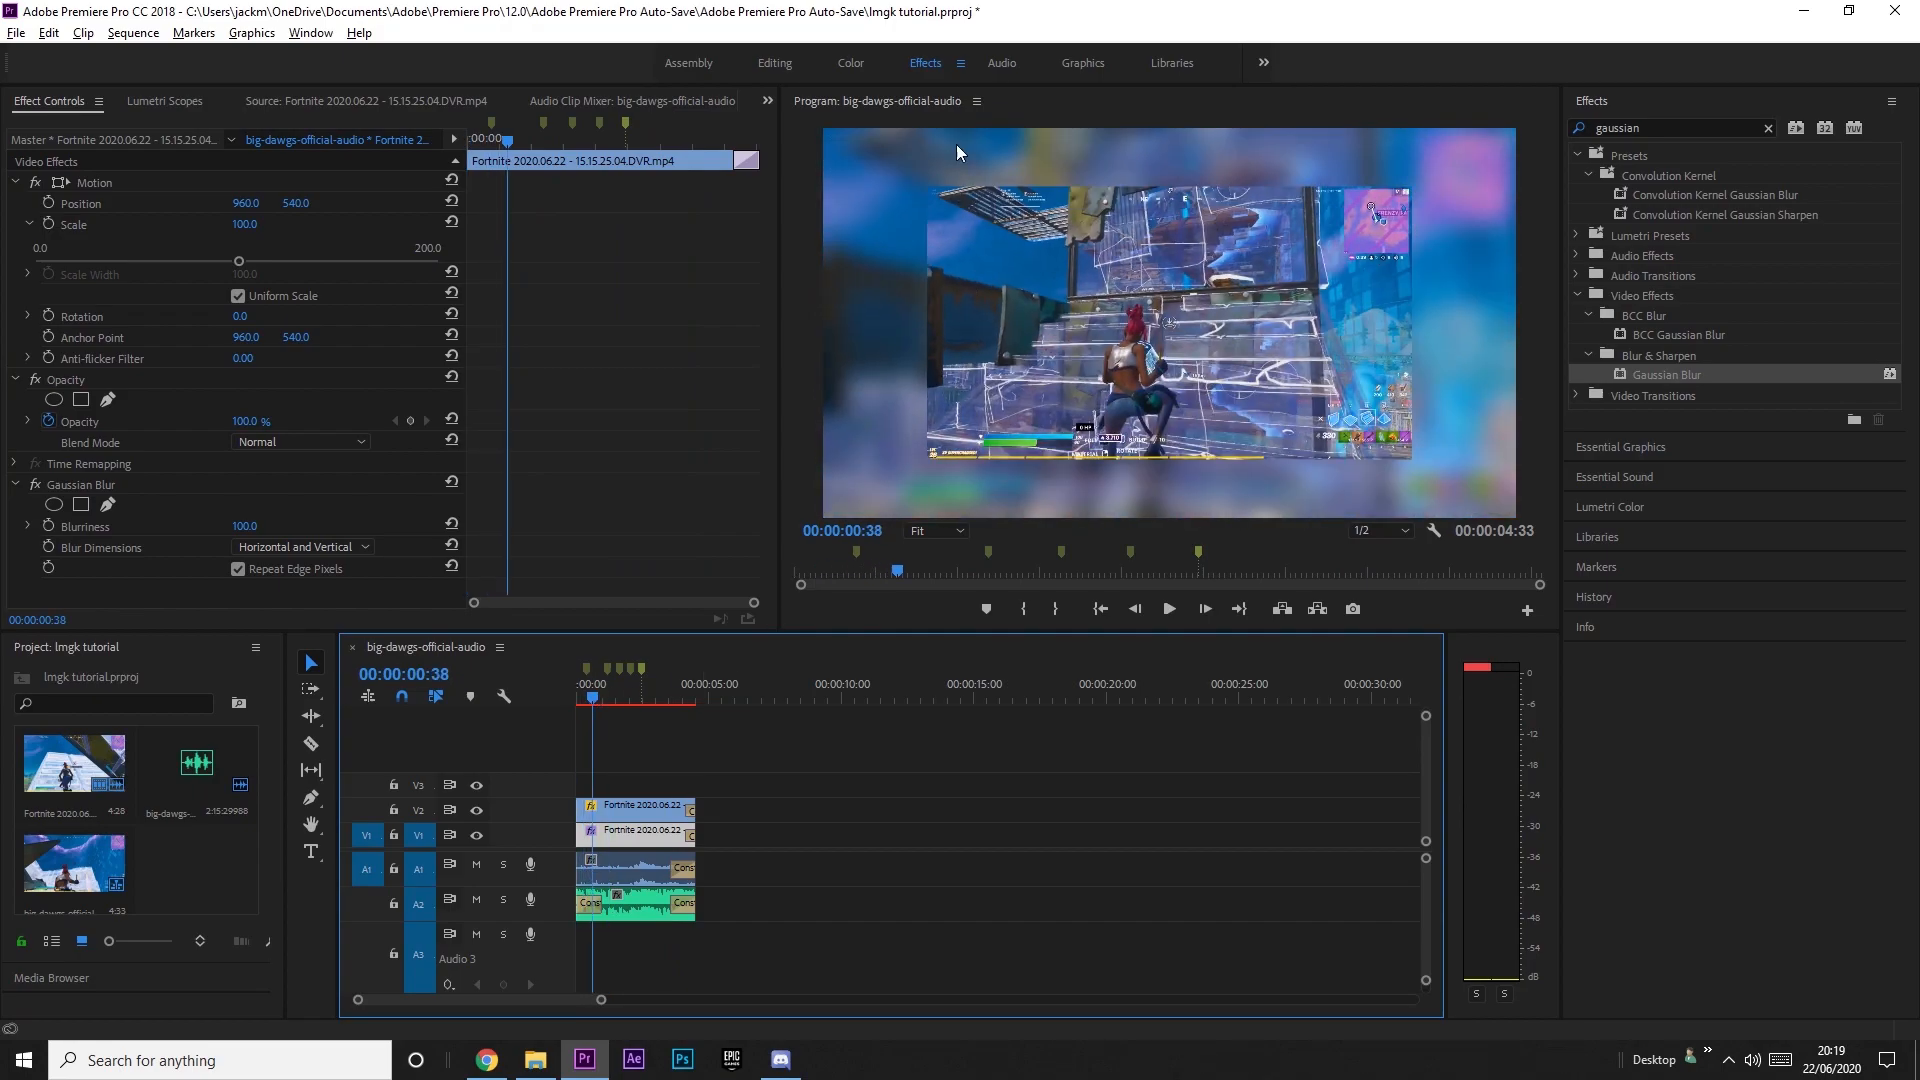
mouse_move(1427, 468)
text(vignette)
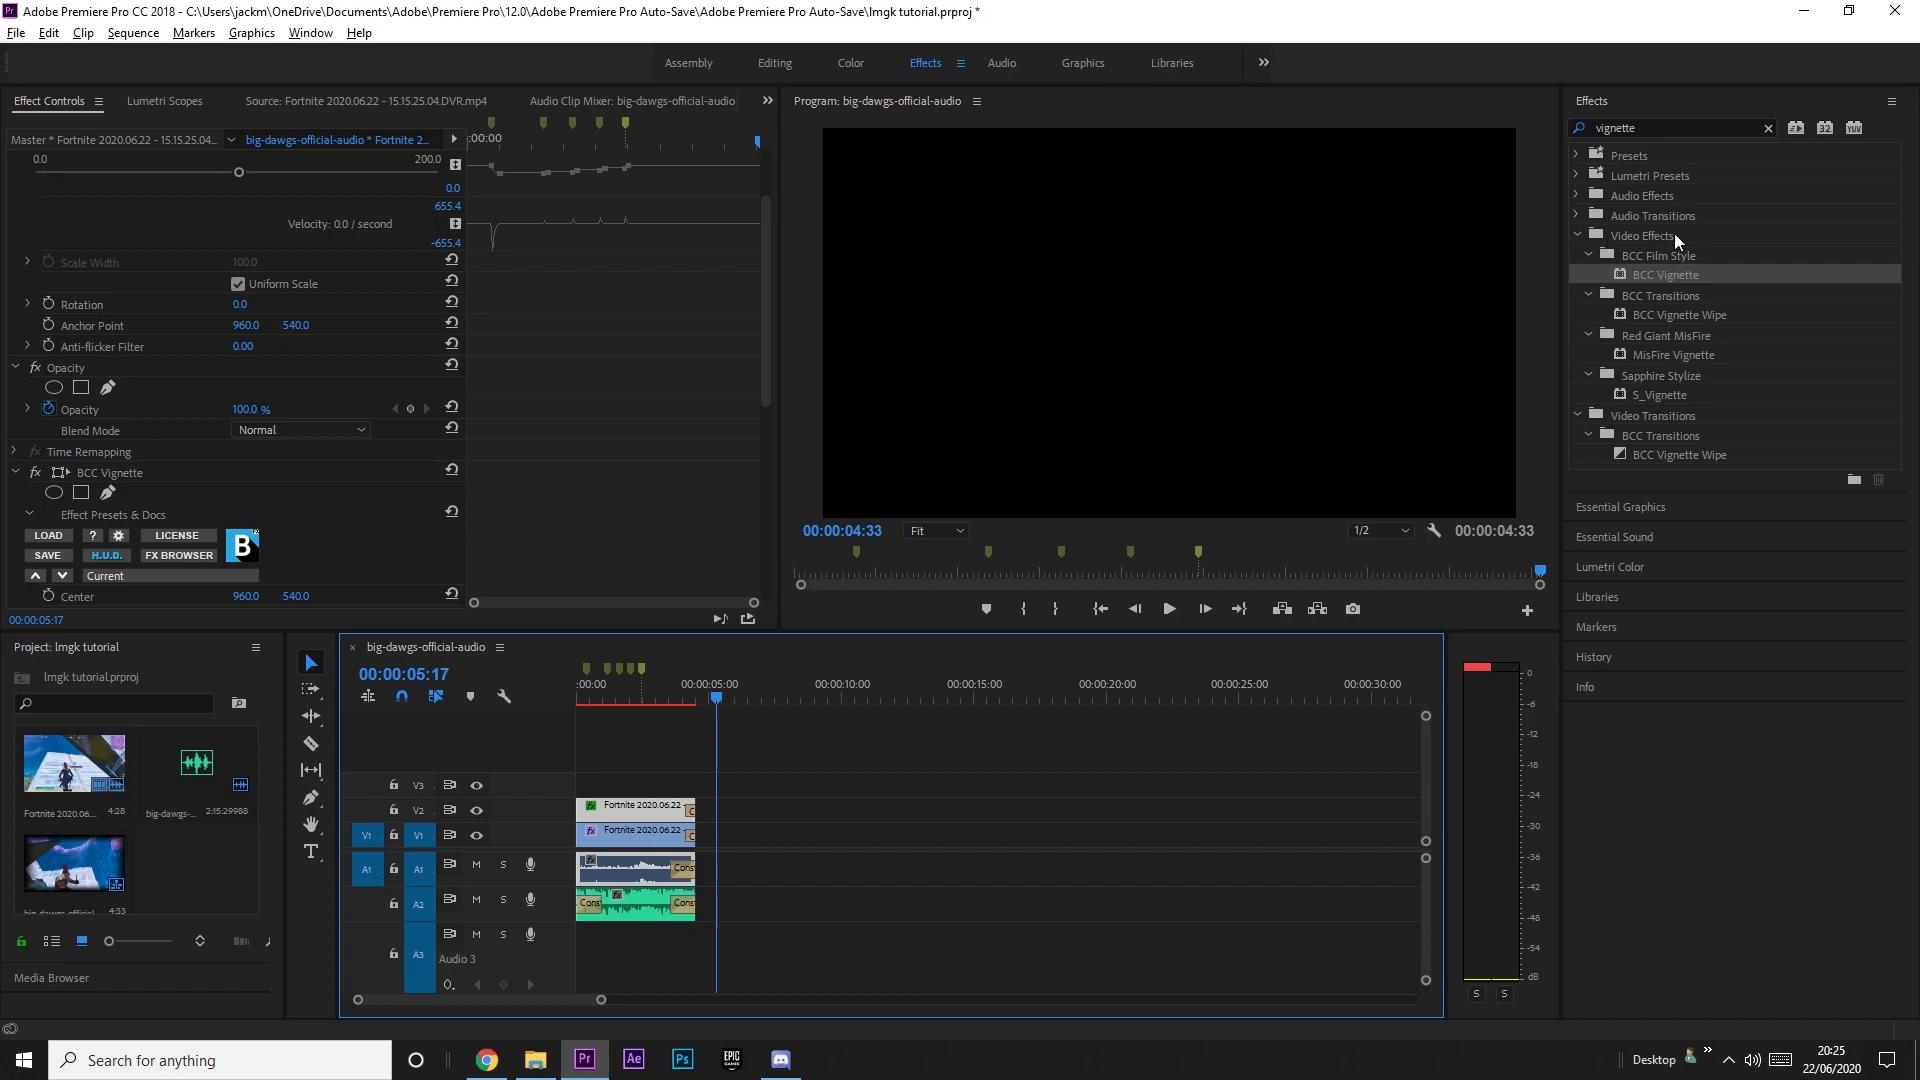
Clear the Effects search and select the top clip to tune its BCC Vignette.
click(1768, 128)
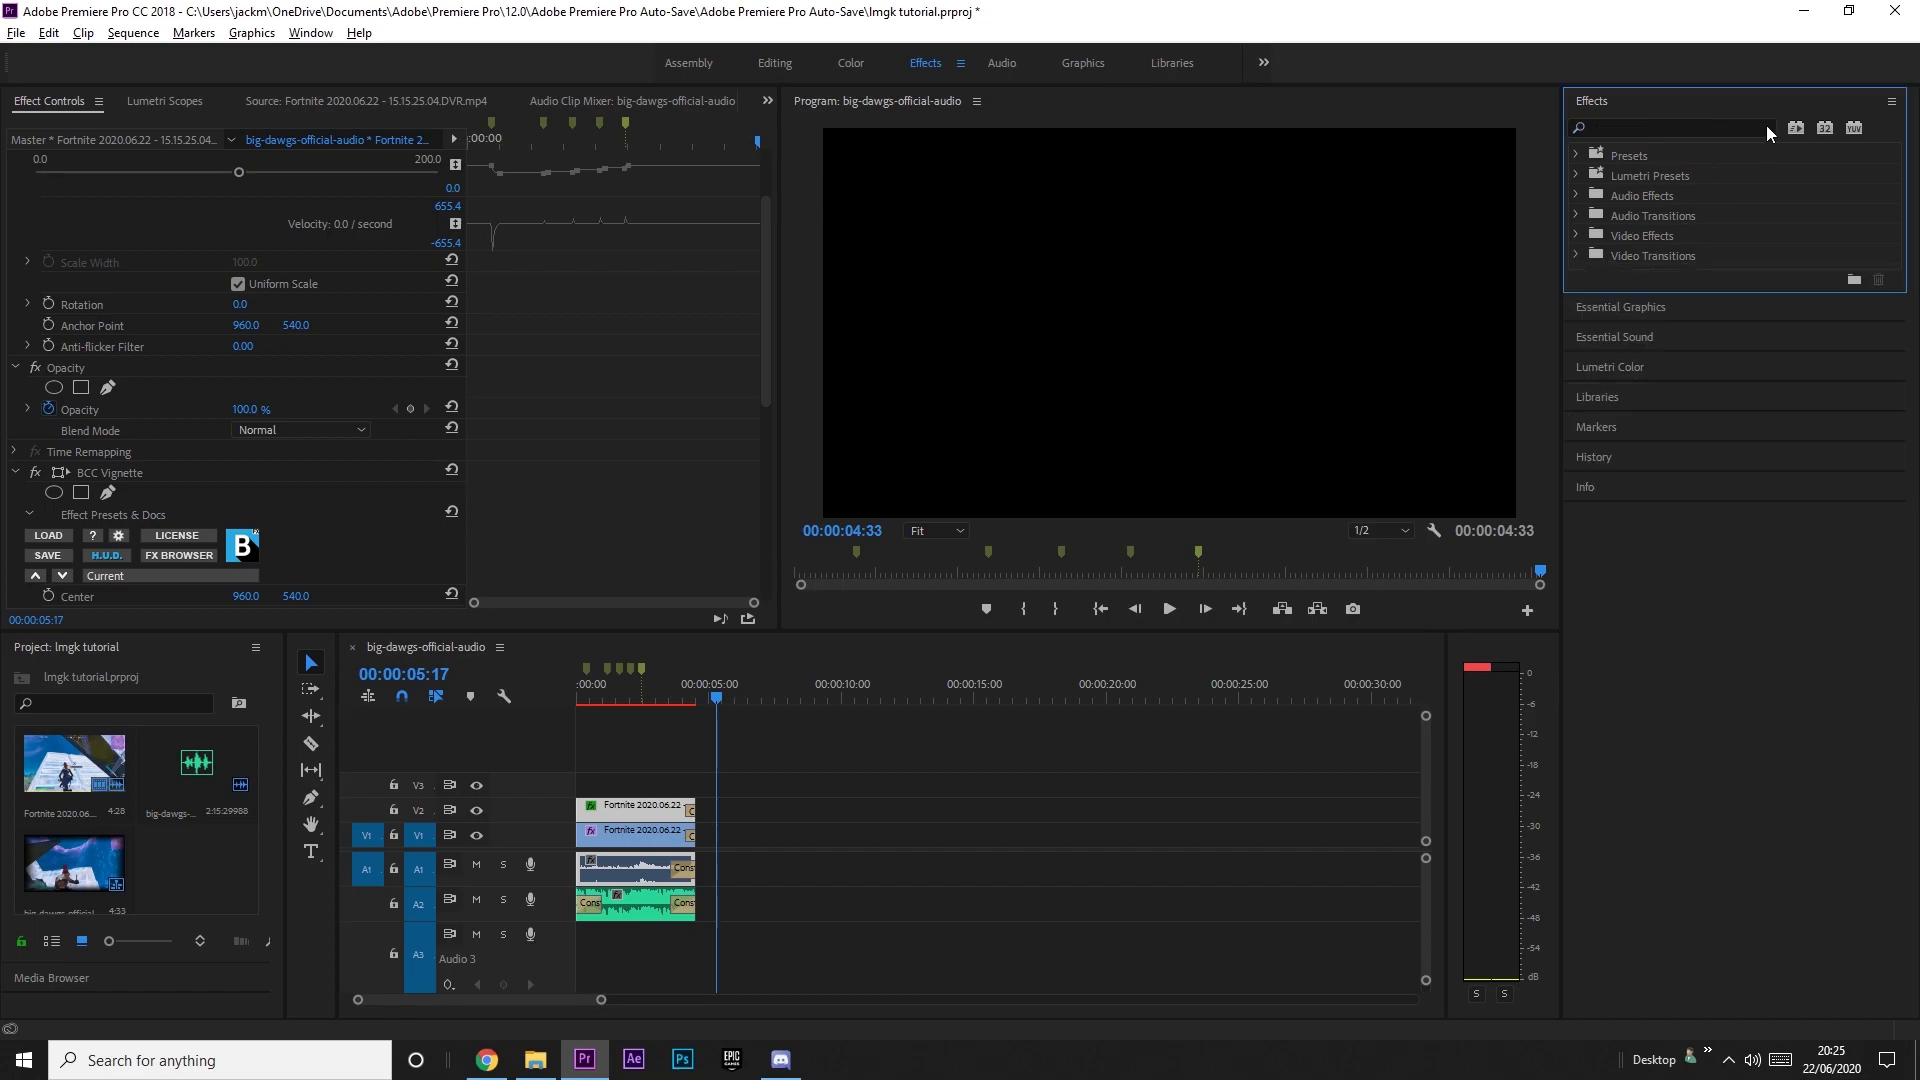
mouse_move(1750, 150)
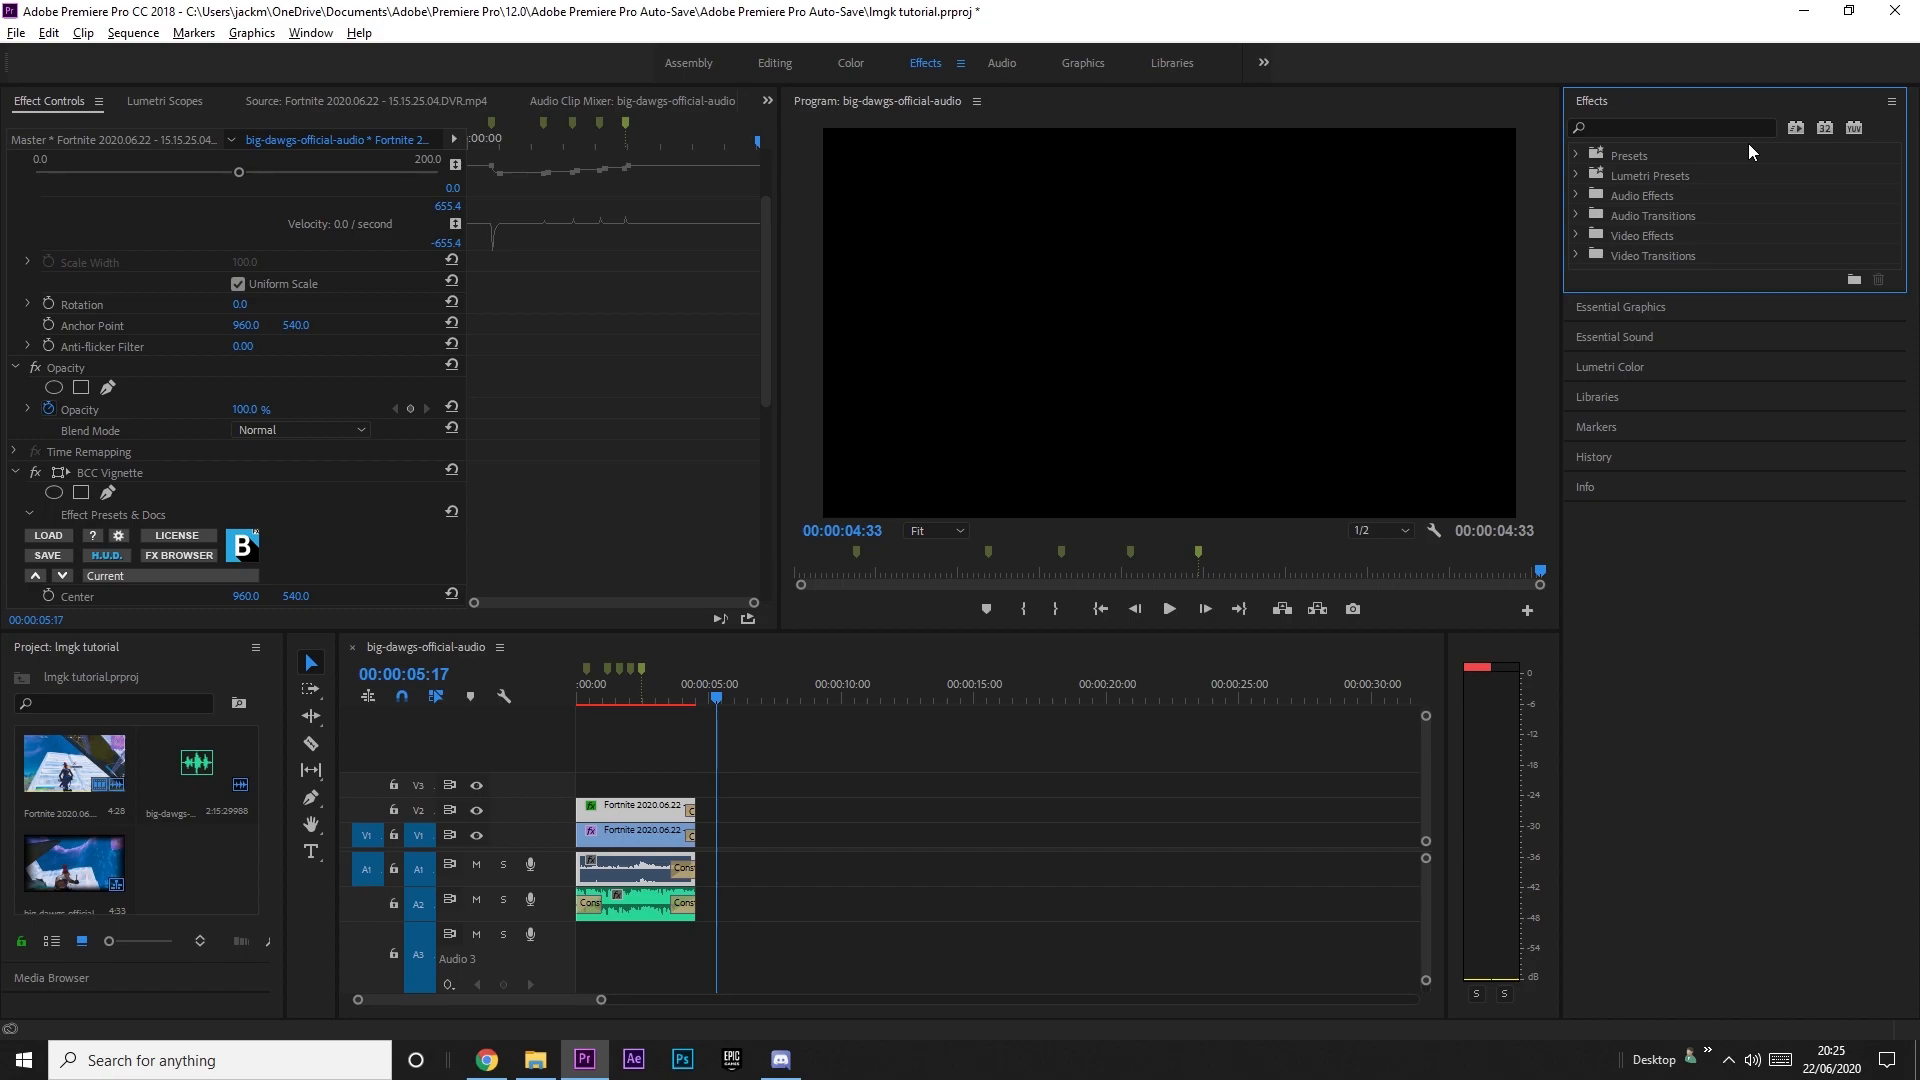
mouse_move(1455, 328)
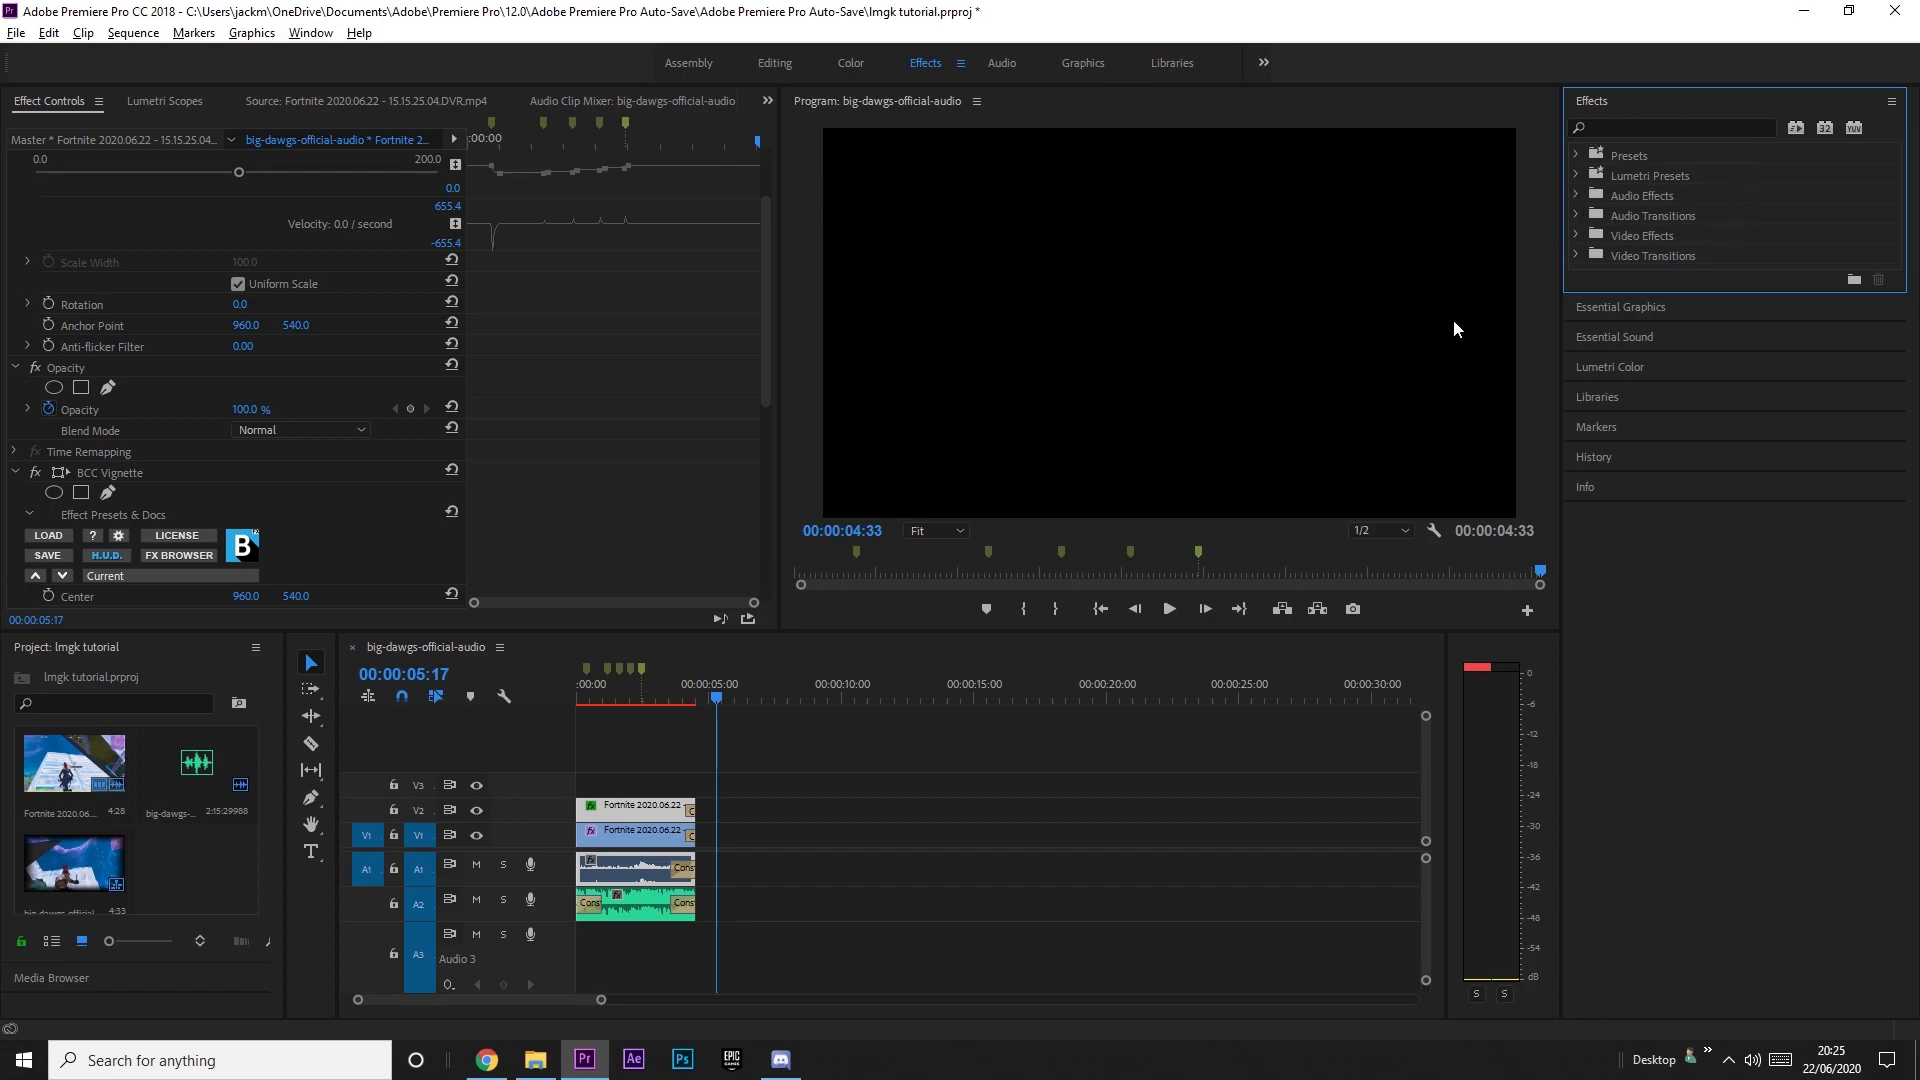
click(656, 698)
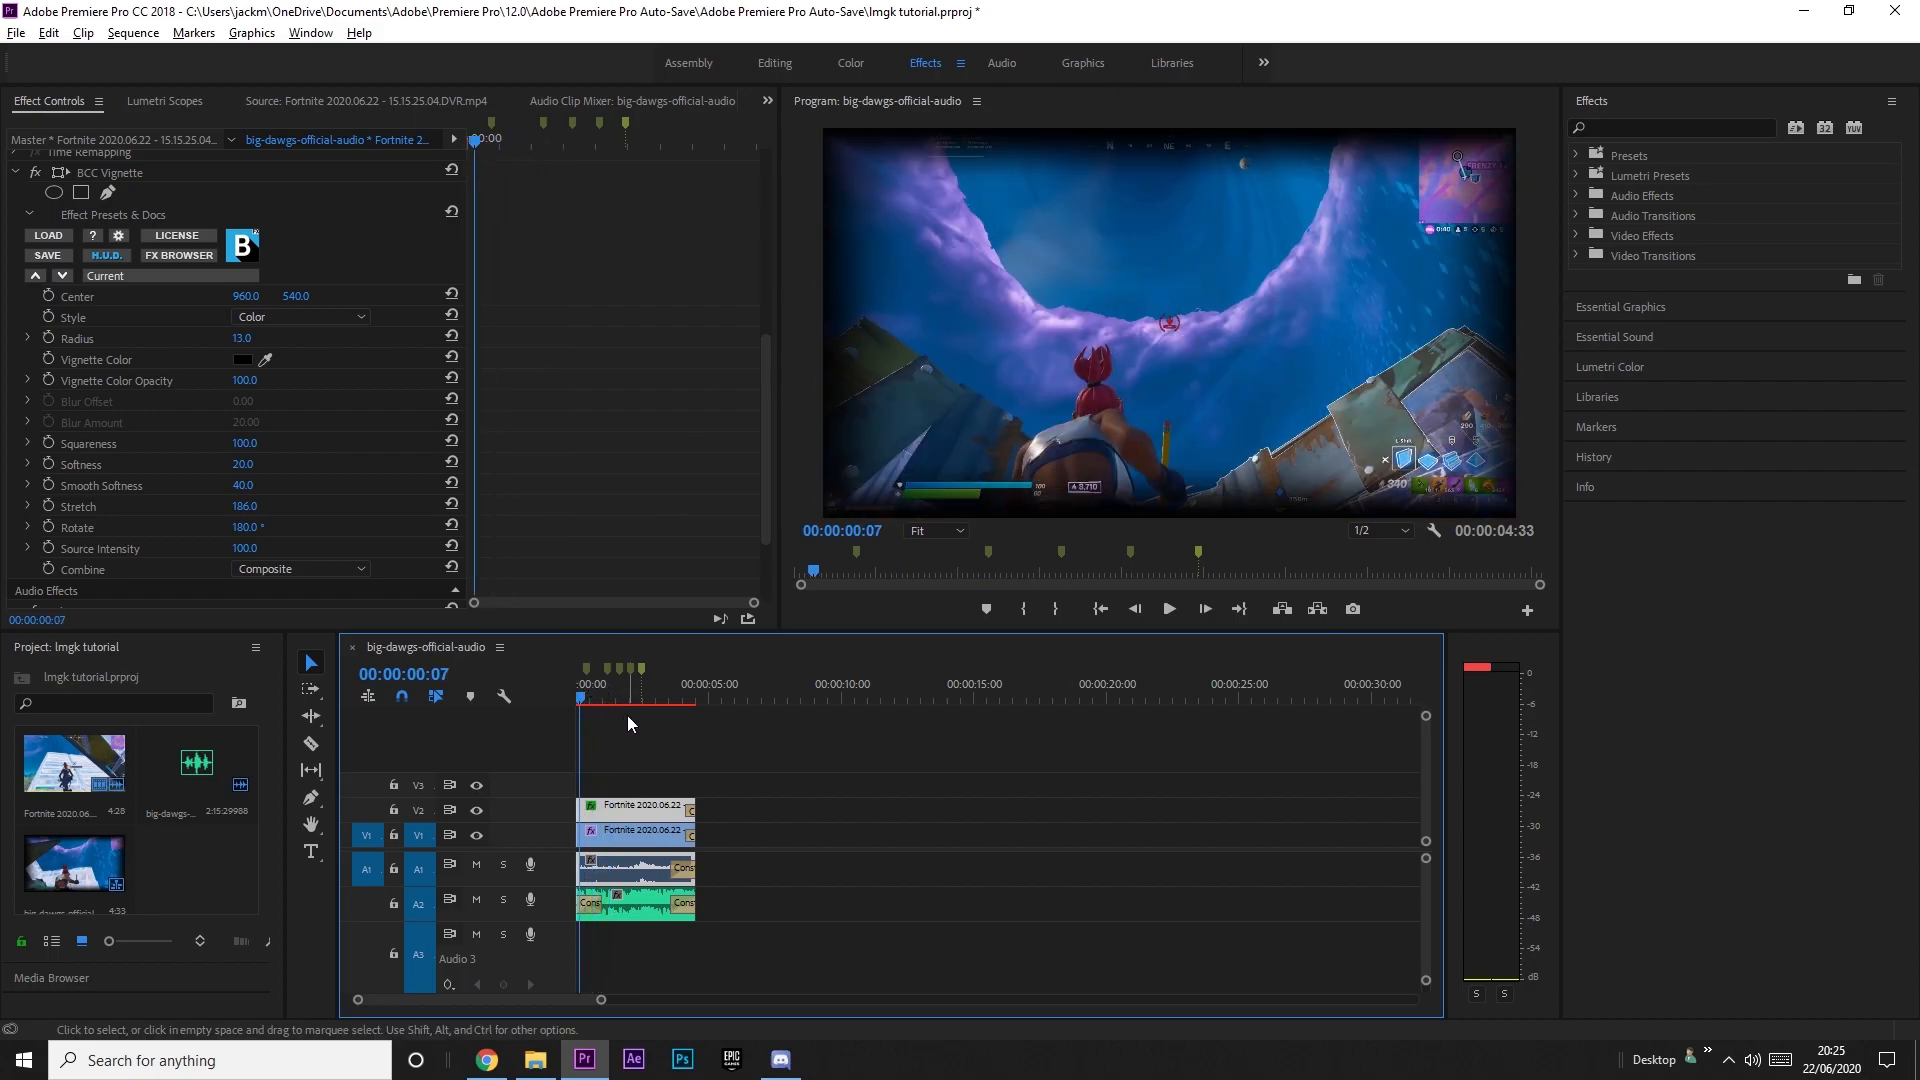
Move the playhead to the position for the first vignette opacity keyframe.
click(585, 698)
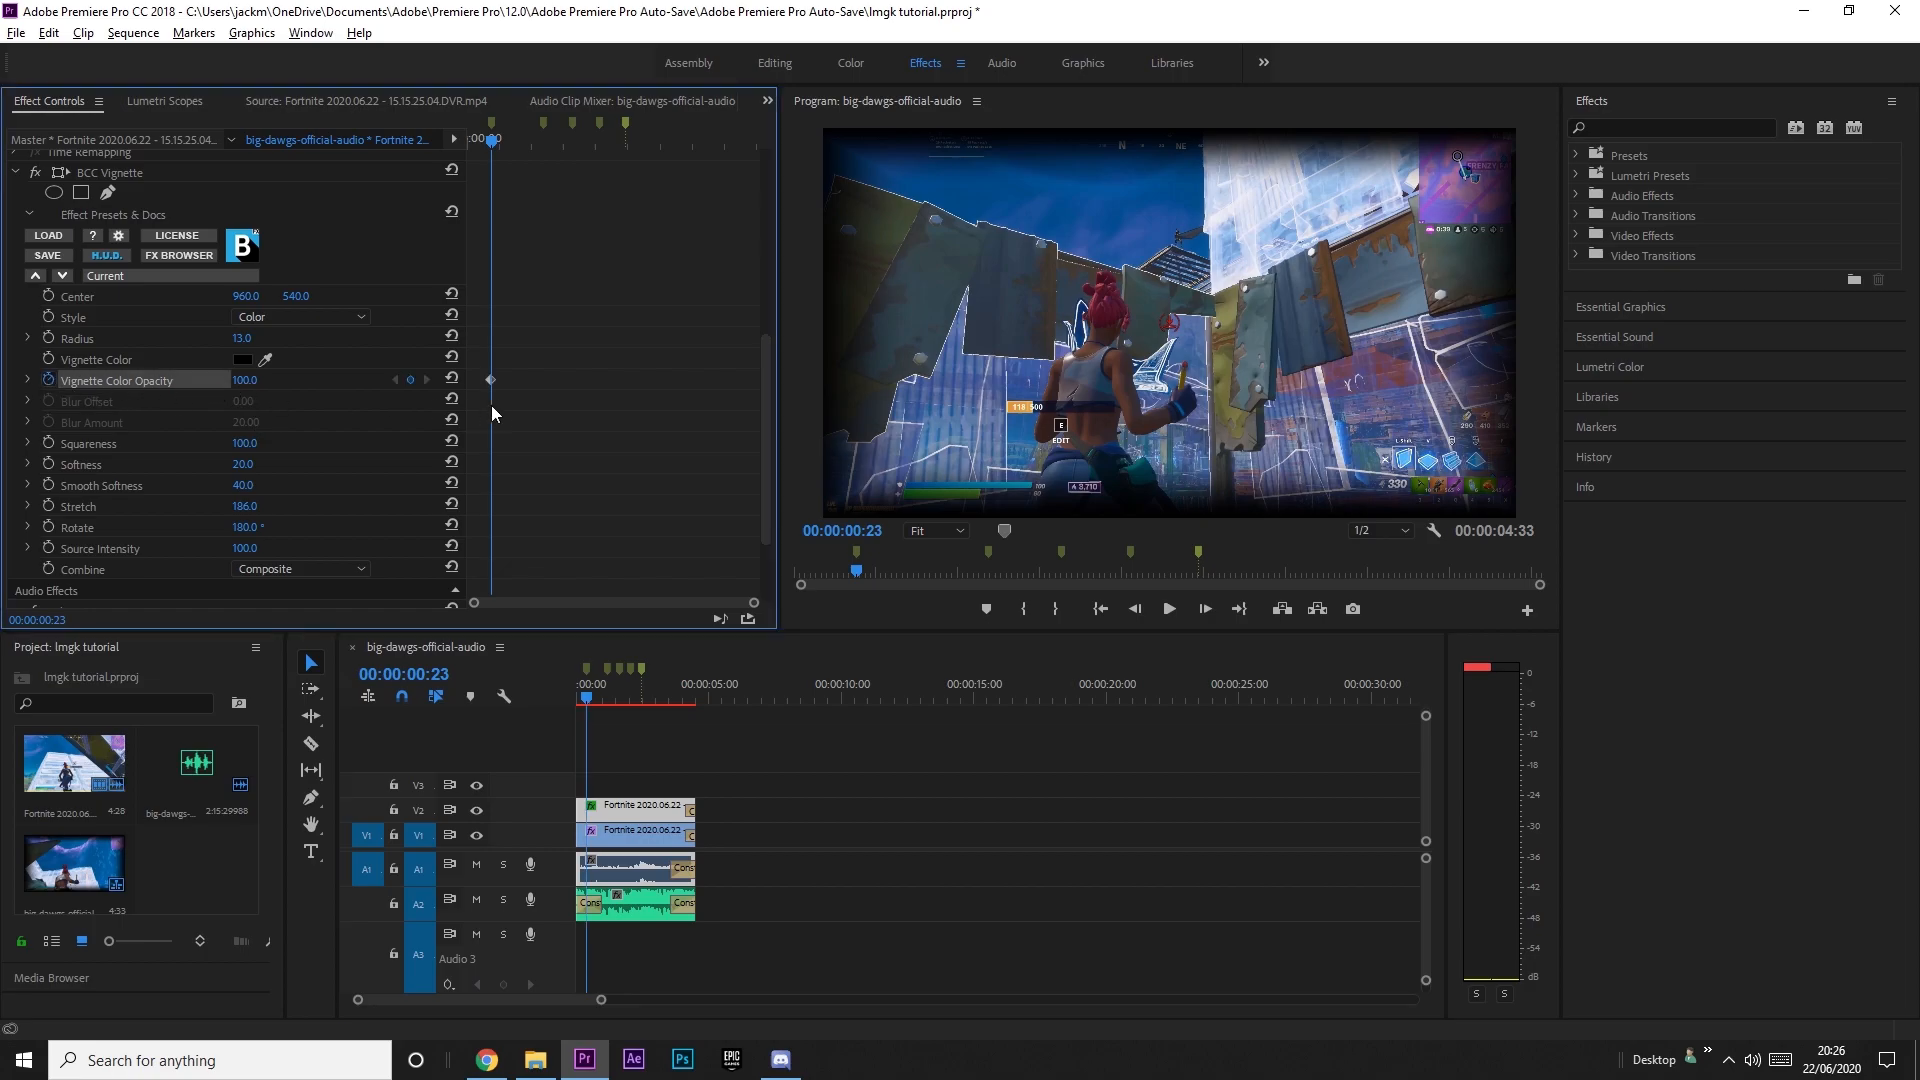
mouse_move(880, 180)
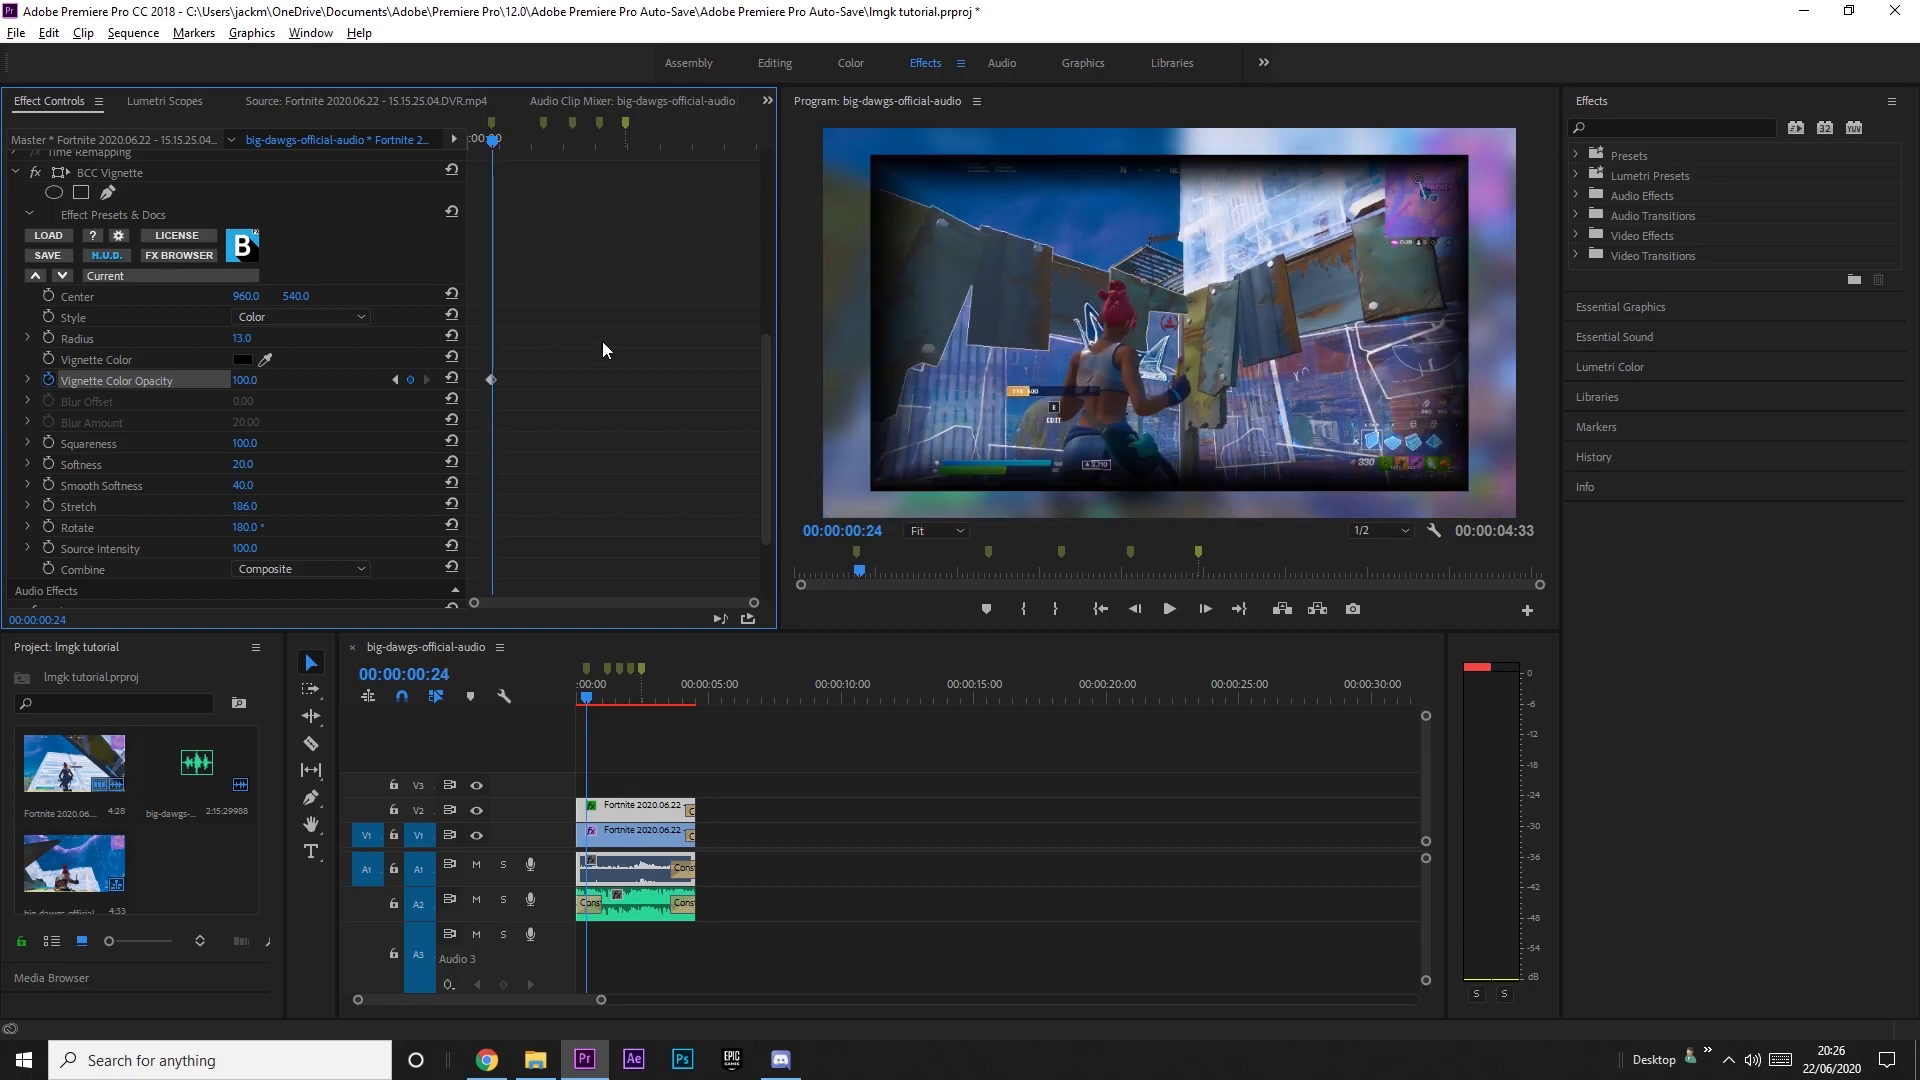
mouse_move(506, 154)
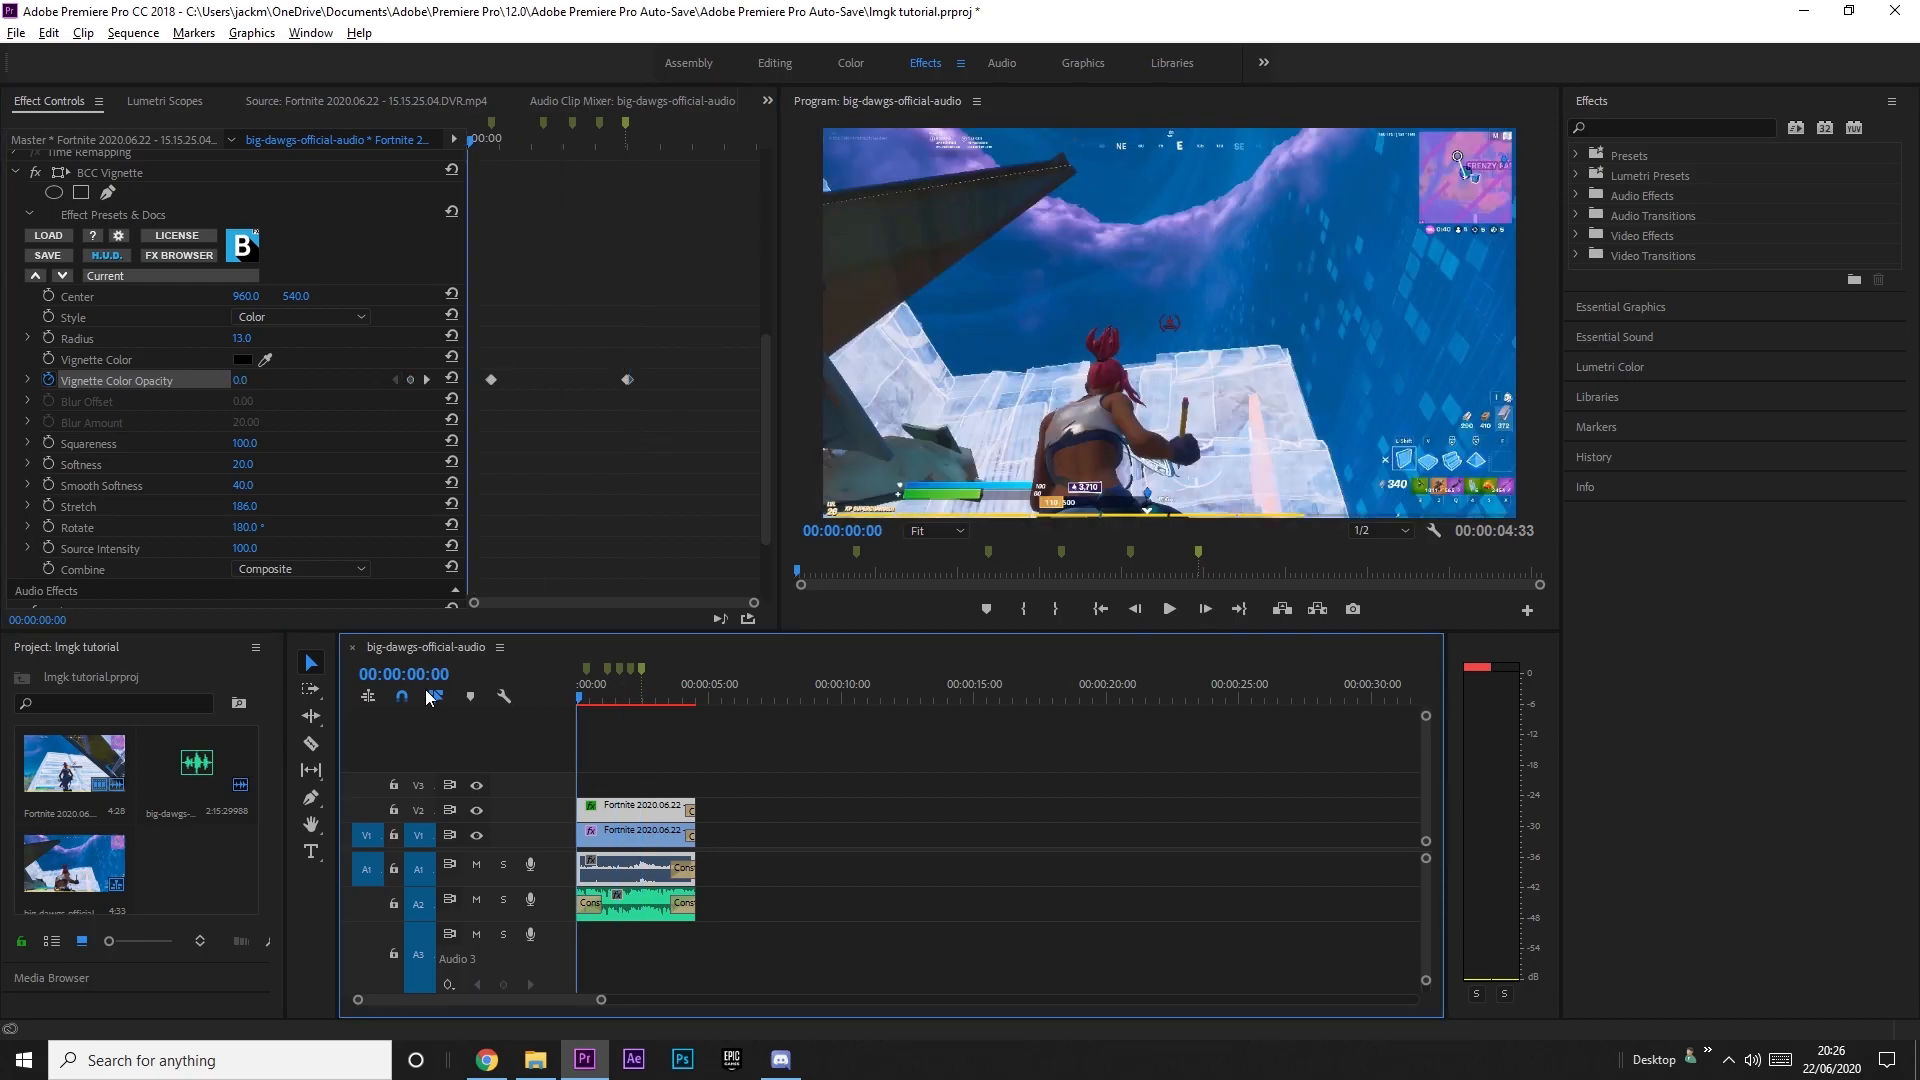
click(1166, 608)
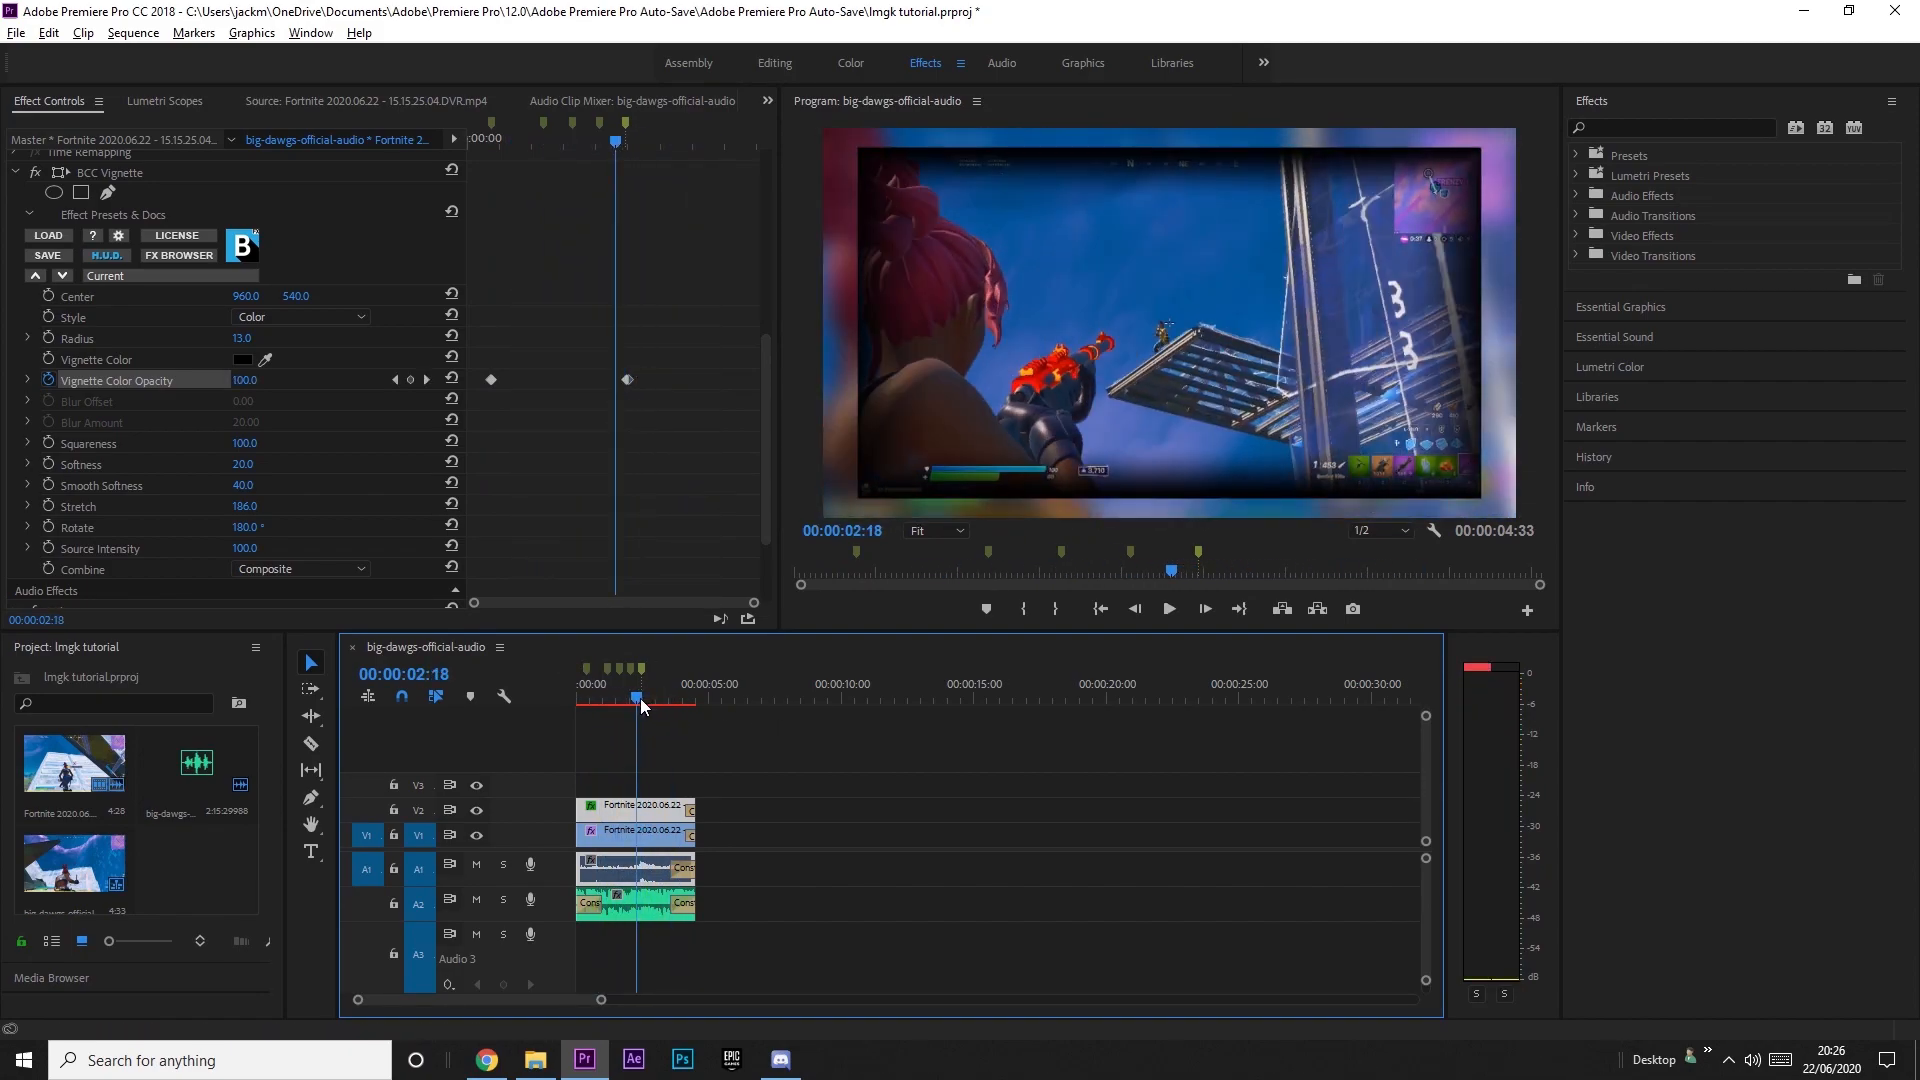
click(1166, 608)
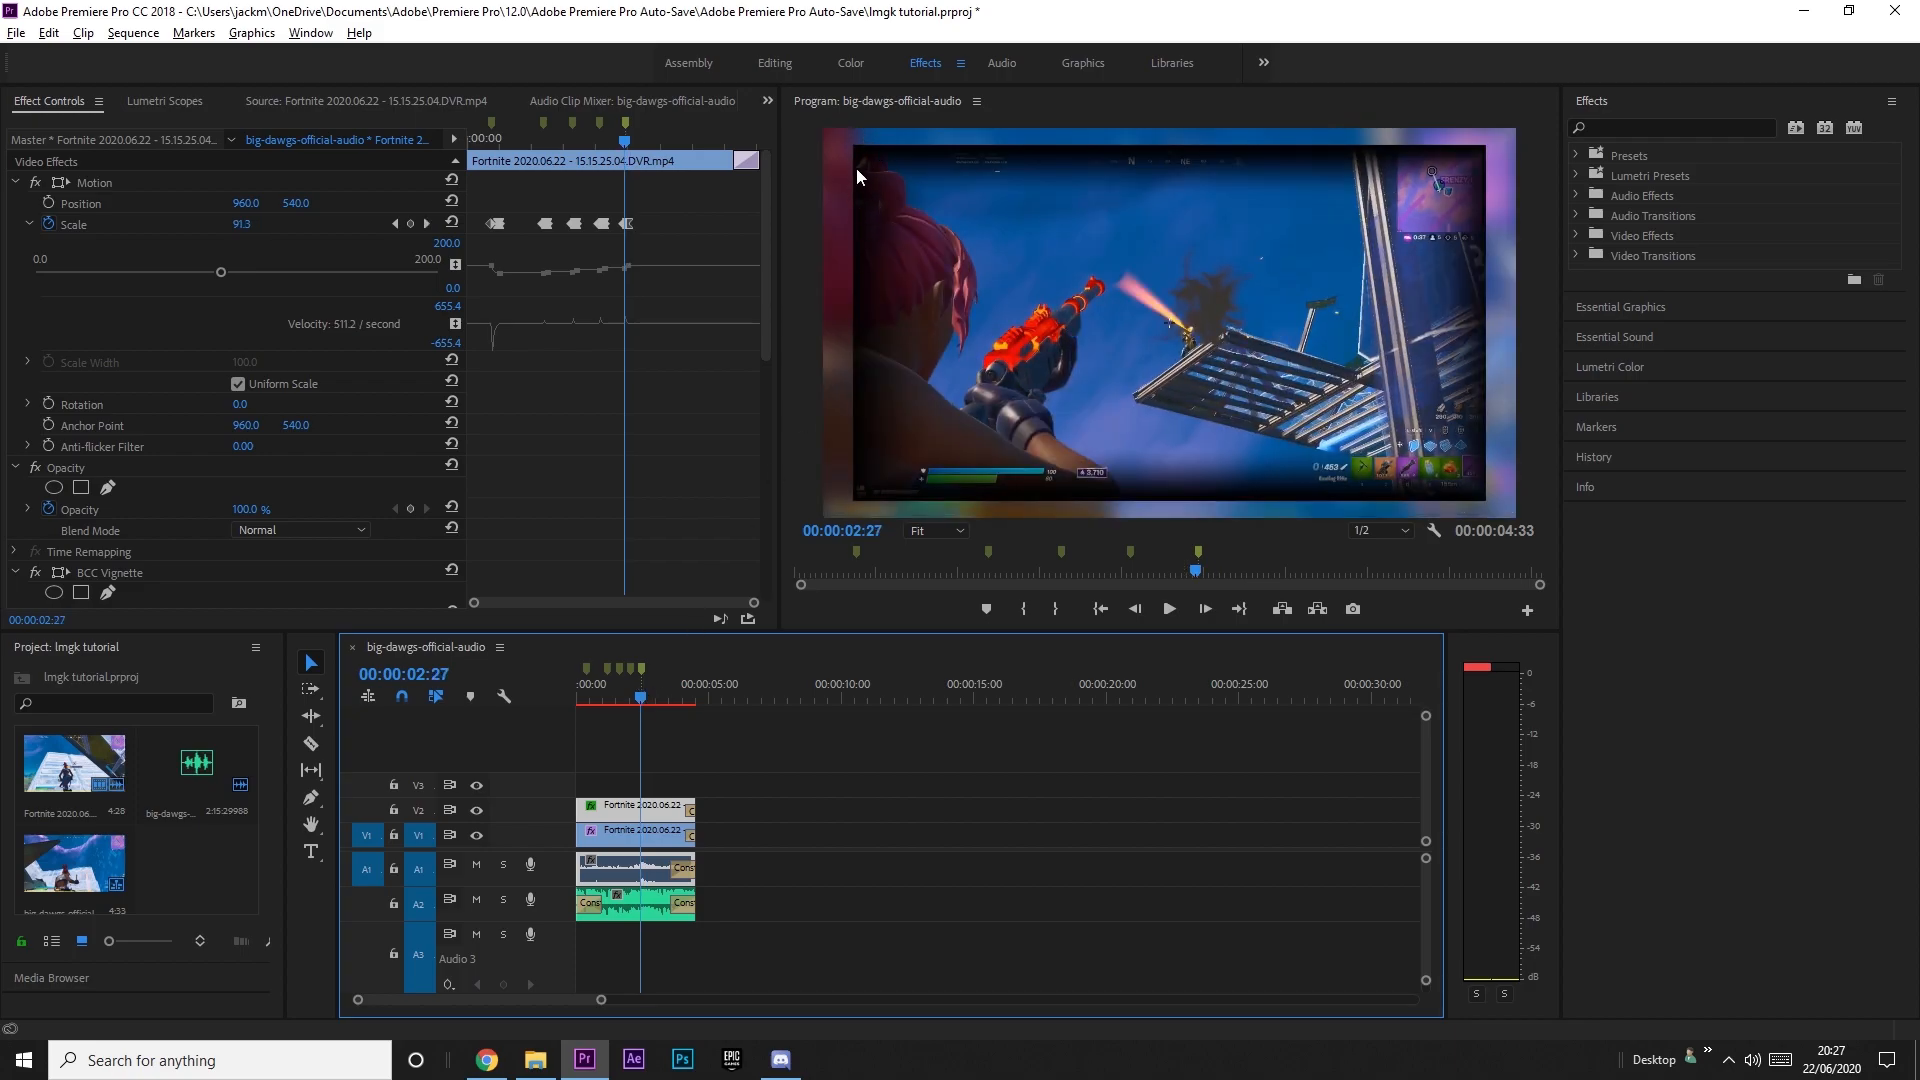
mouse_move(870, 242)
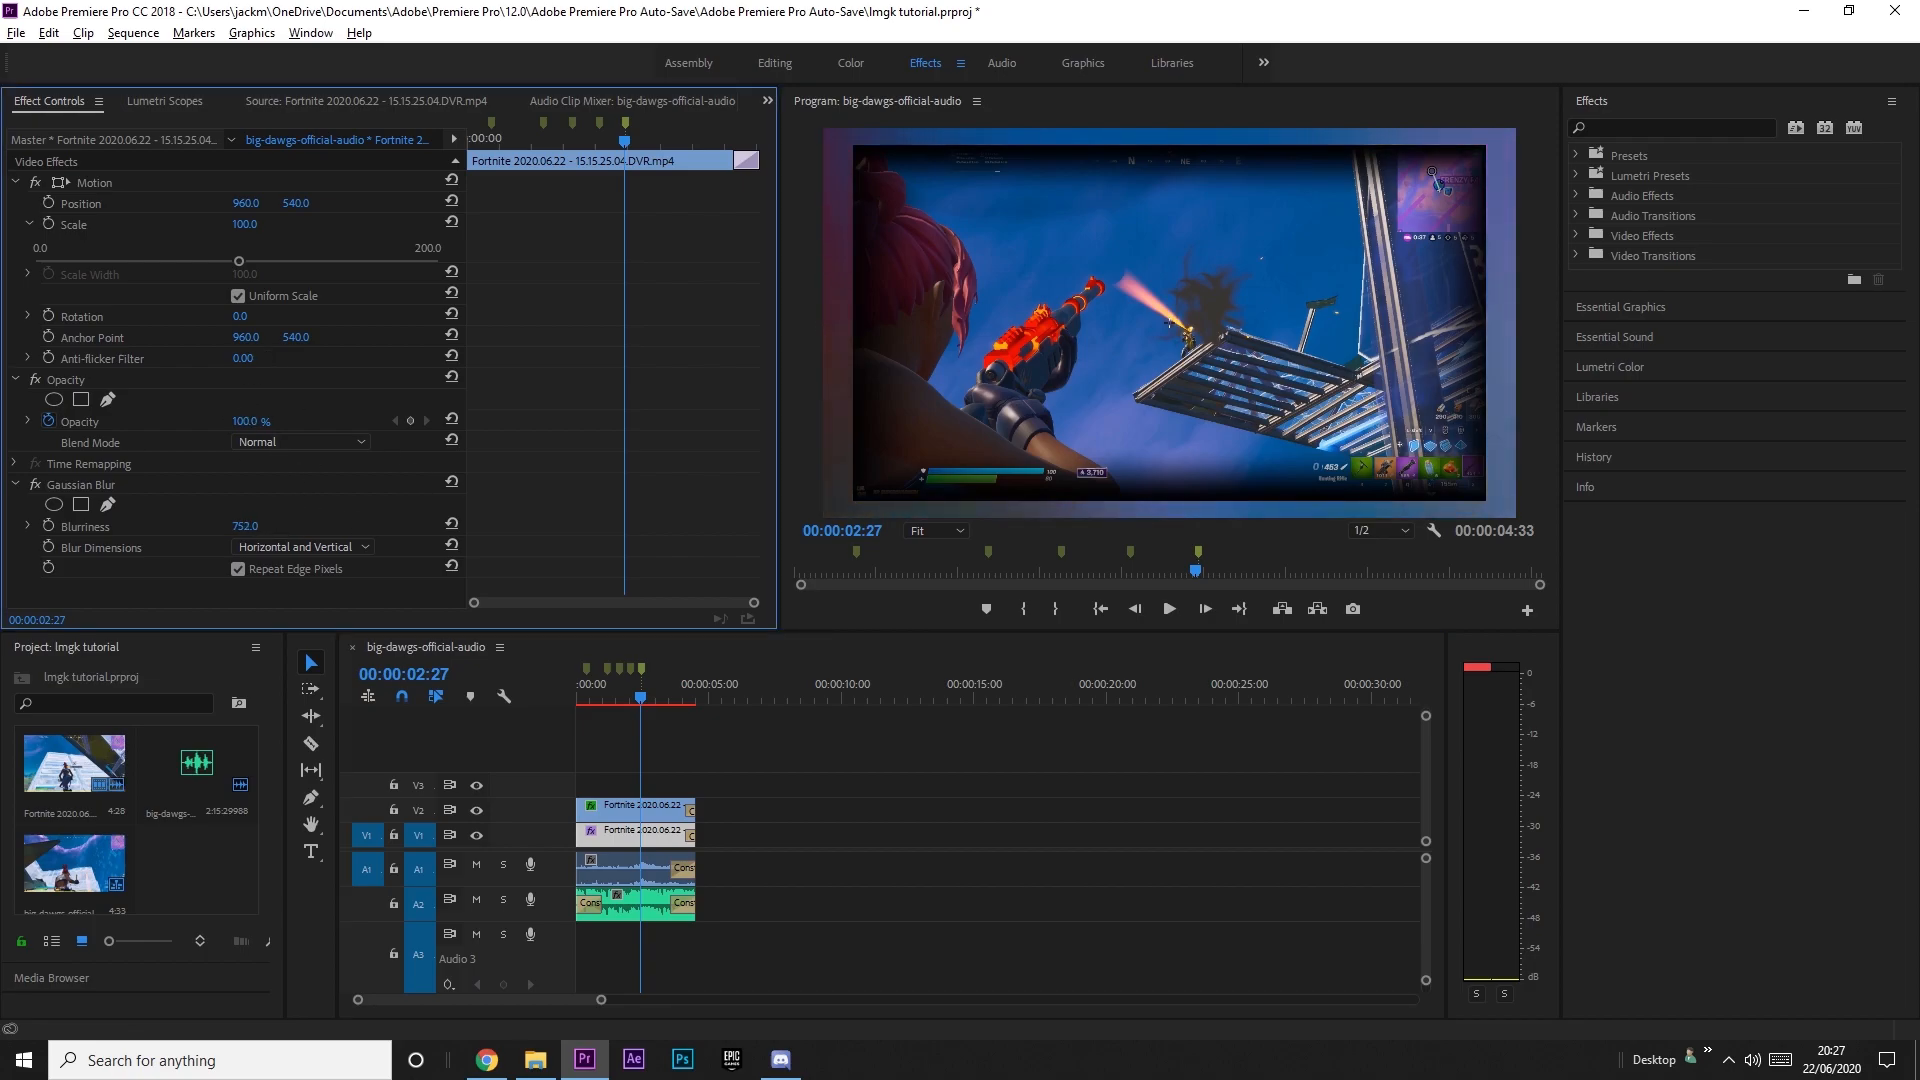
Set the background clip's Gaussian Blur blurriness to 500 and return the playhead to the start.
click(258, 526)
text(500)
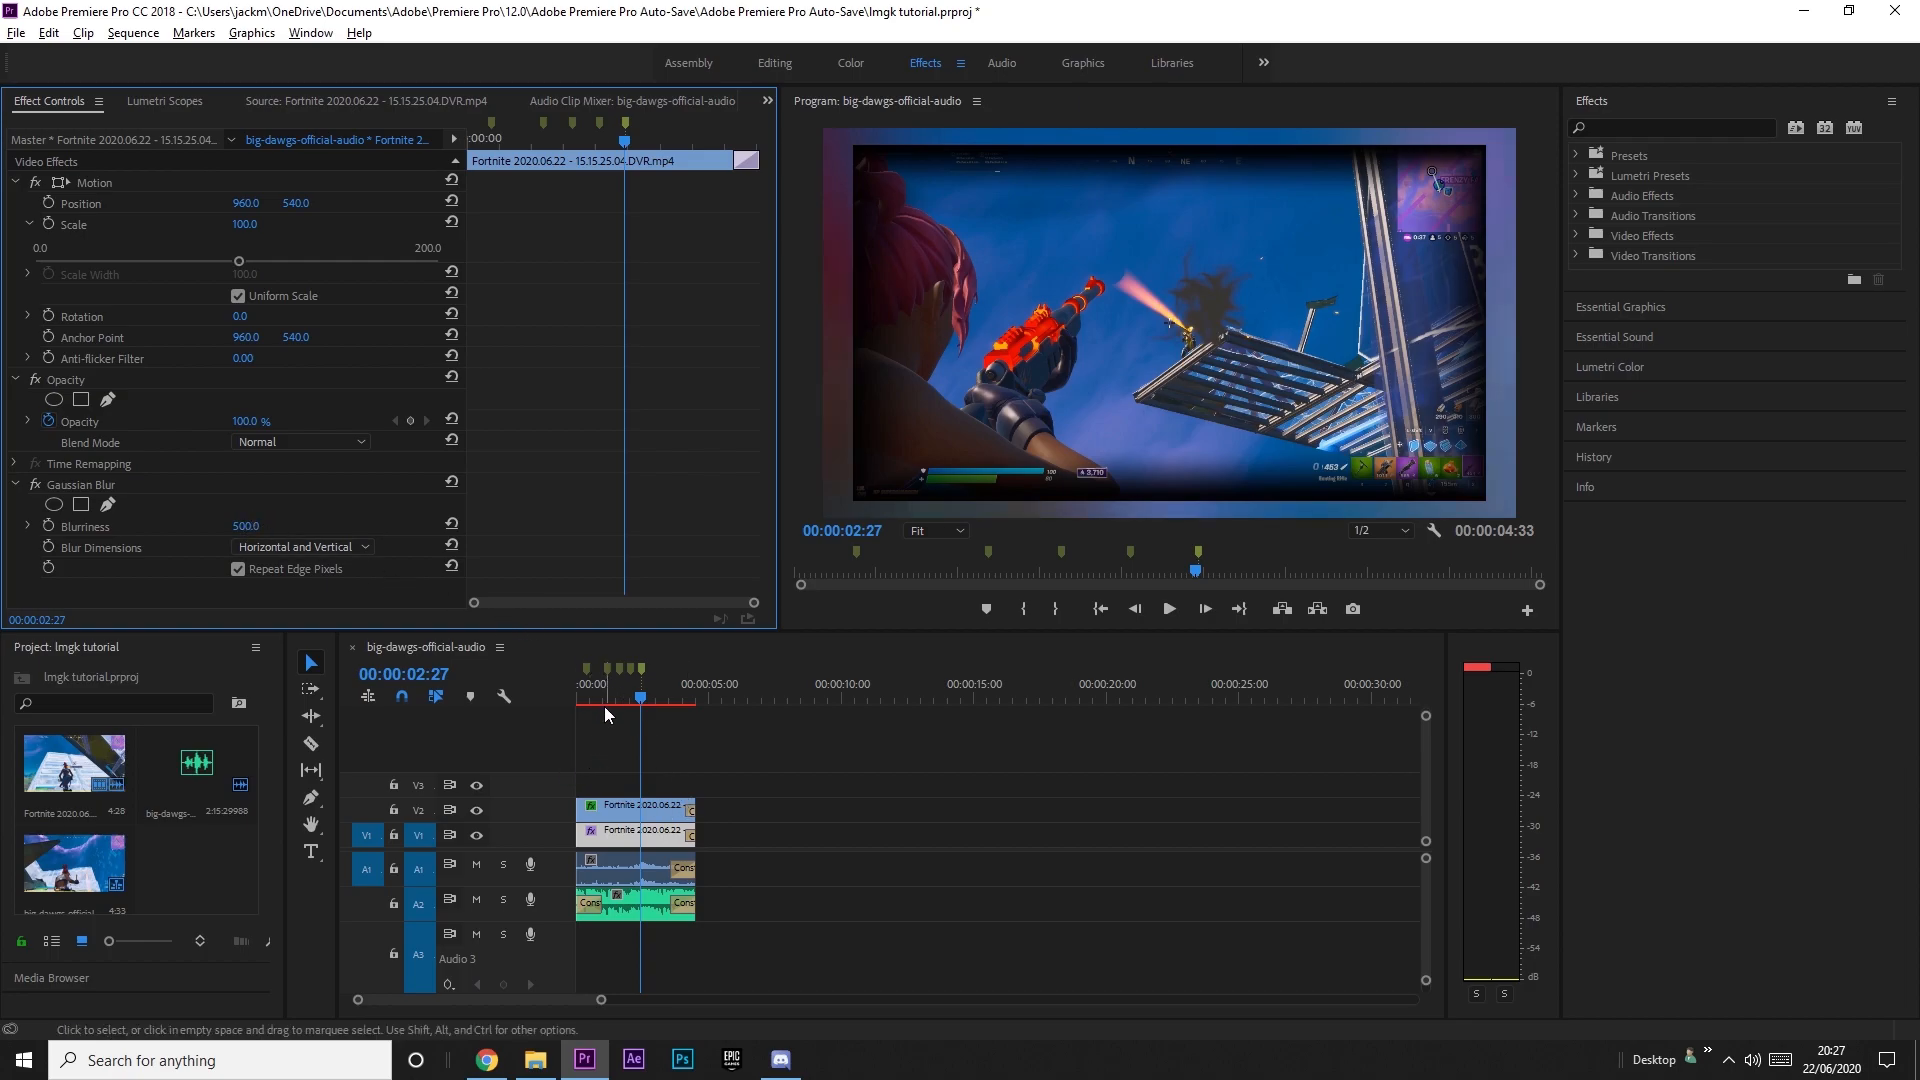
click(1165, 608)
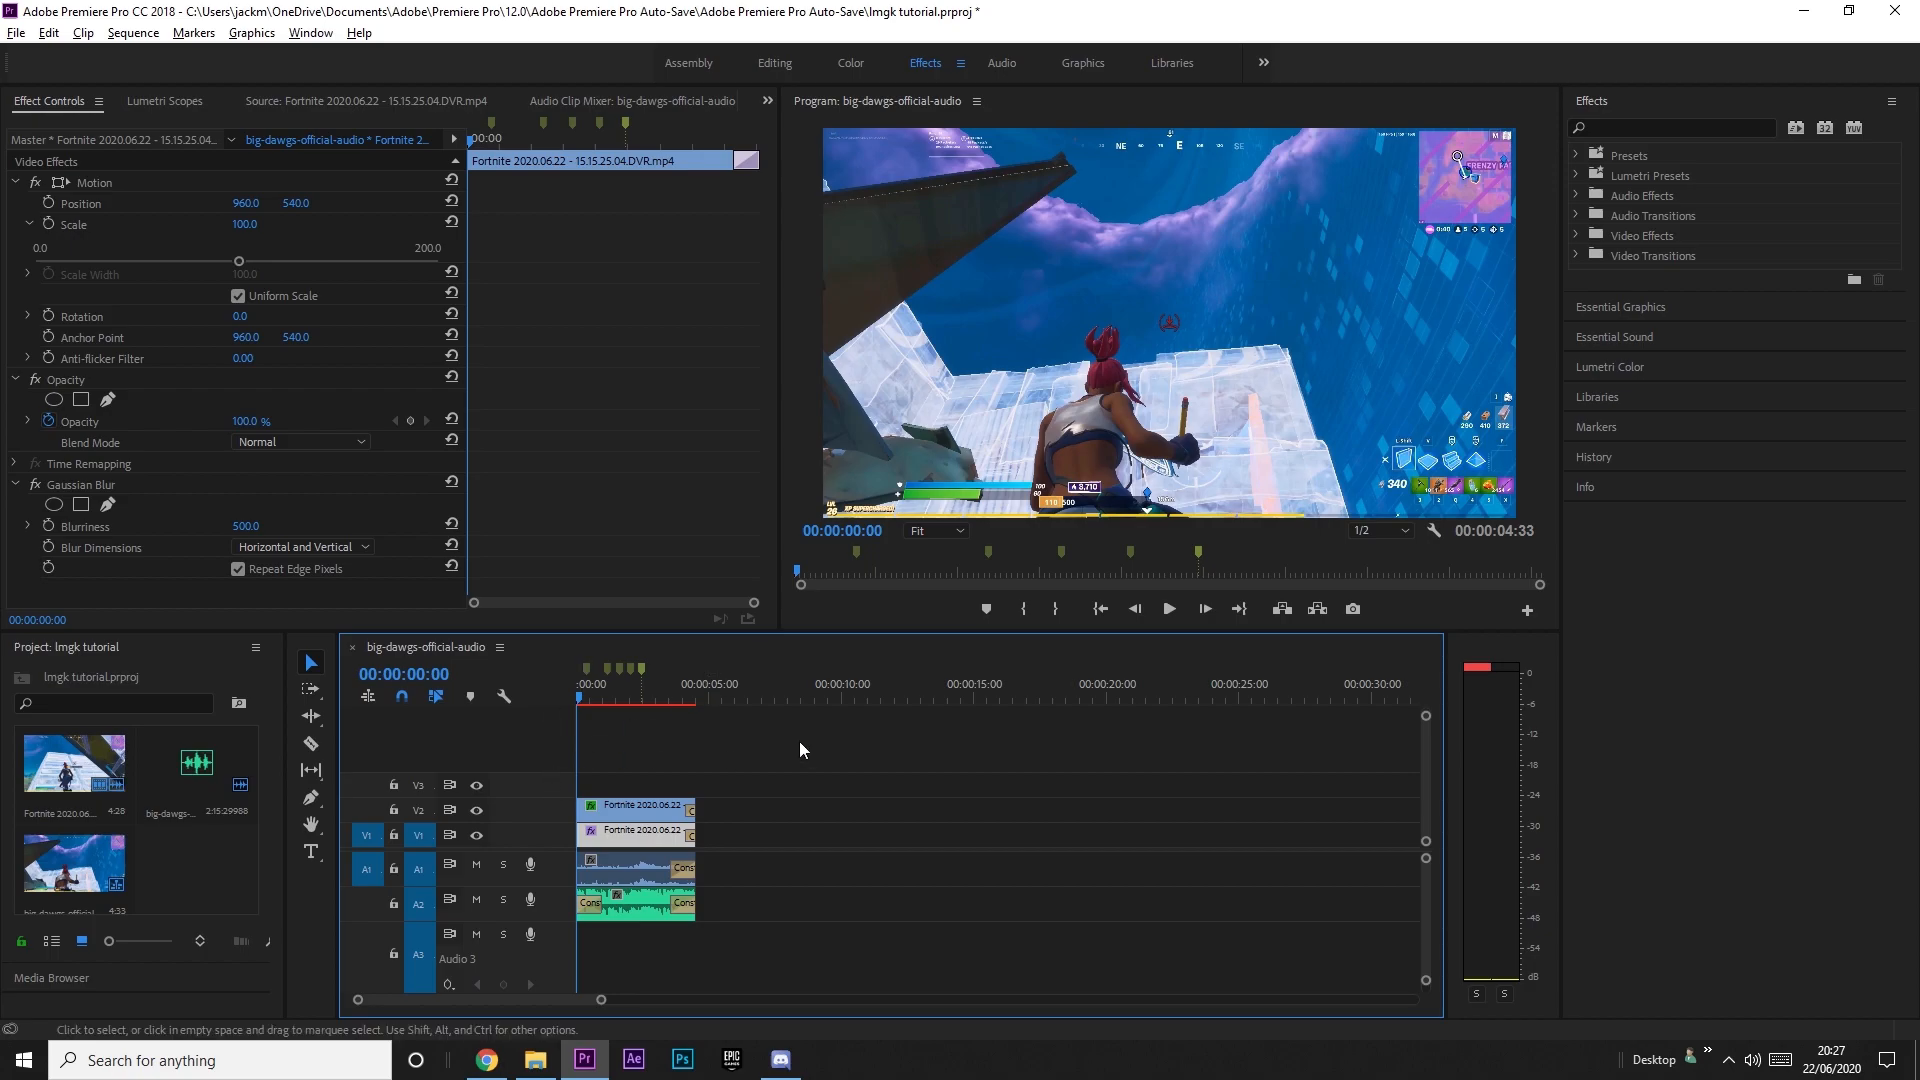
click(1166, 608)
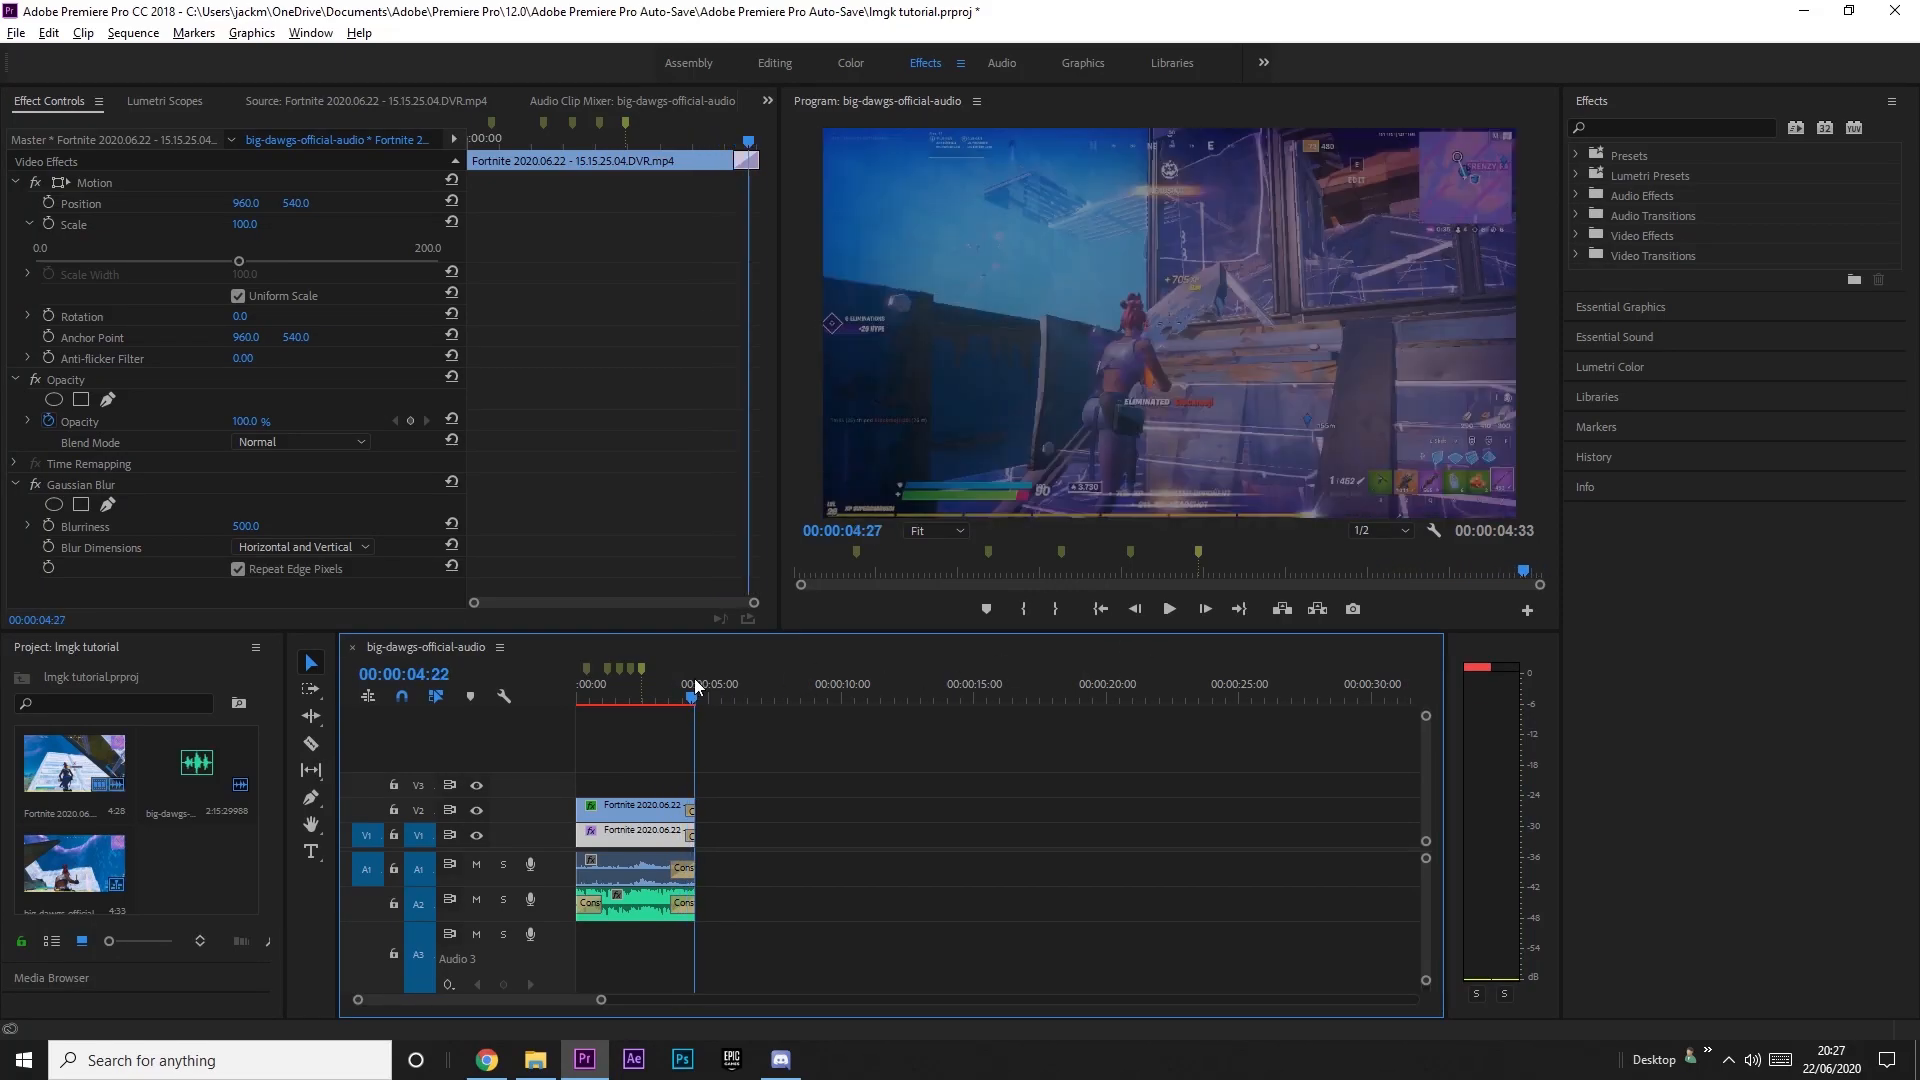
click(642, 698)
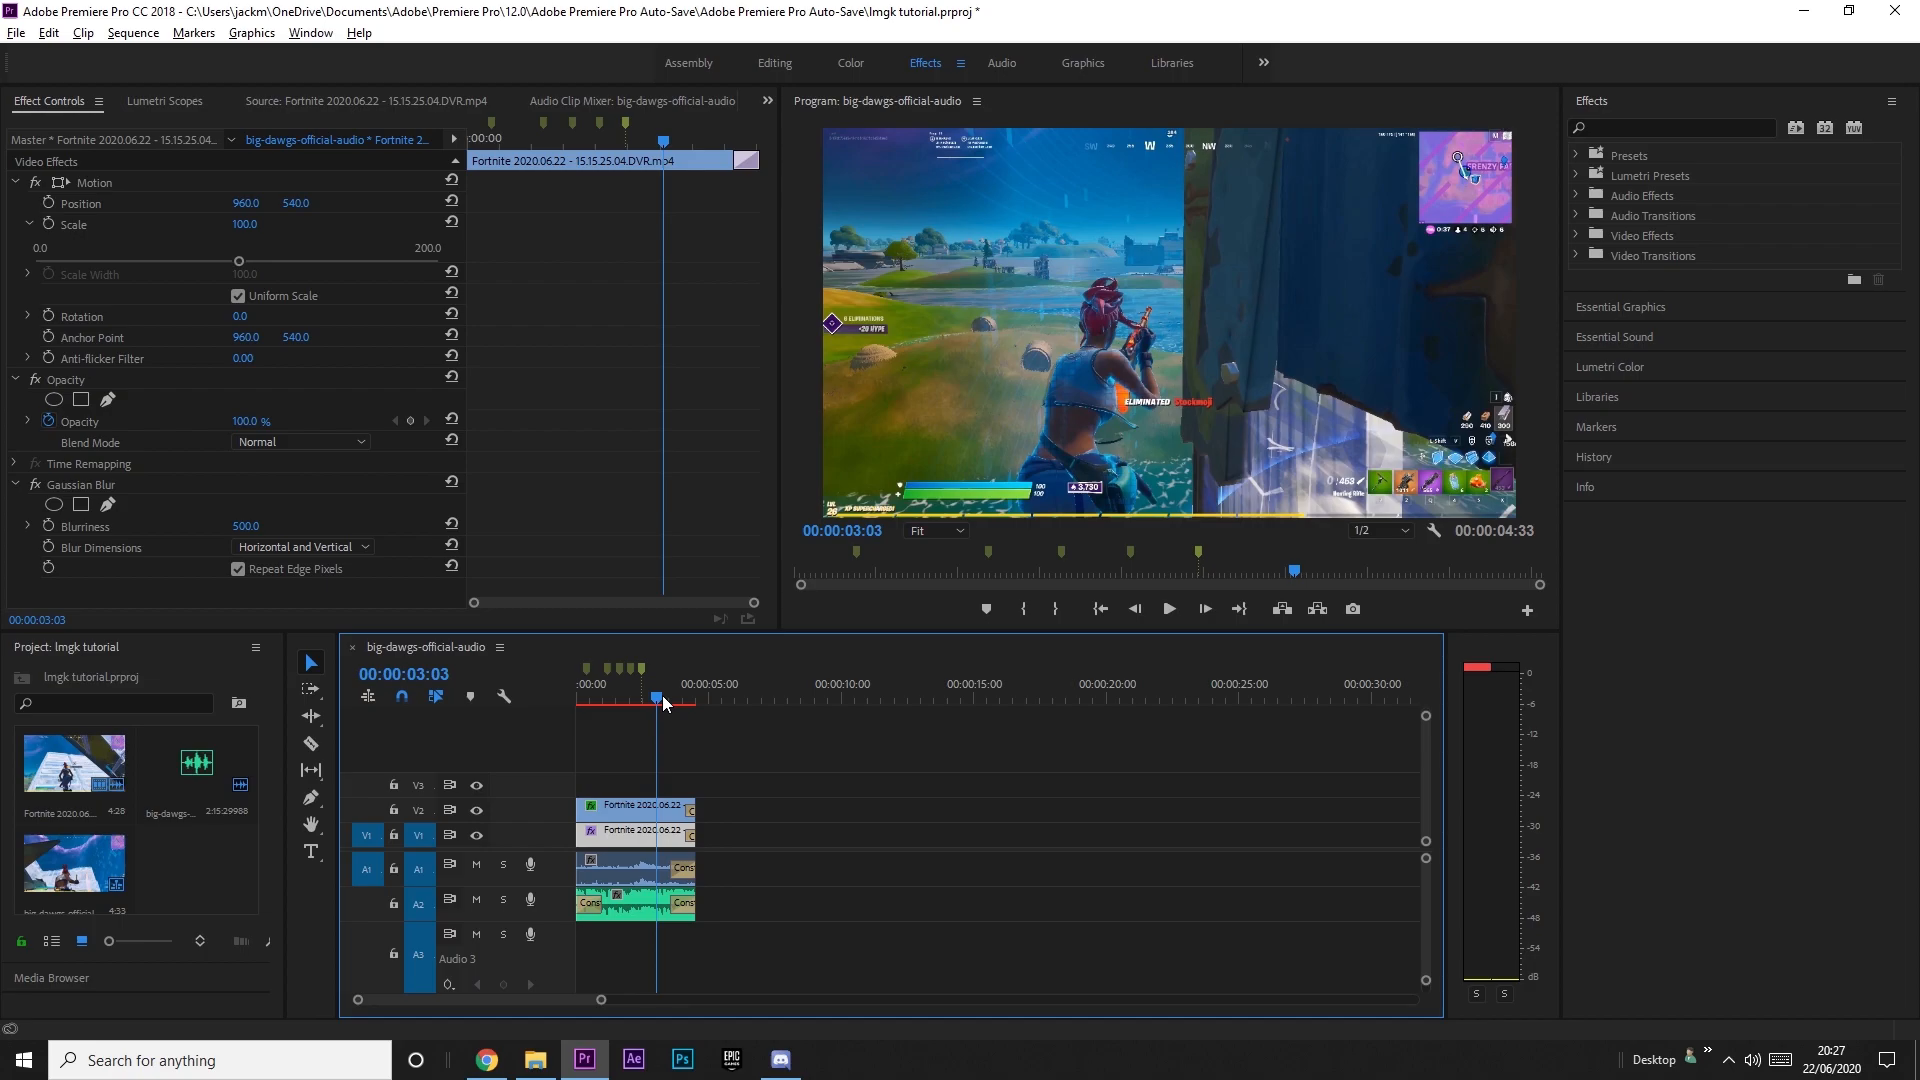
drag(662, 698, 674, 698)
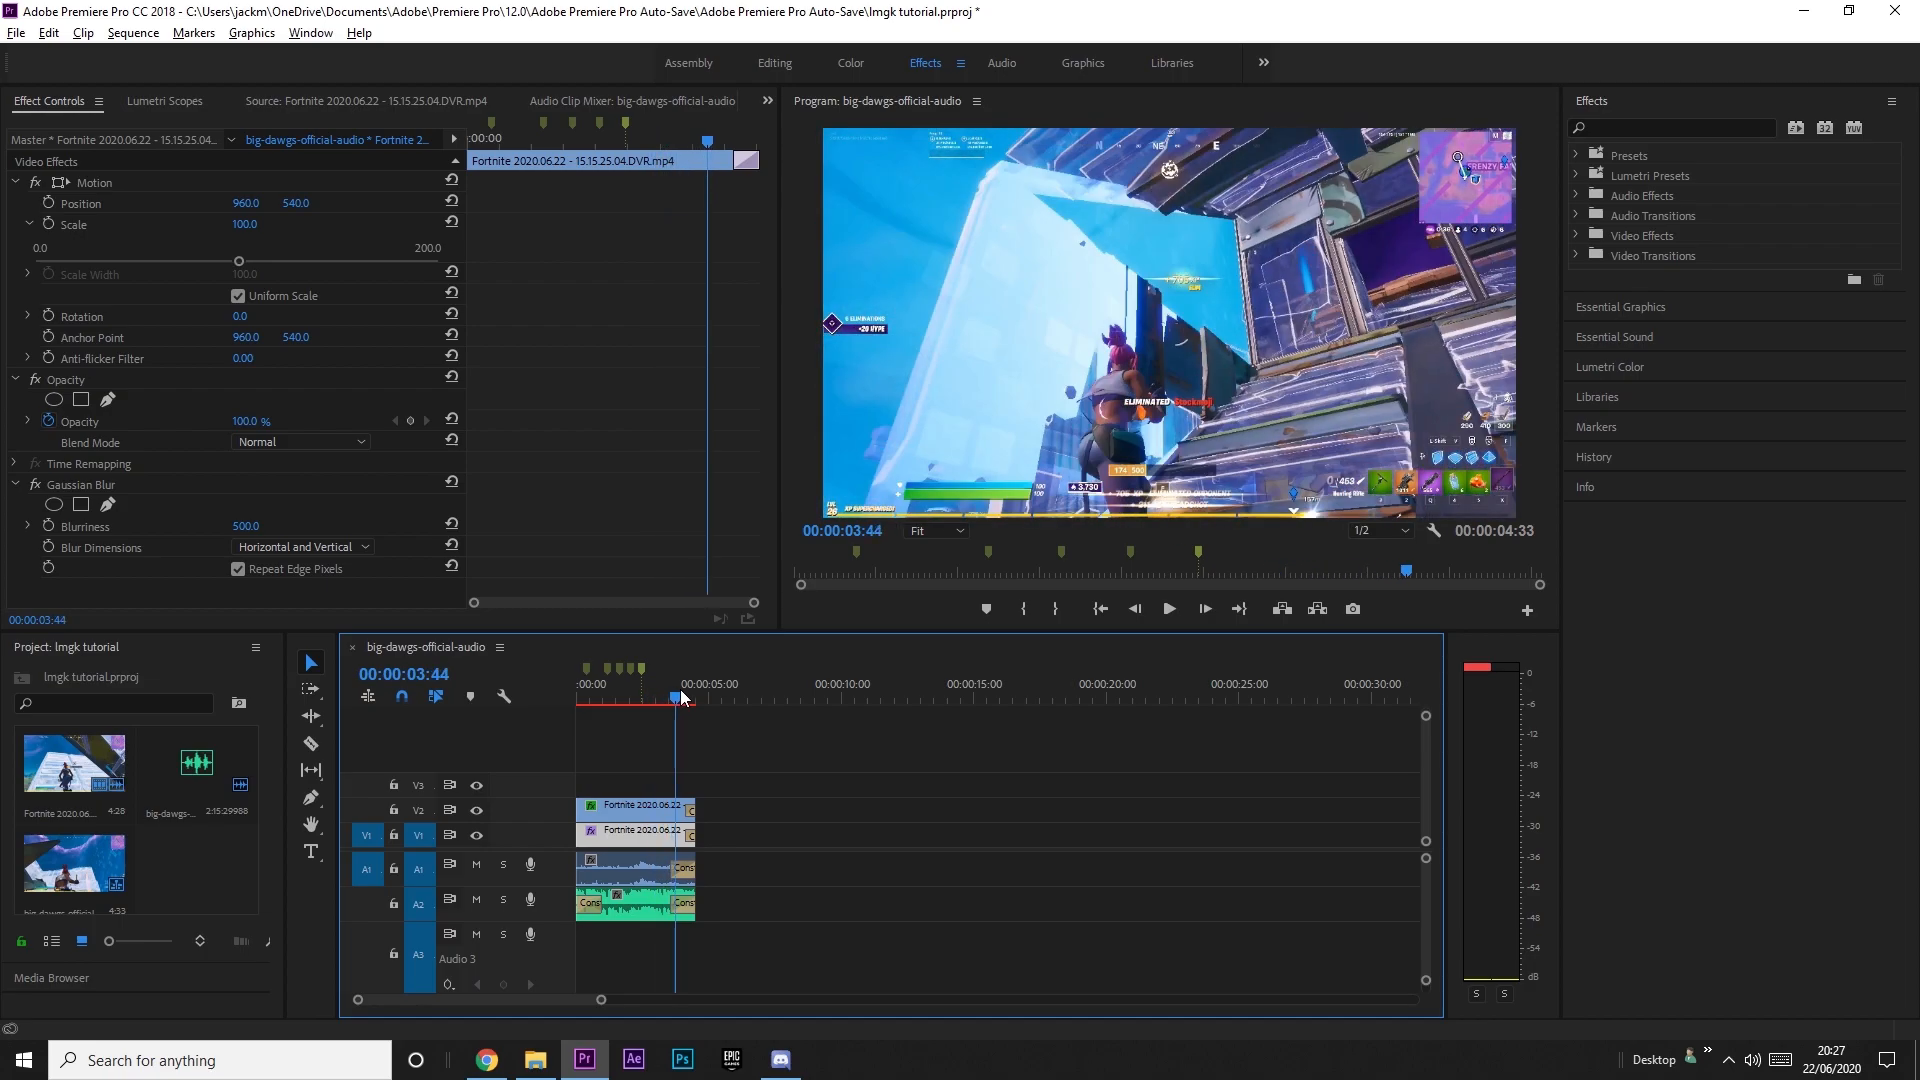
drag(674, 696, 600, 696)
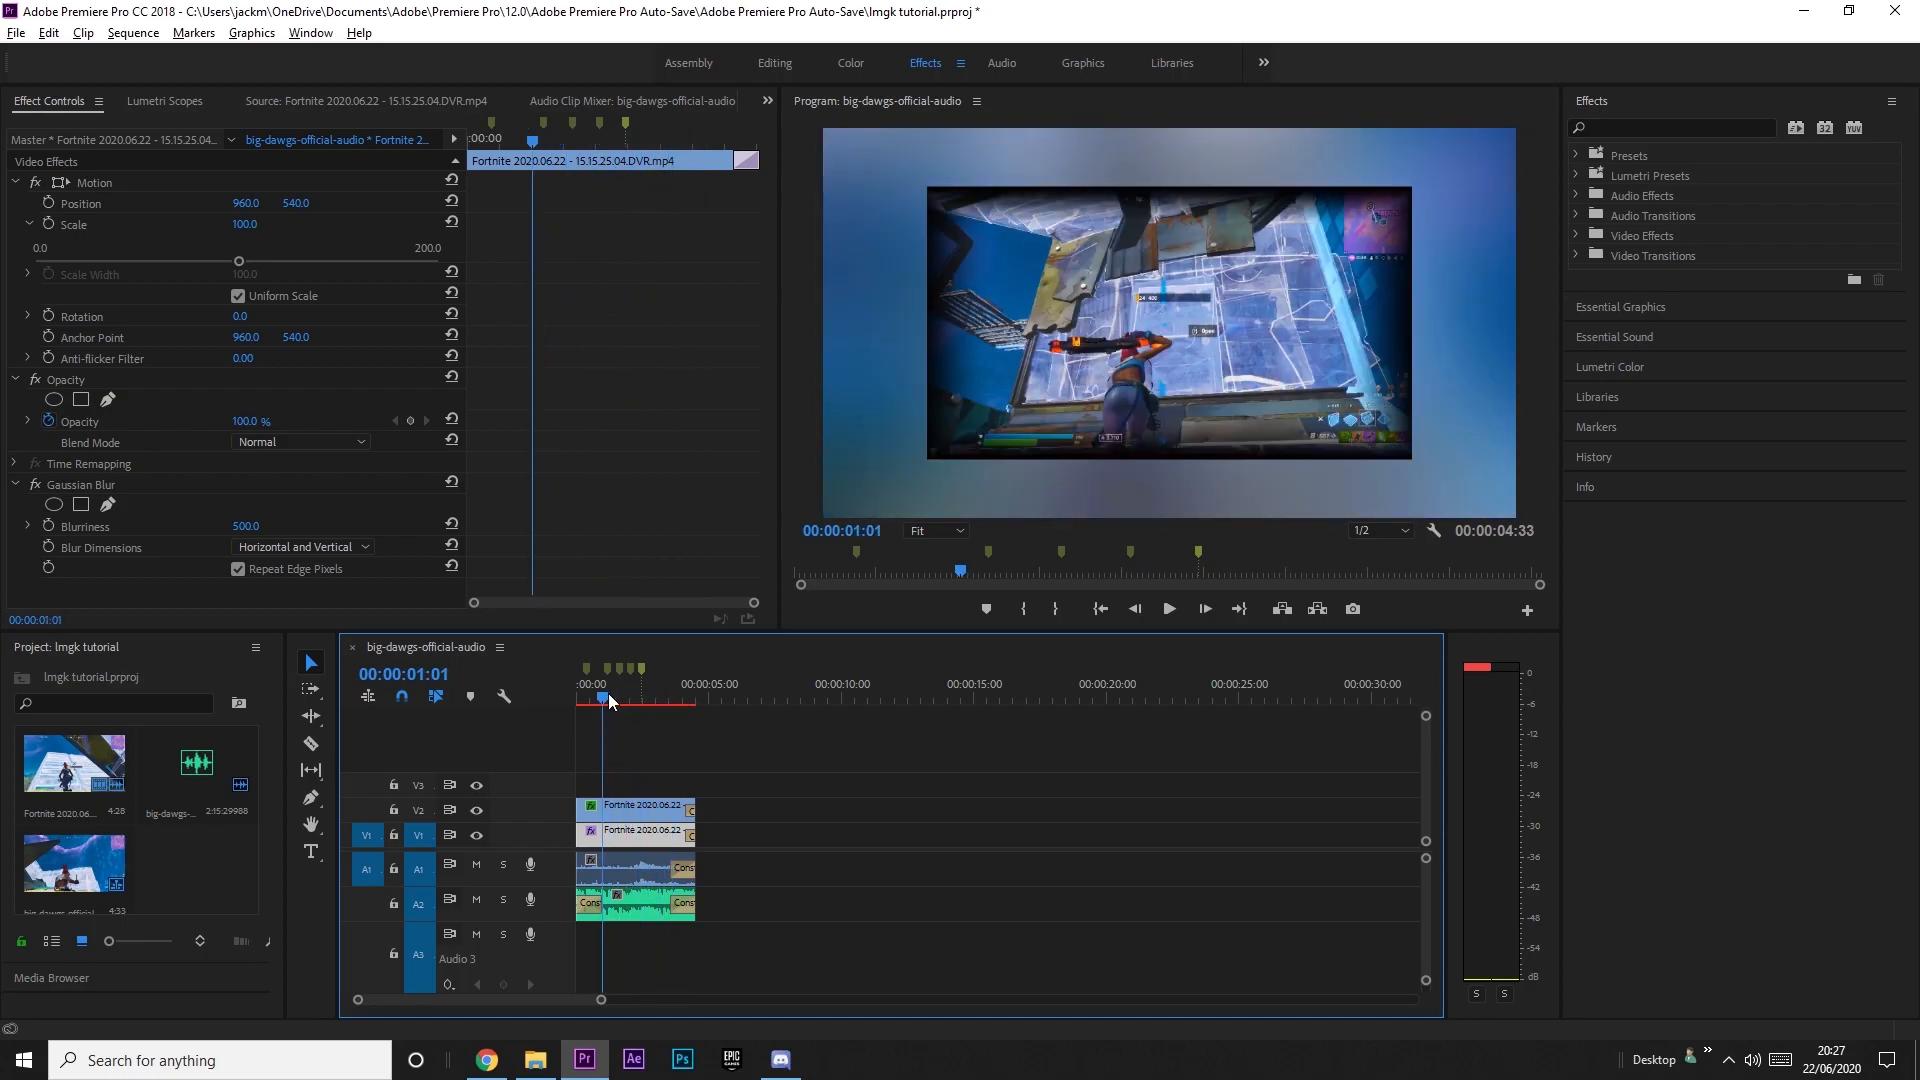
click(588, 698)
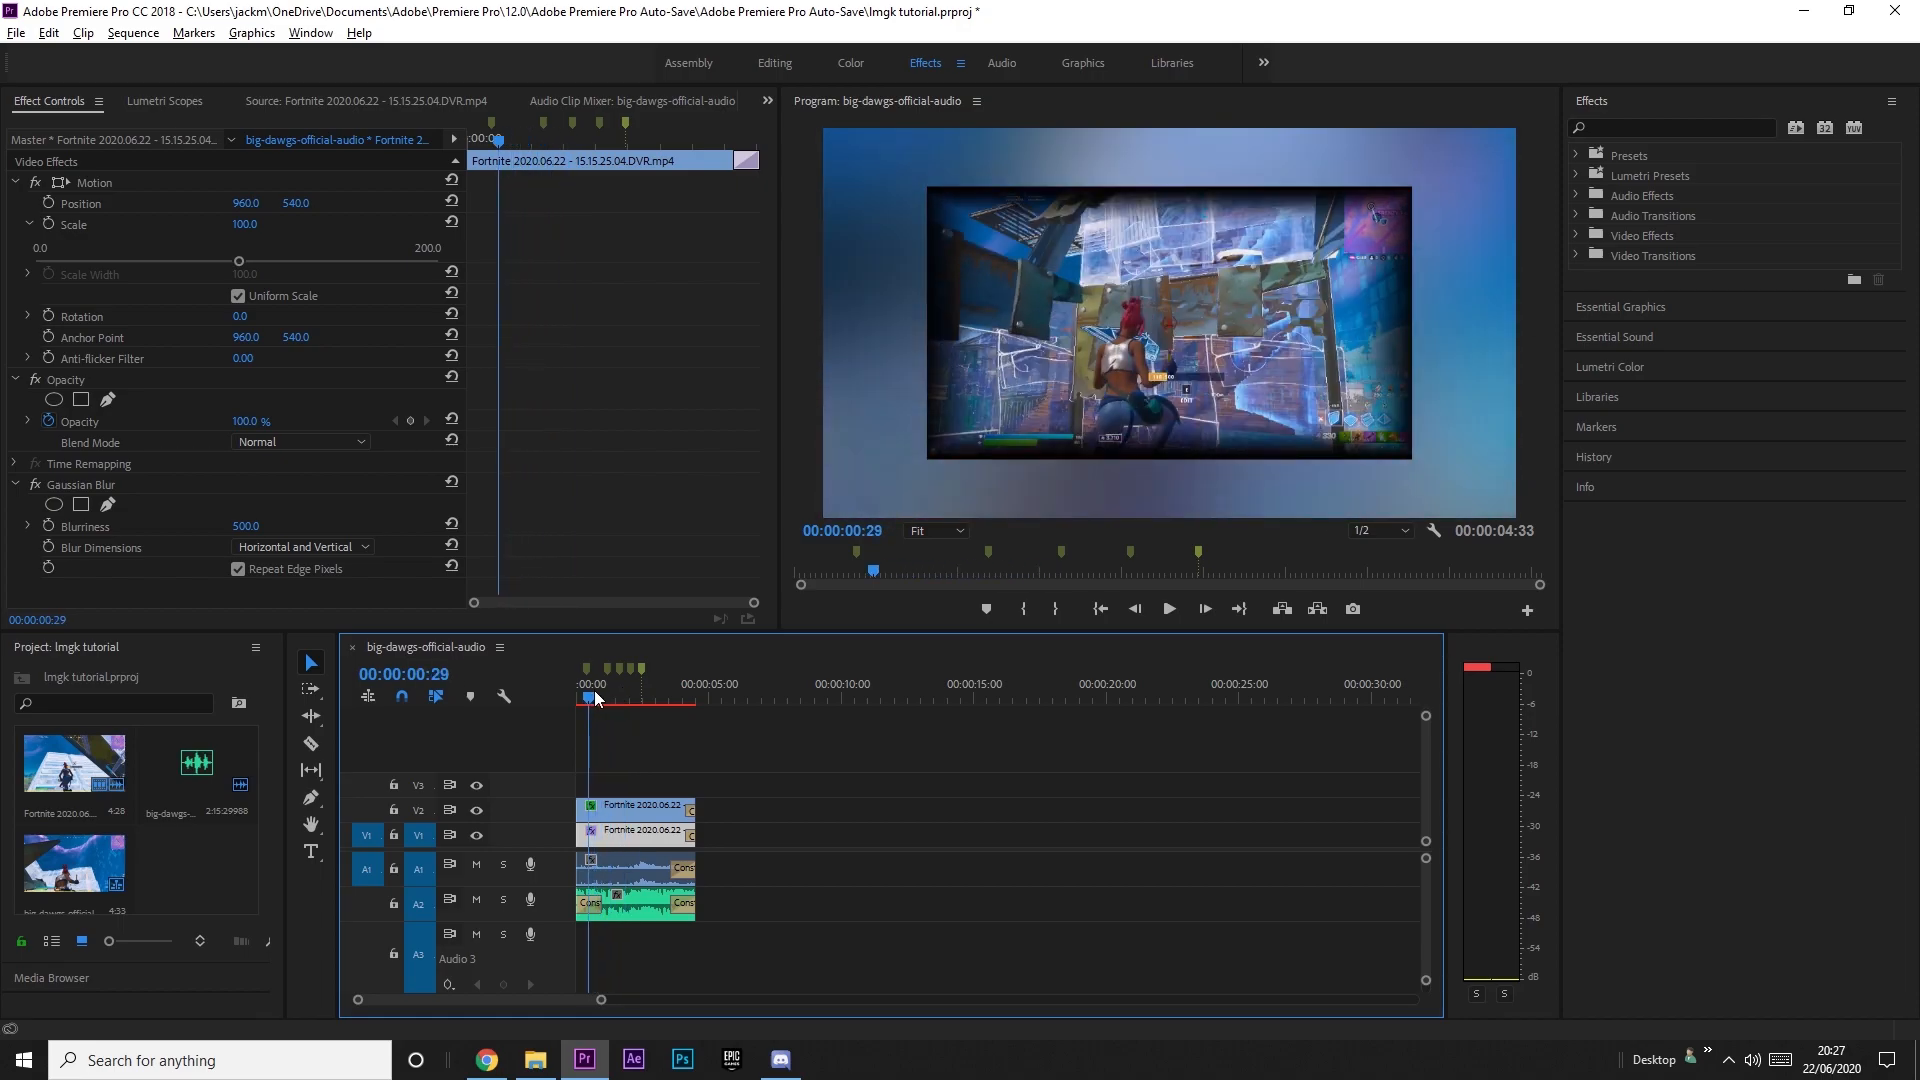
click(634, 698)
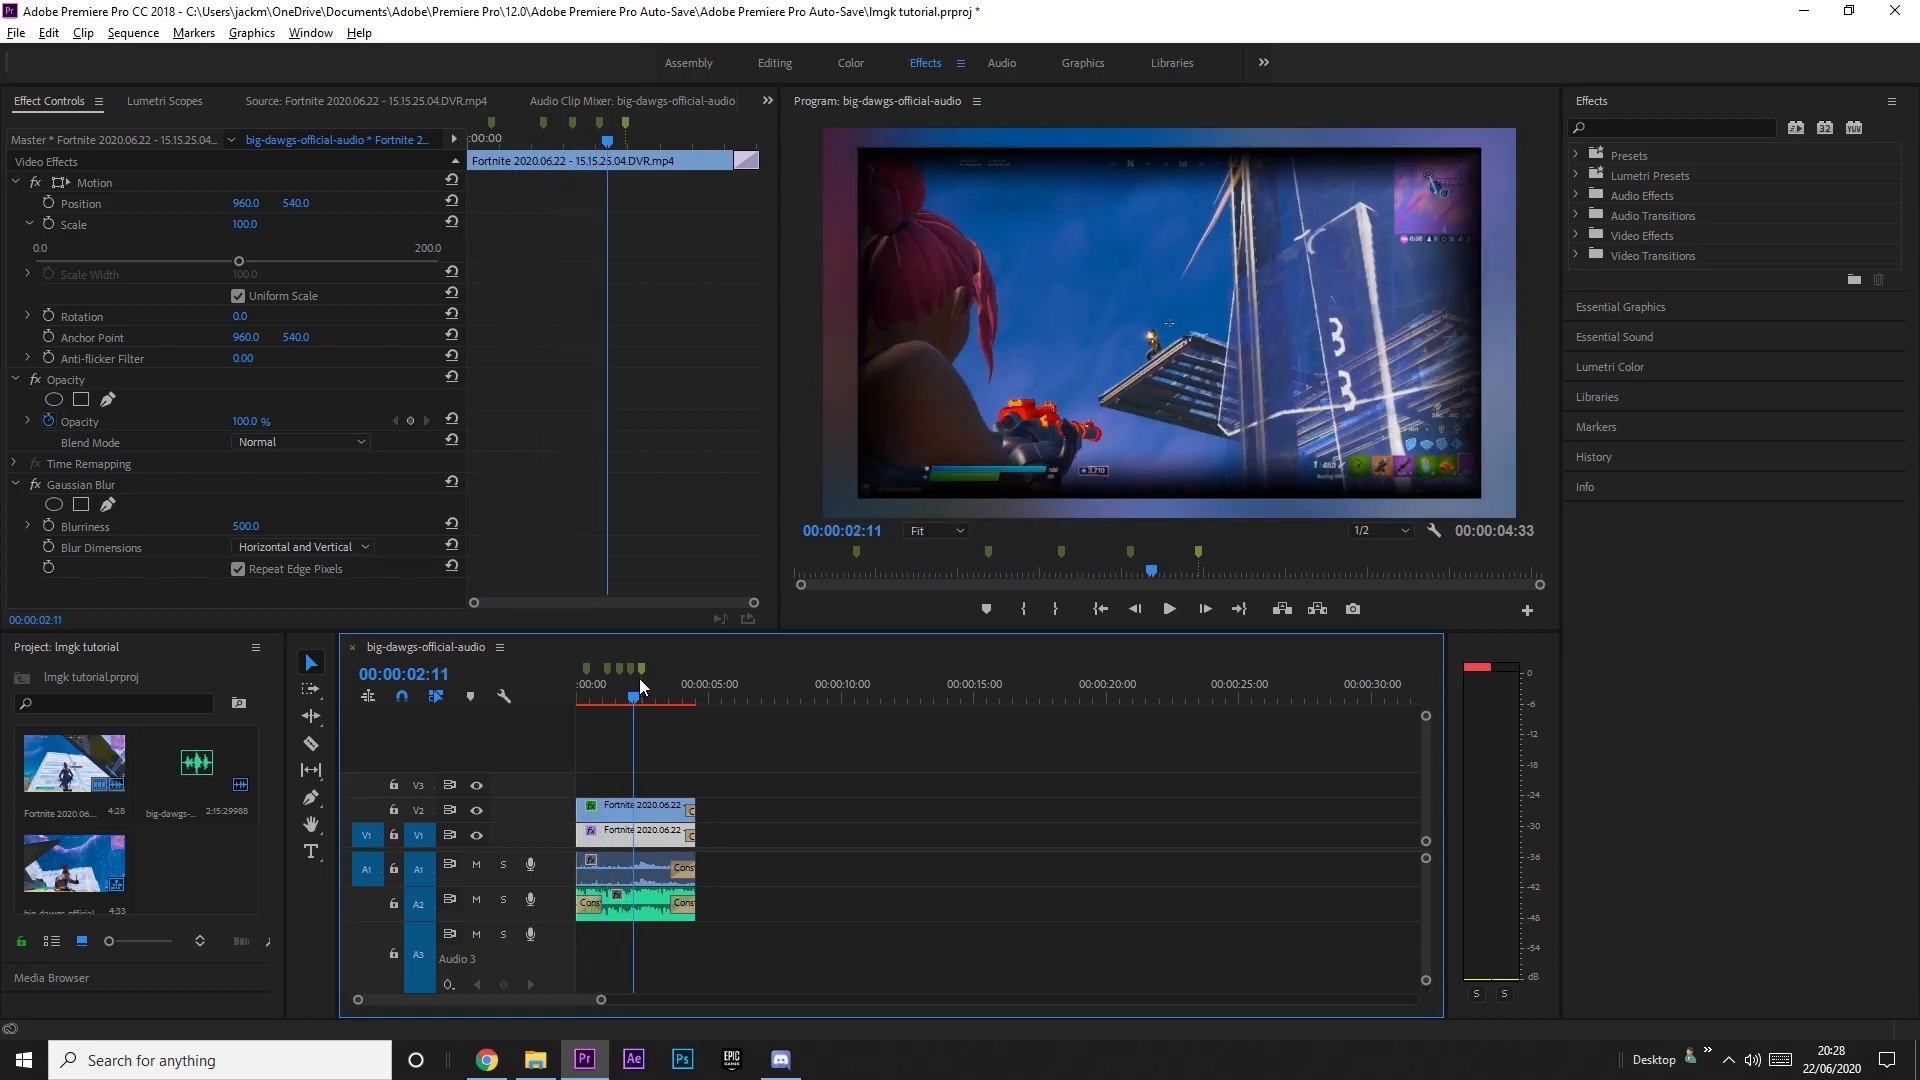